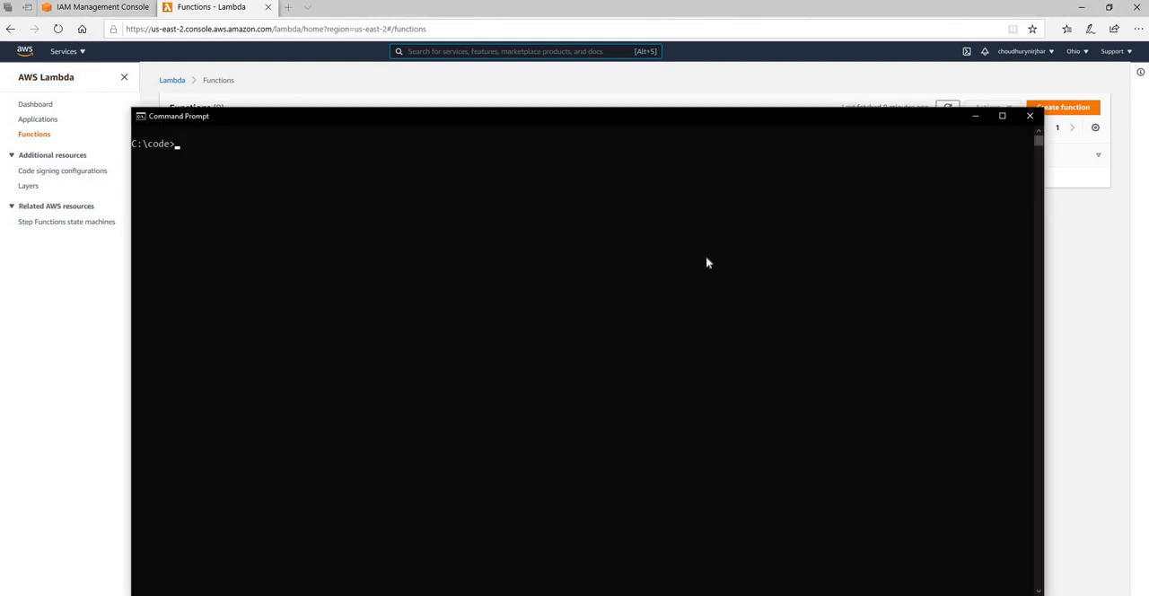
pyautogui.moveTo(730, 282)
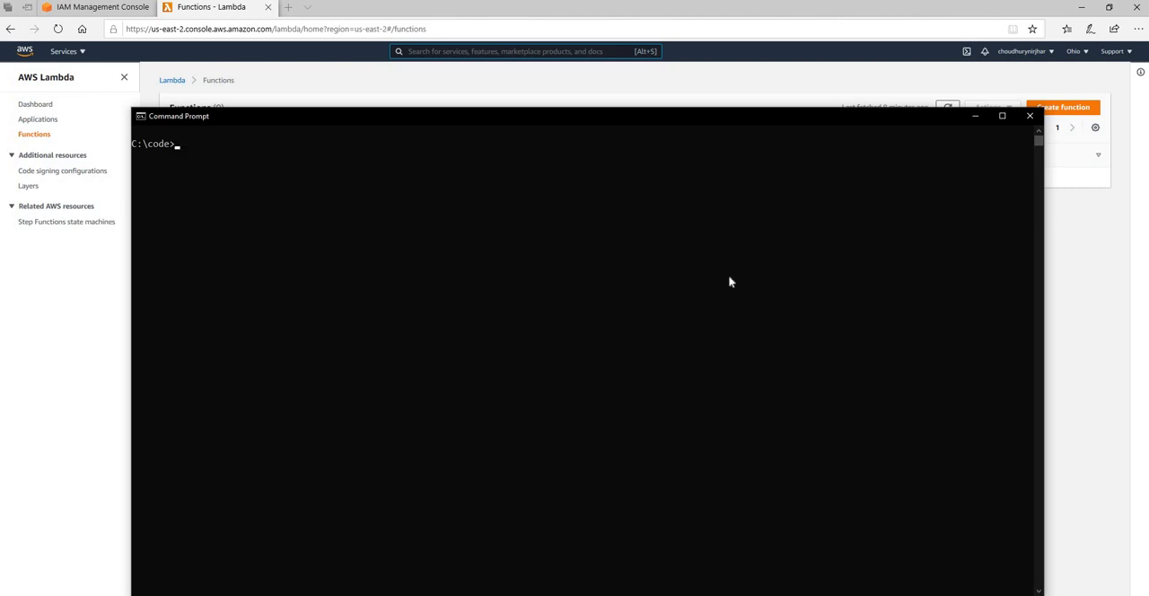
pyautogui.moveTo(449, 244)
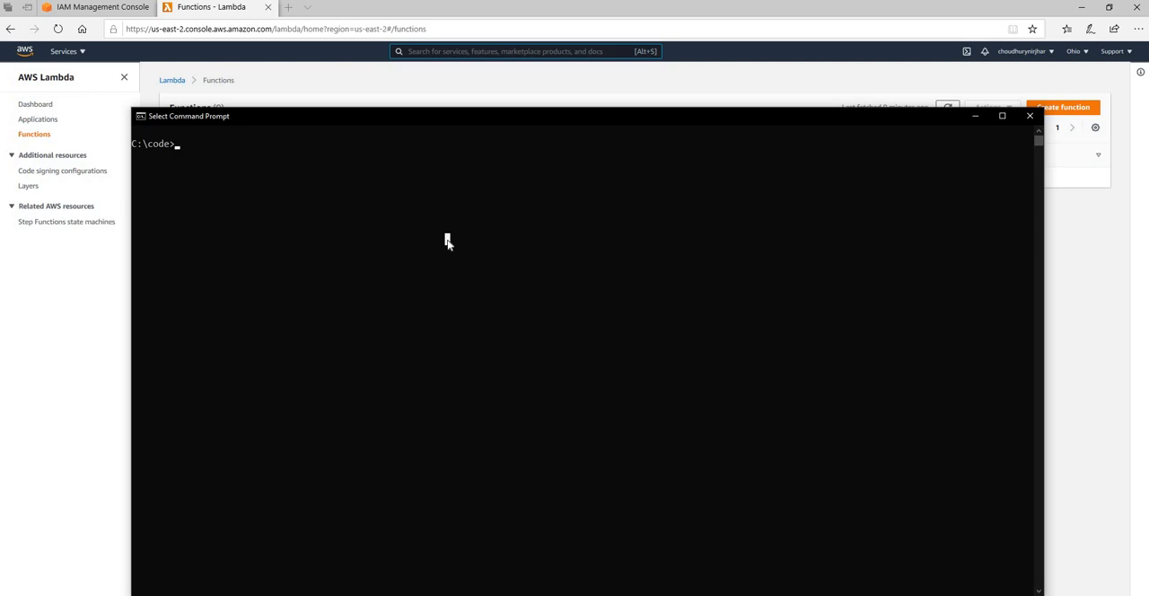
pyautogui.moveTo(511, 219)
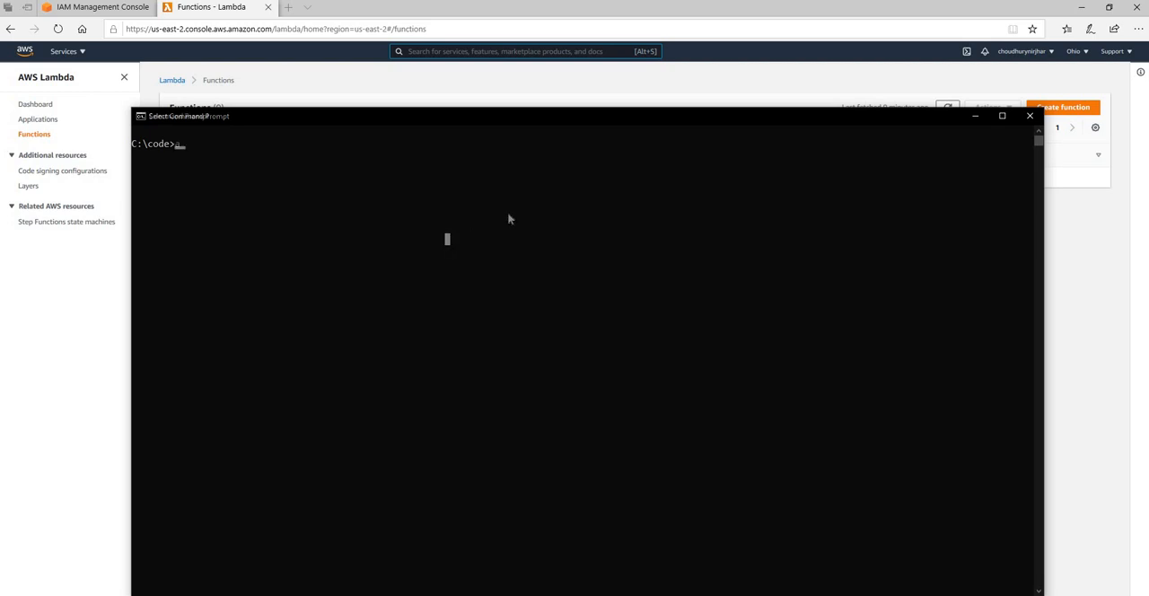
# Step: Run aws to see the CLI usage help, then abandon a half-typed 'aws configure --profile tes' command
pyautogui.write('aws')
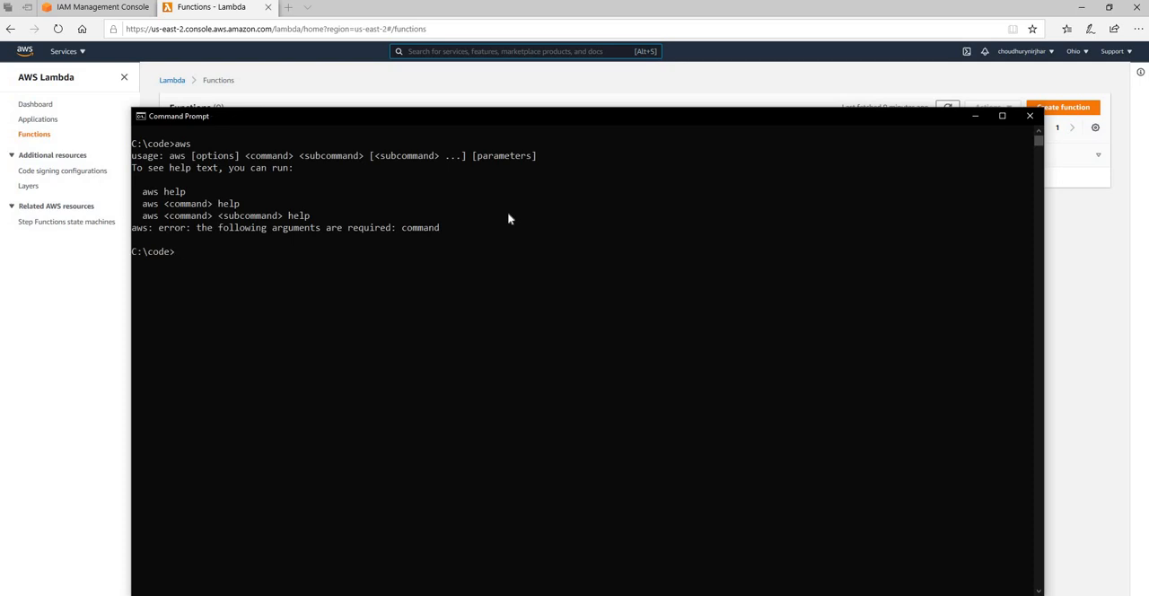
pyautogui.write('aws')
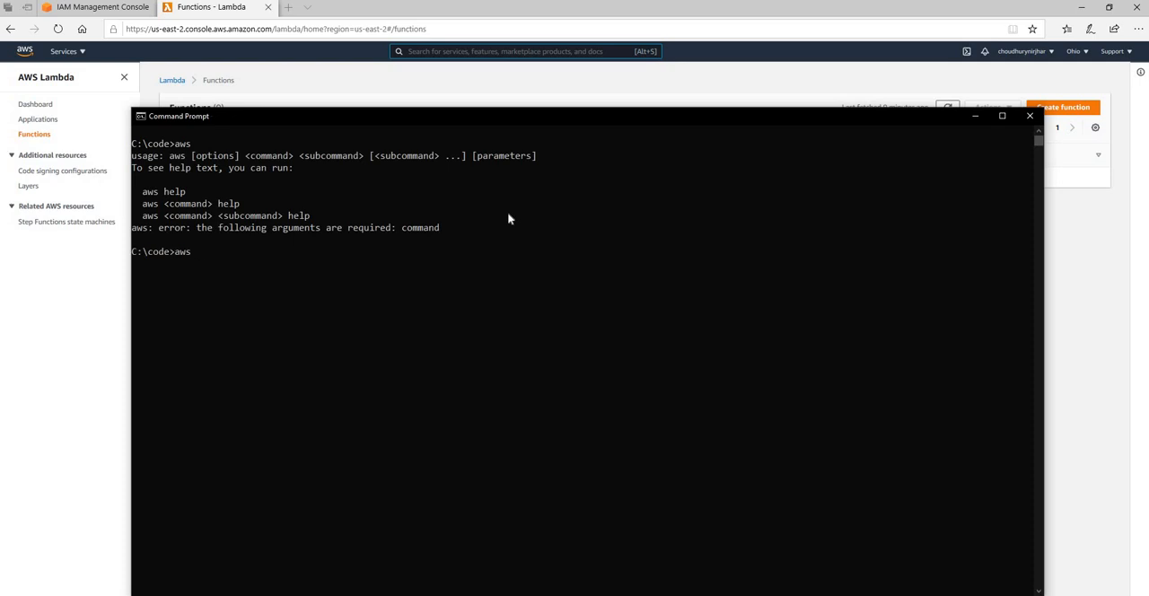
pyautogui.write('configure')
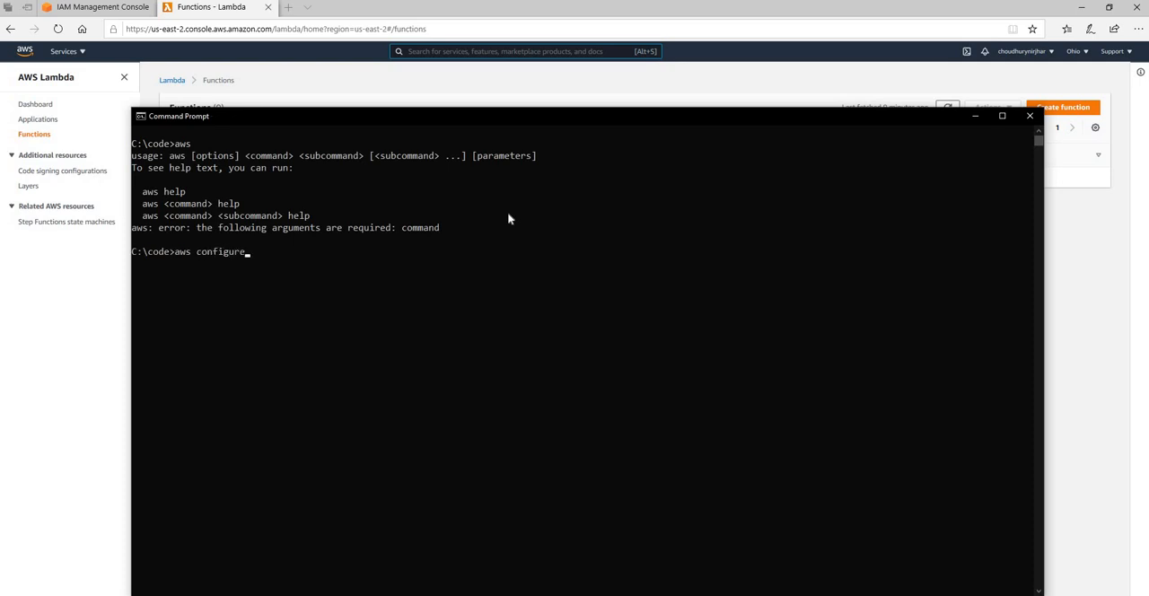
pyautogui.write('--pro')
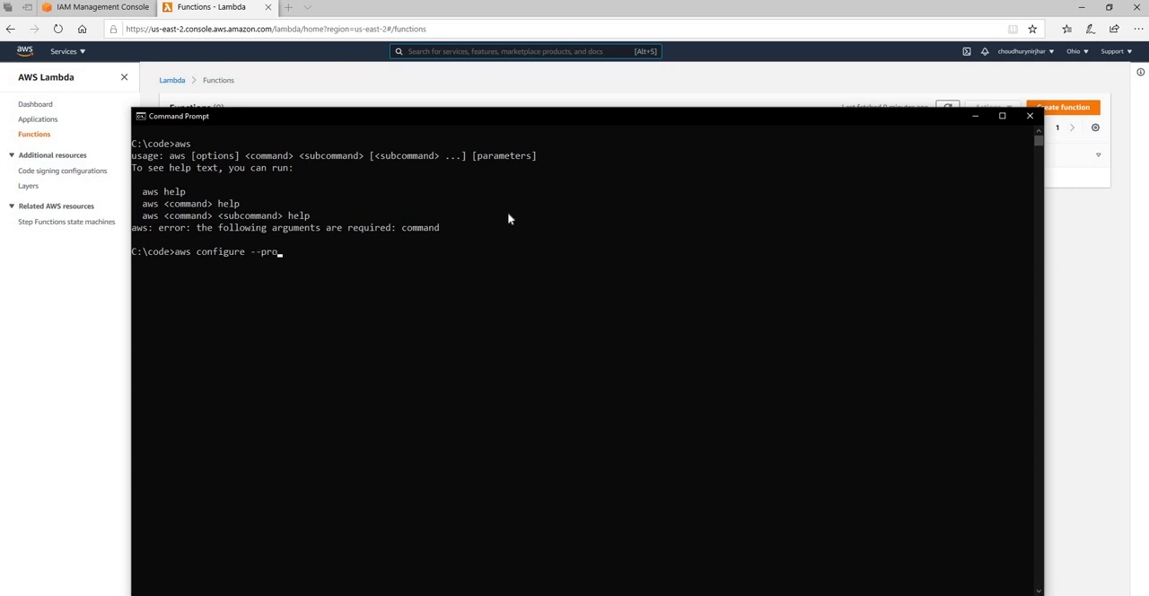
pyautogui.write('file')
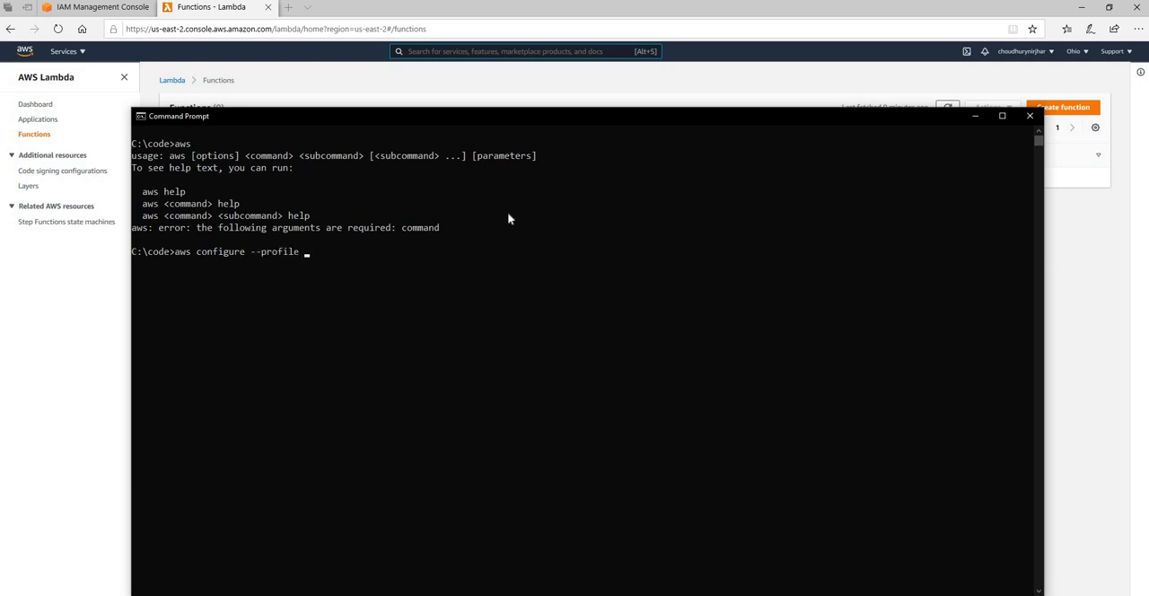
pyautogui.write('tes')
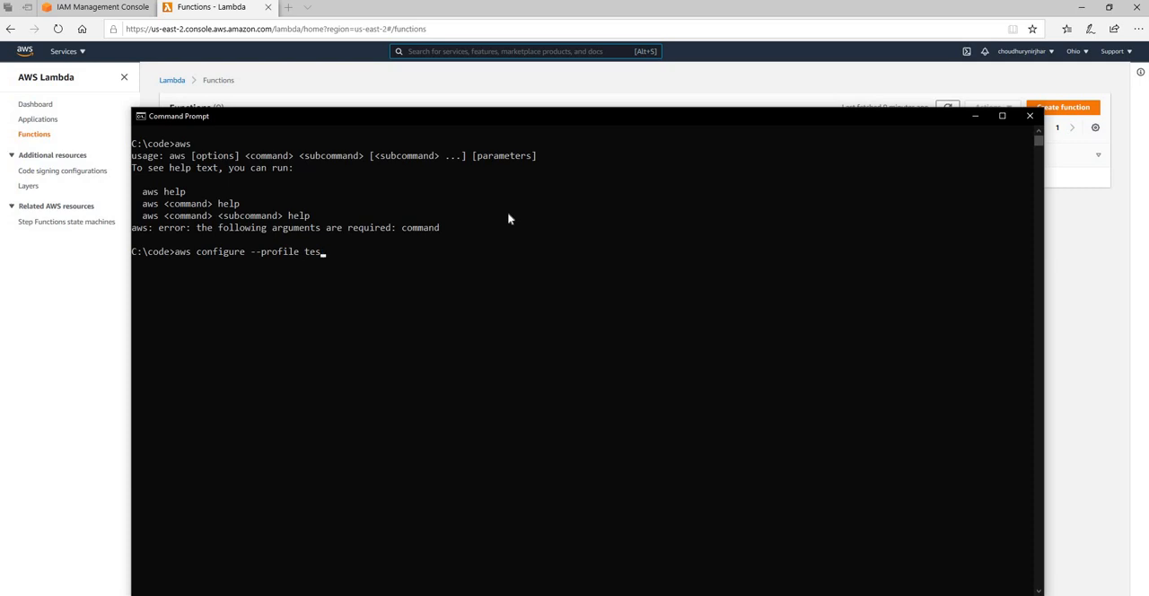
pyautogui.press('Escape')
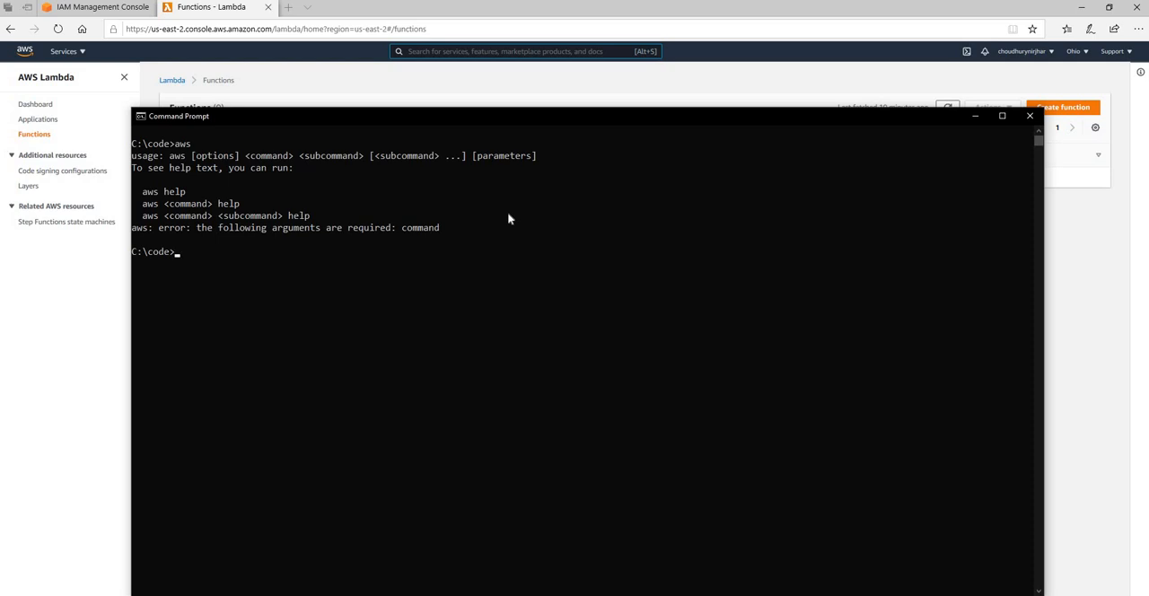
# Step: Install Amazon.Lambda.Tools globally with dotnet tool, then update it to version 5.1.0
pyautogui.write('dotnet')
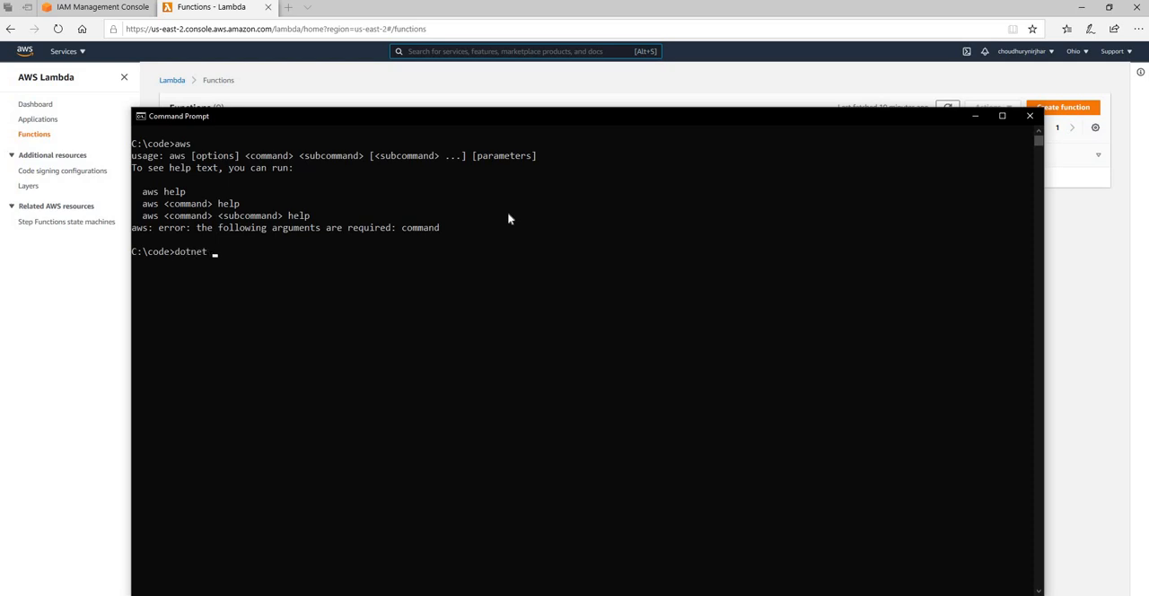
pyautogui.write('tool install -g Amazo')
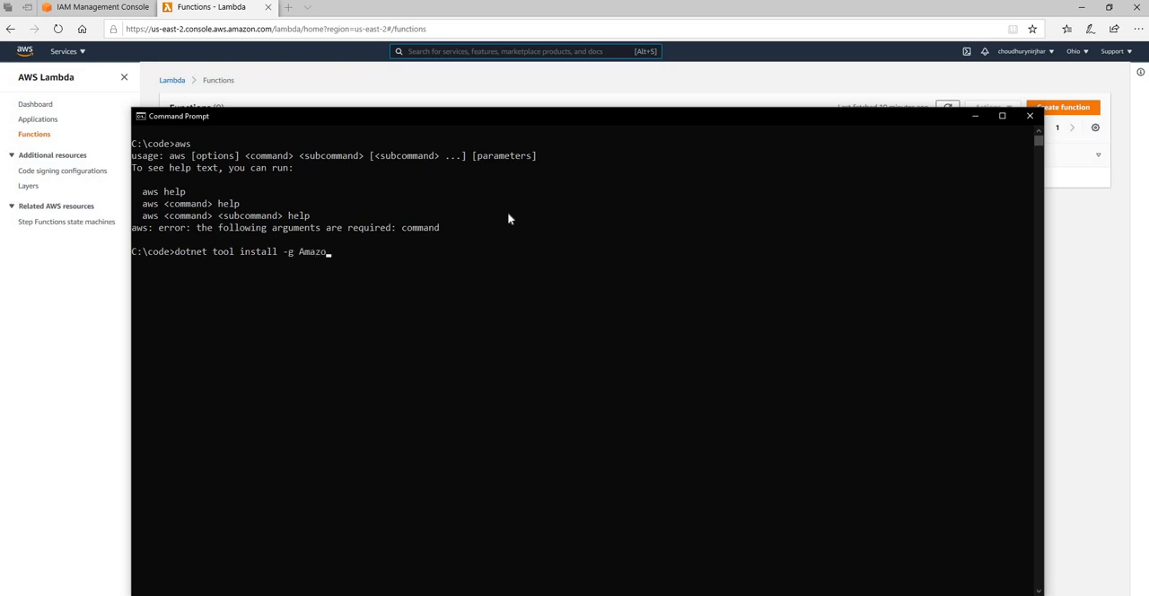
pyautogui.write('.Lambda.')
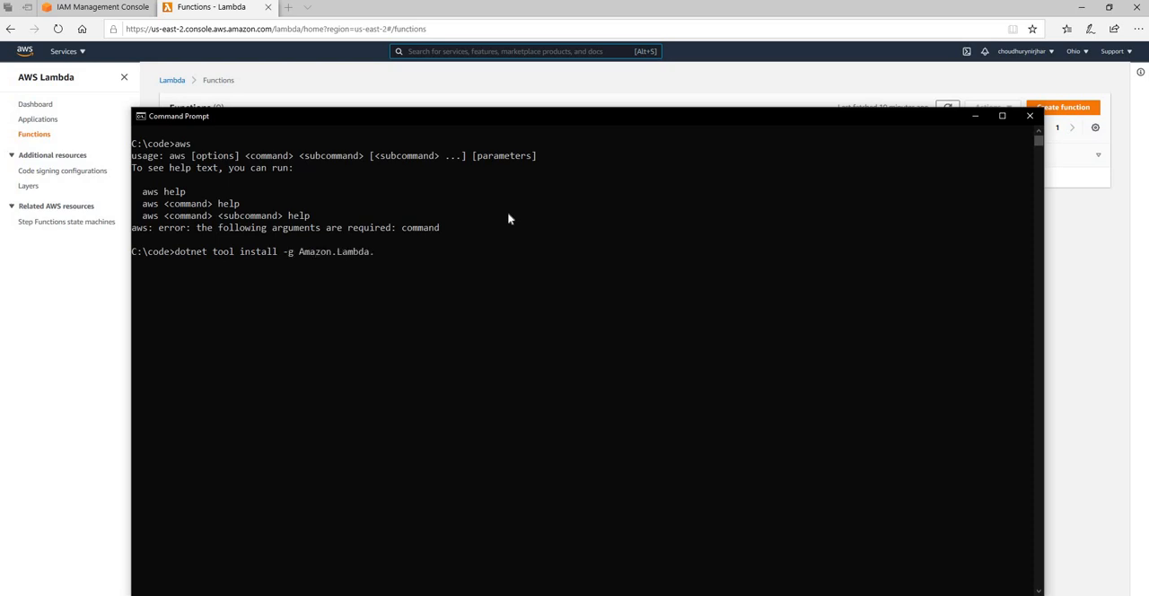
pyautogui.write('Tools')
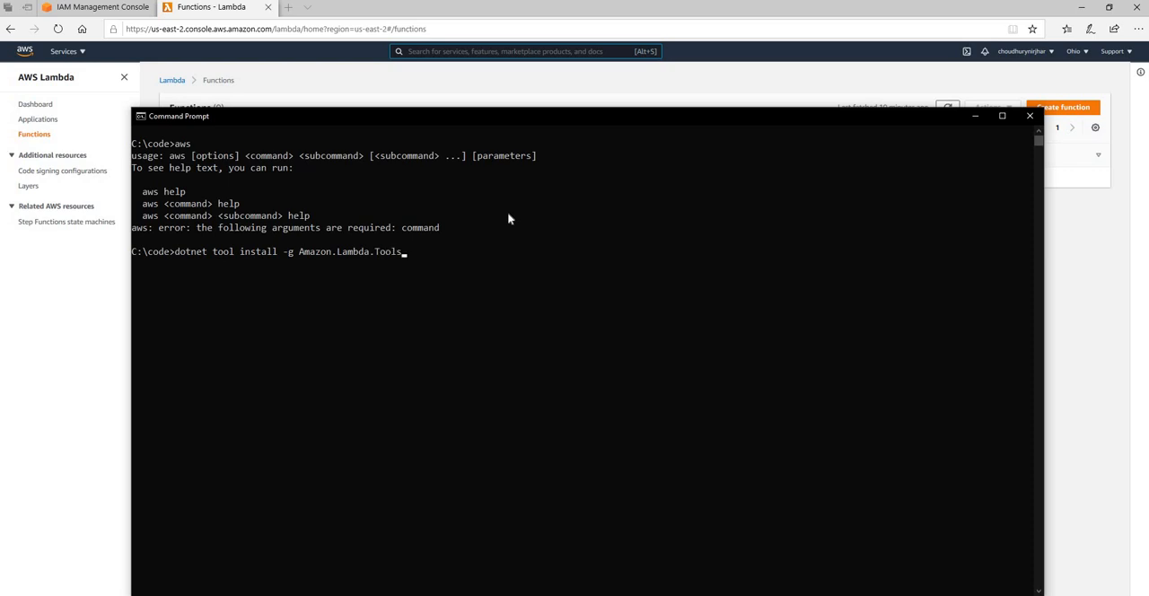
pyautogui.press('Enter')
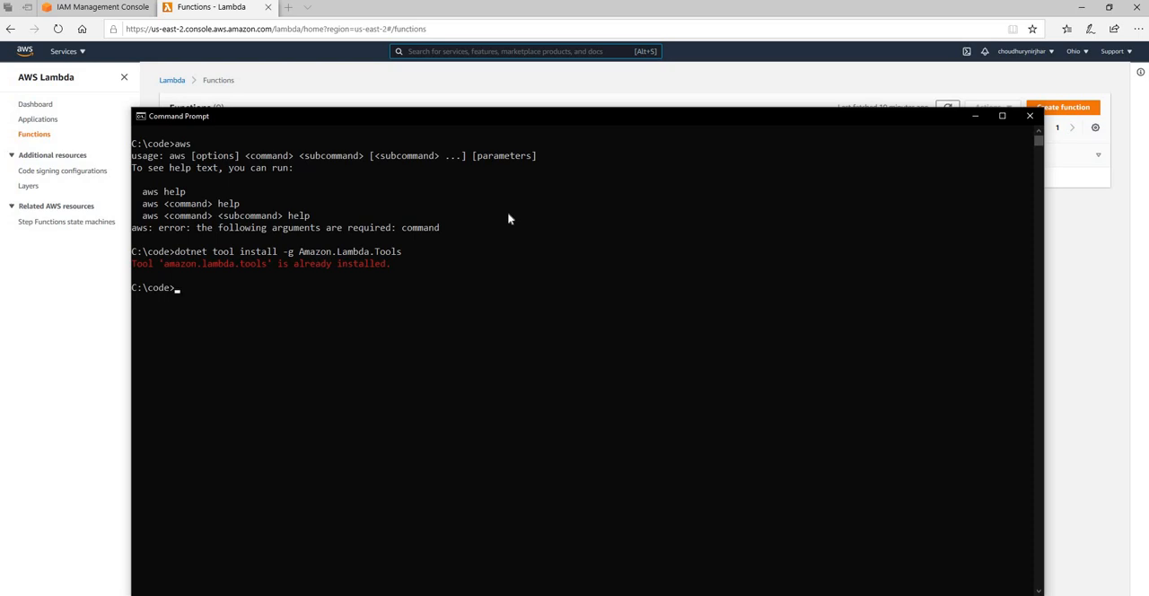
pyautogui.write('dotnet tool install -g Amazon.Lambda.Tools')
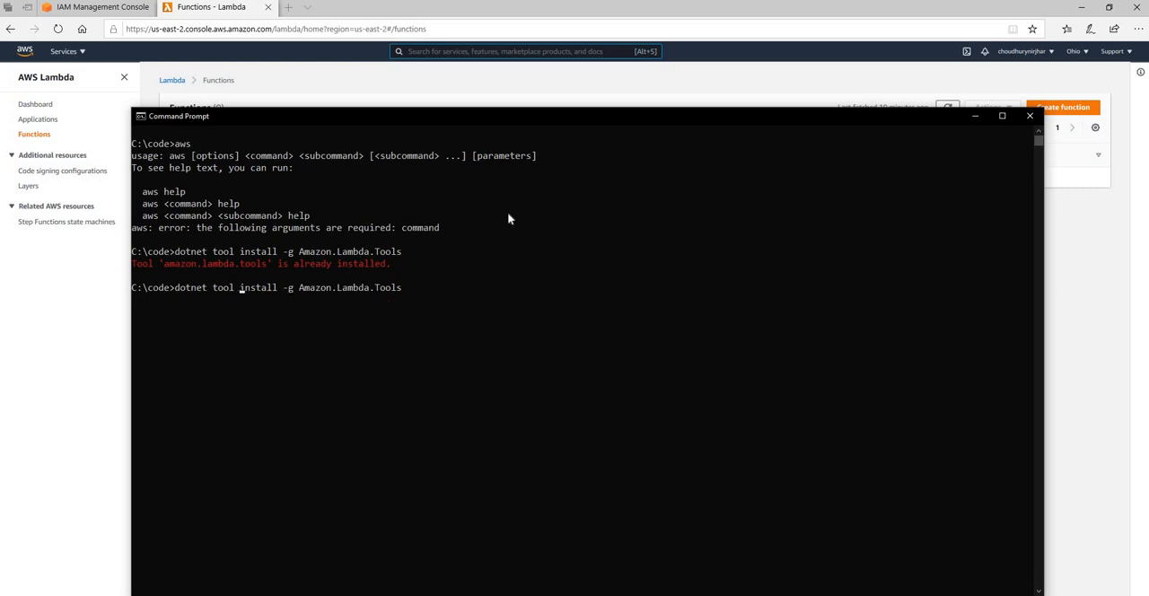
pyautogui.write('update')
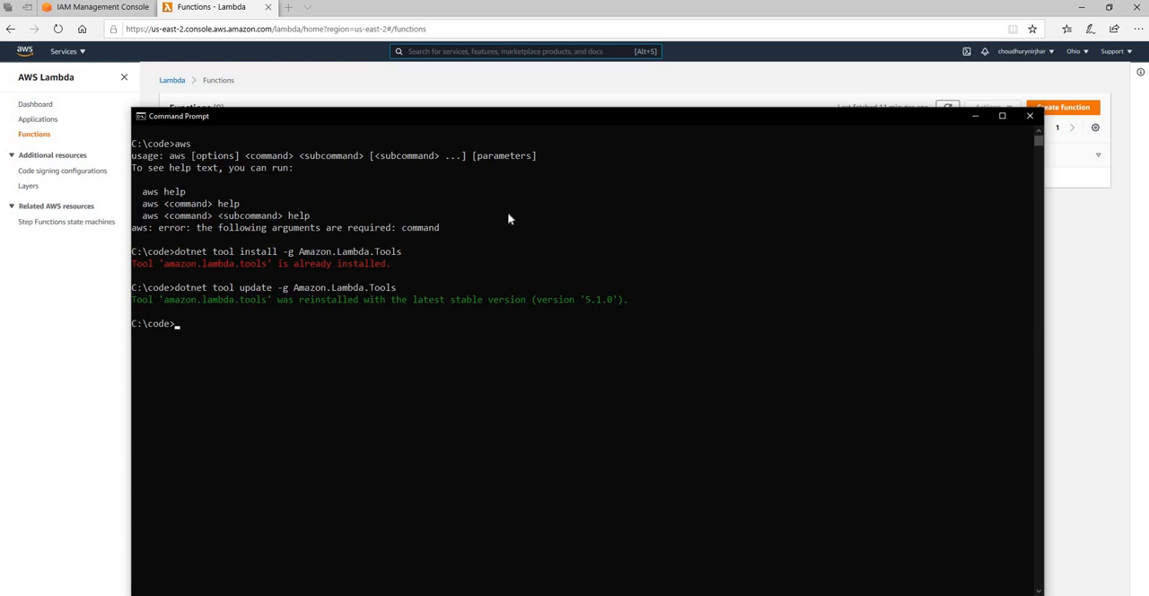
pyautogui.write('dotnet new --')
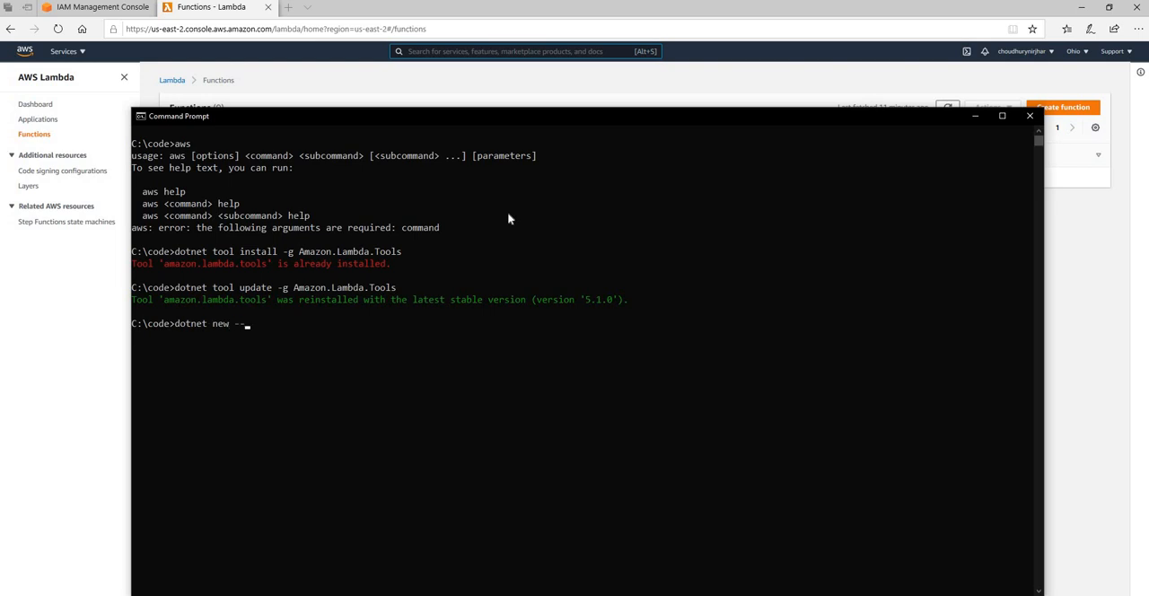
pyautogui.write('install')
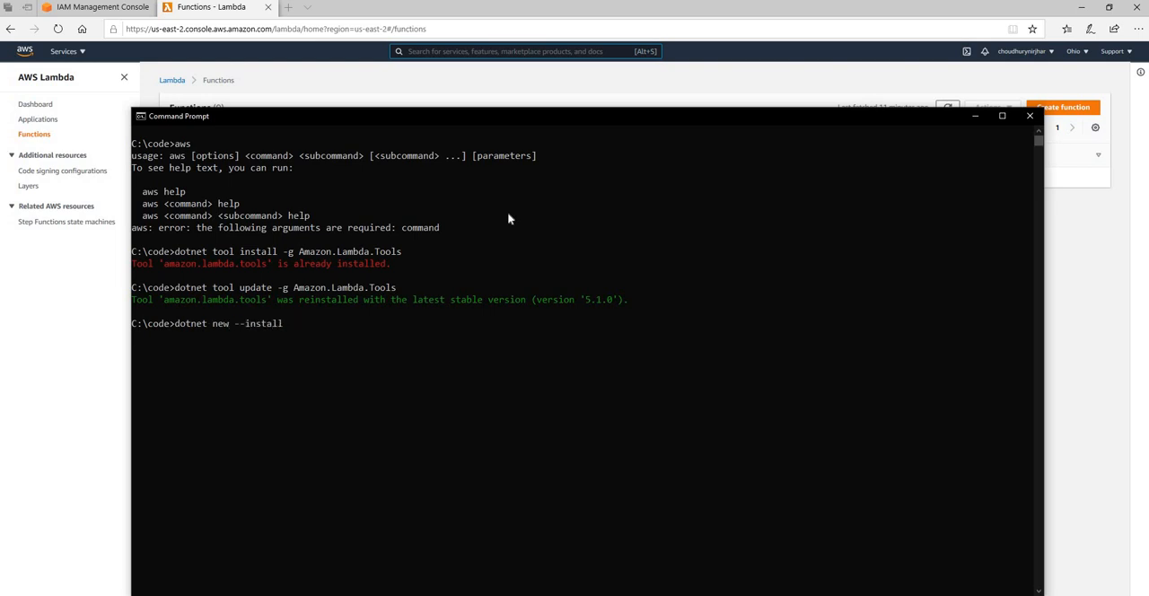
pyautogui.write('Amazon.L')
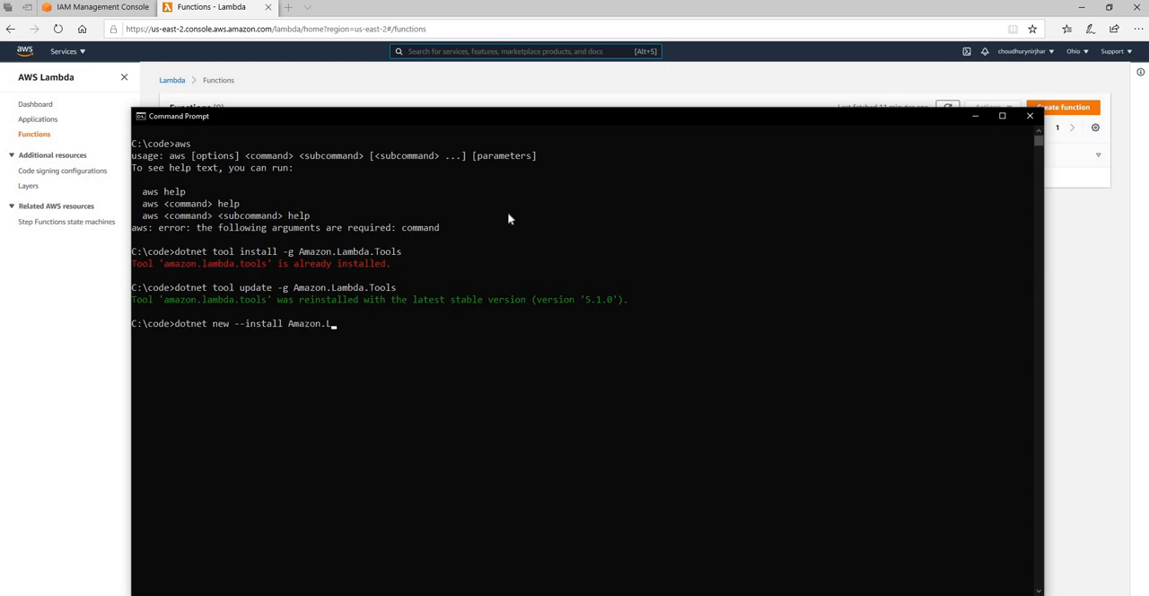
pyautogui.write('ambda.T')
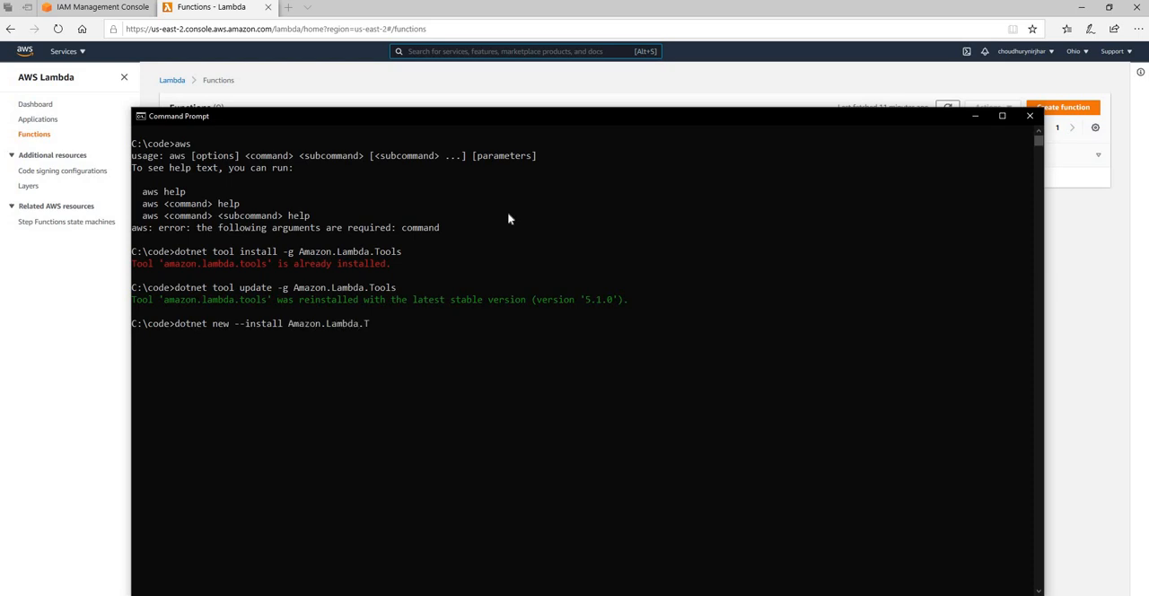
pyautogui.write('emplates::5')
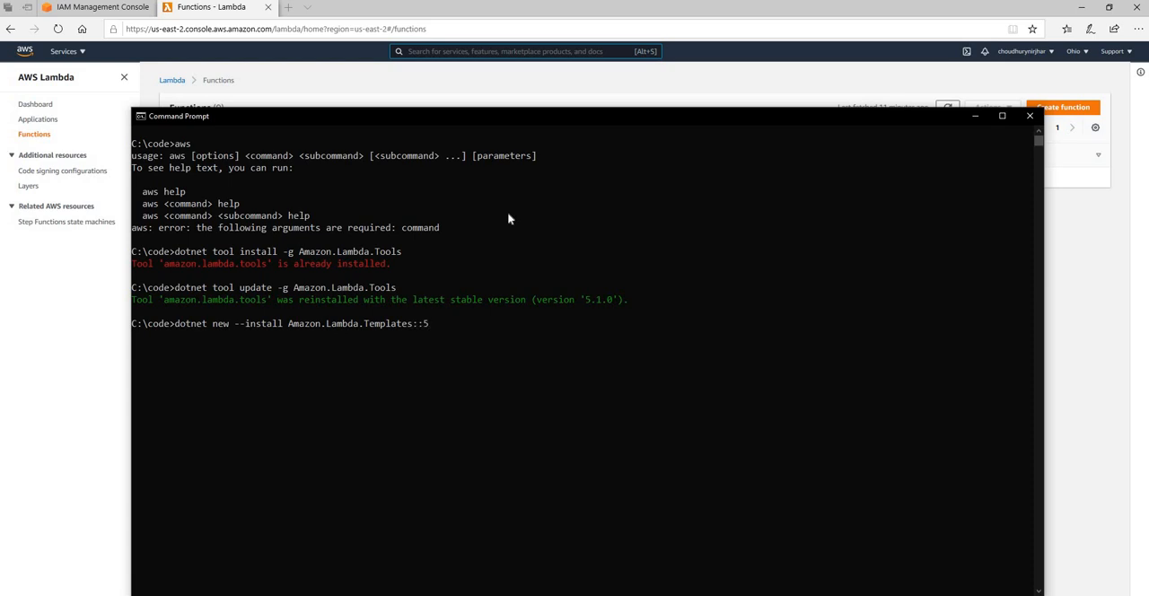
pyautogui.write('.2.0')
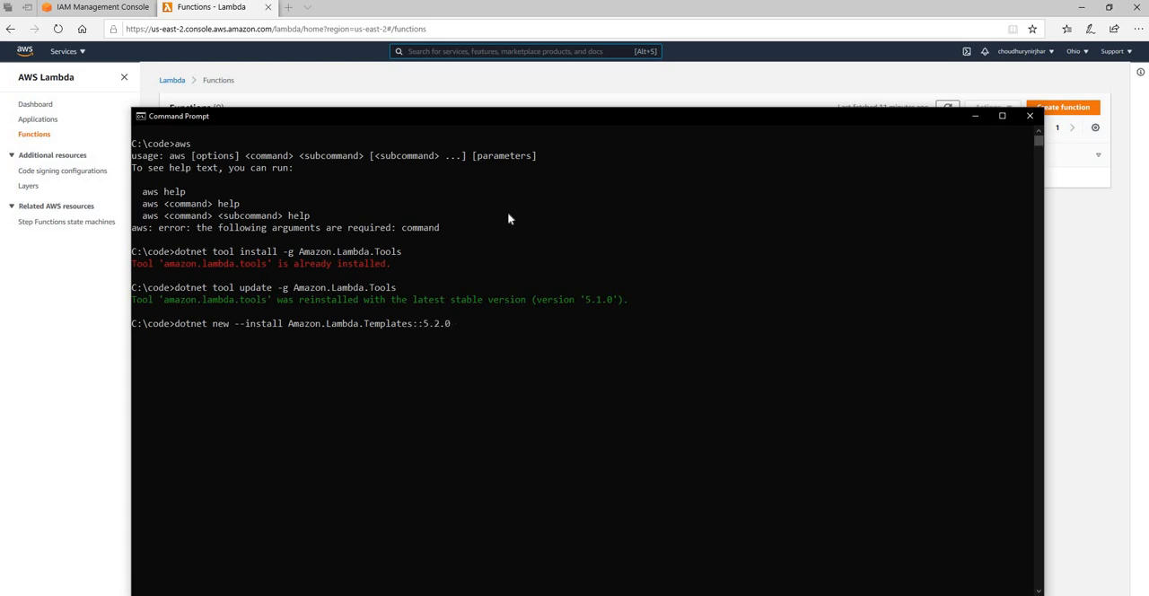
pyautogui.press('Backspace')
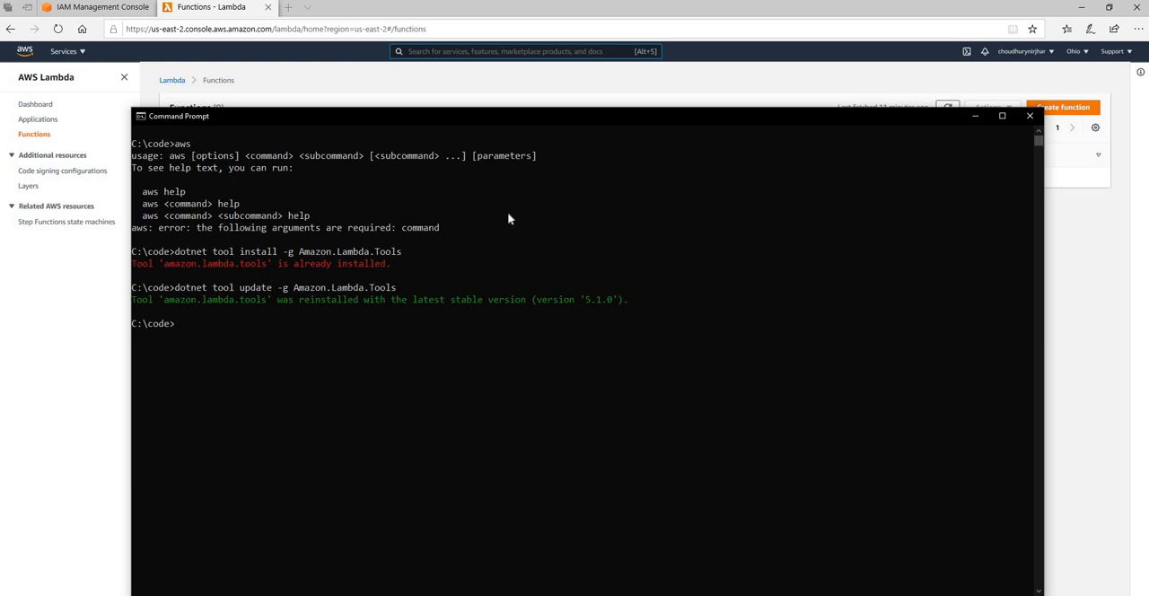
# Step: Run dotnet new lambda.EmptyFunction --name LambdaDemo to scaffold the project
pyautogui.write('d')
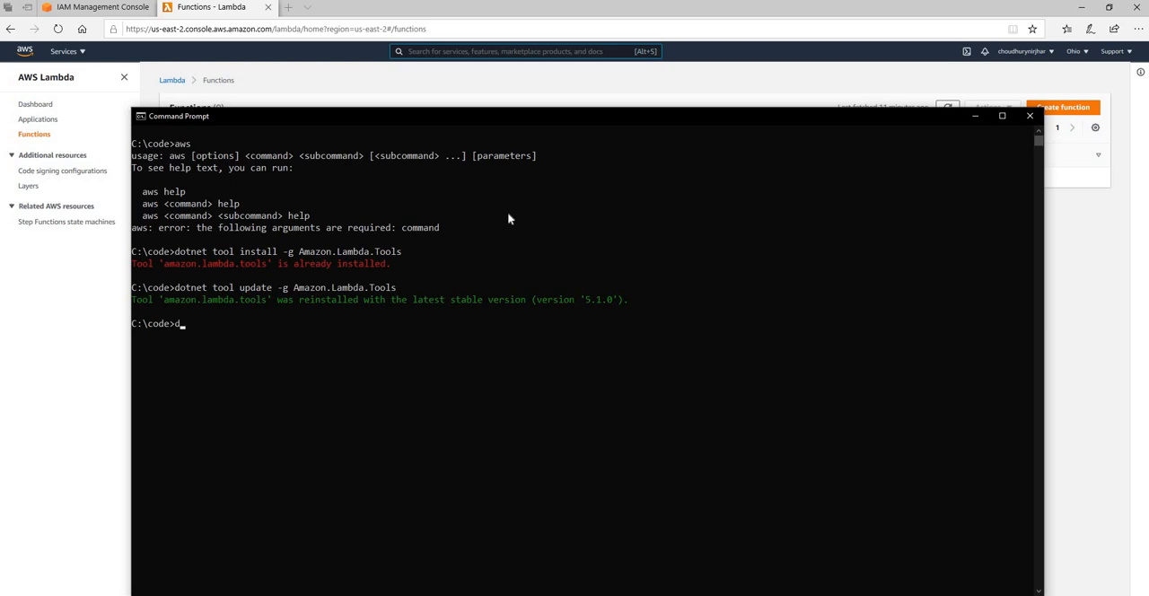
pyautogui.write('otnet')
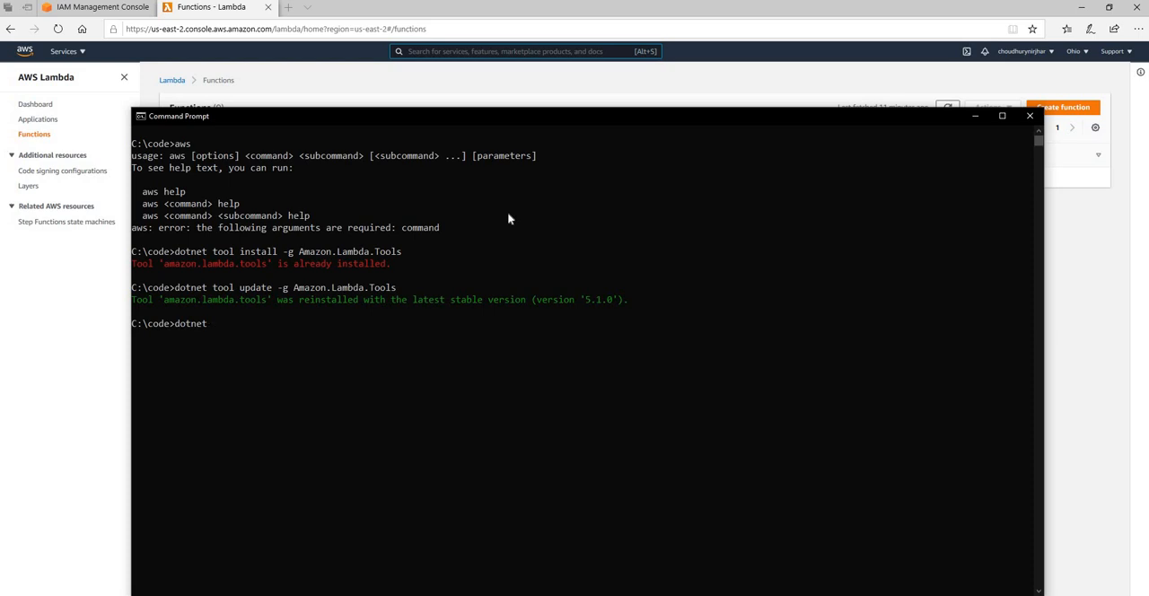
pyautogui.write('new')
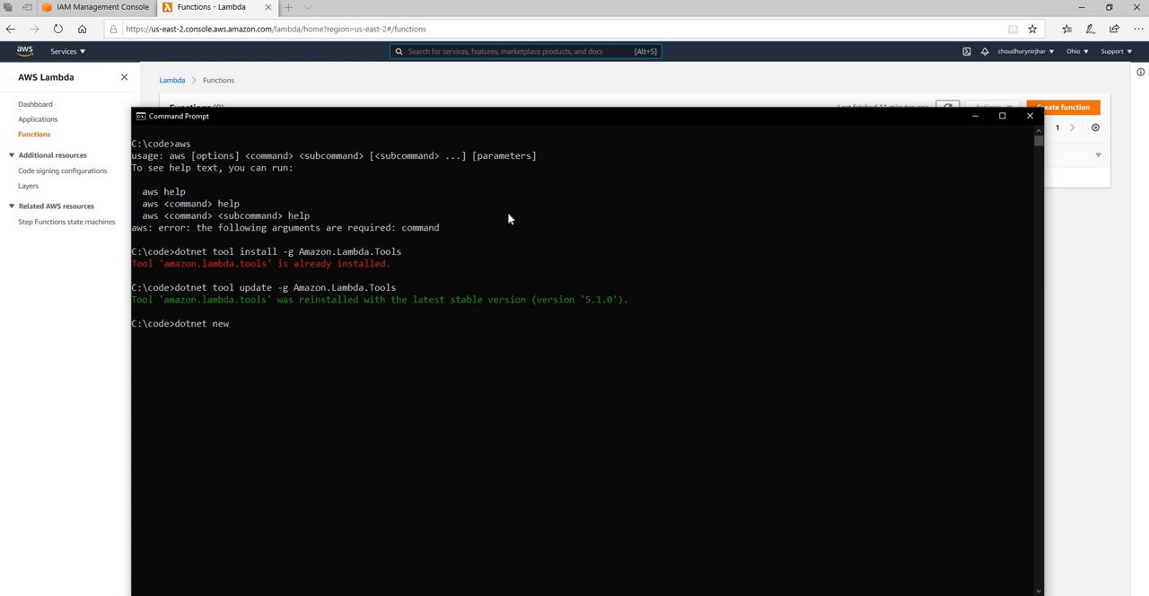
pyautogui.write('lam')
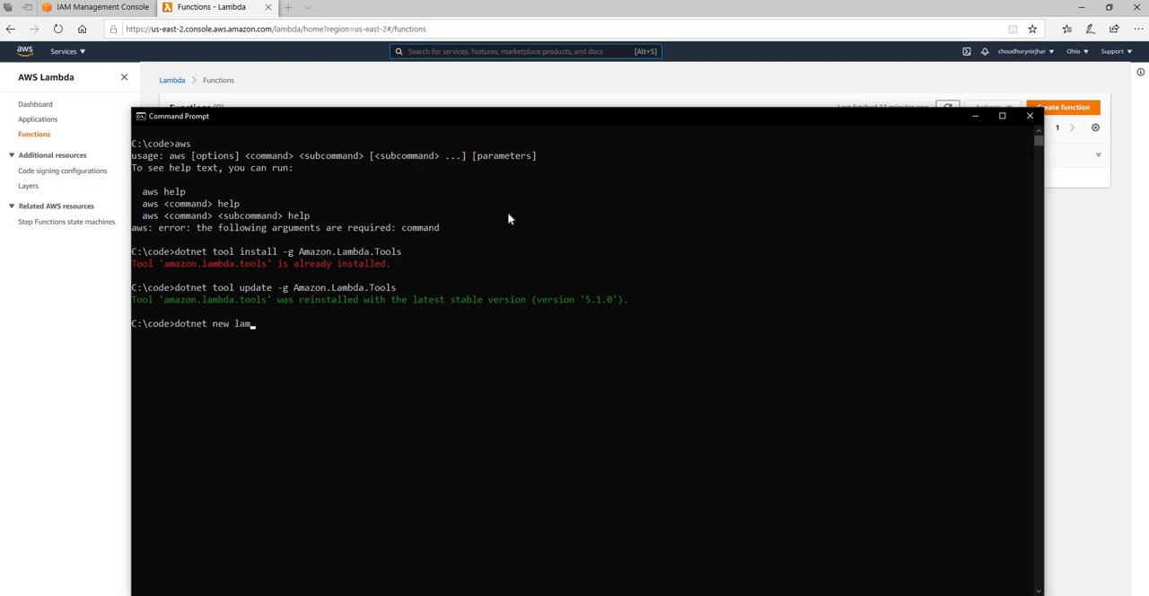
pyautogui.write('bda.')
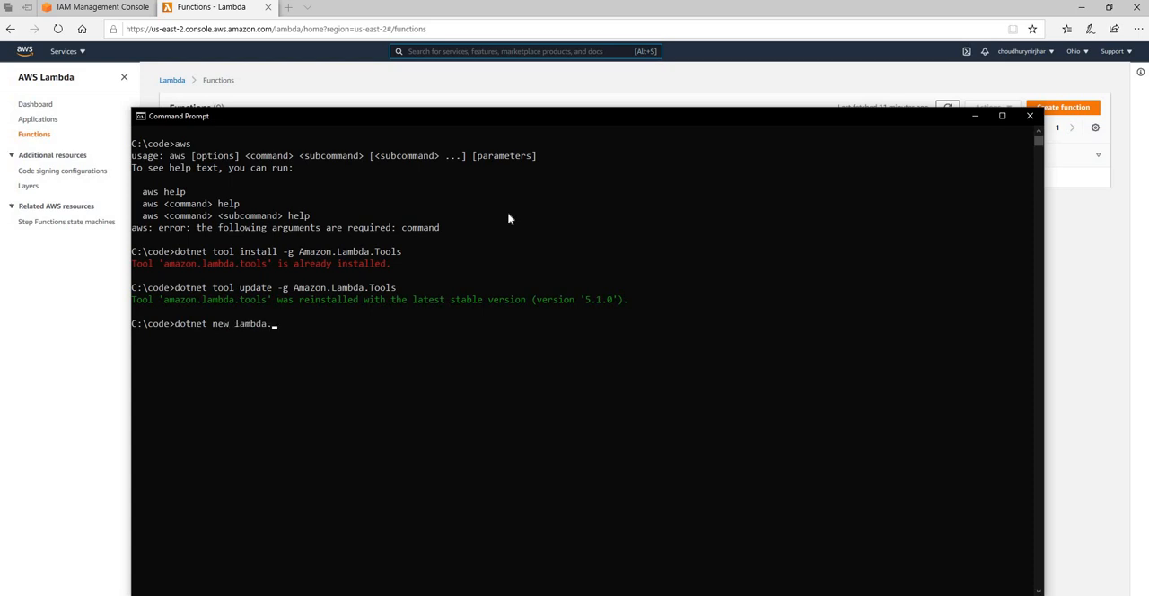
pyautogui.write('Emp')
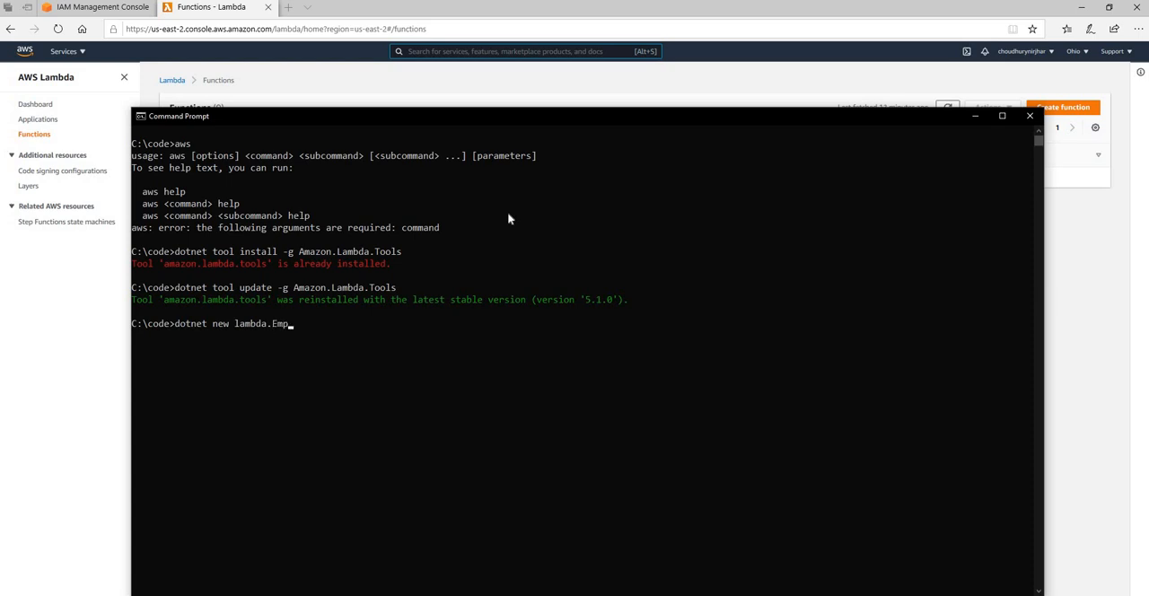
pyautogui.write('tyFuncti')
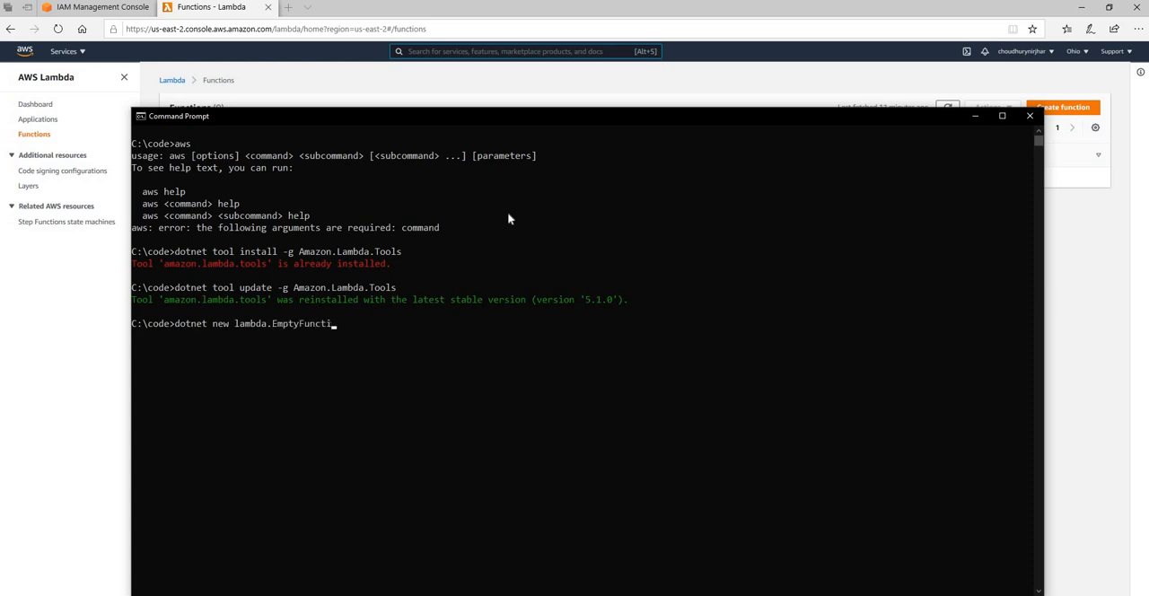
pyautogui.write('on --')
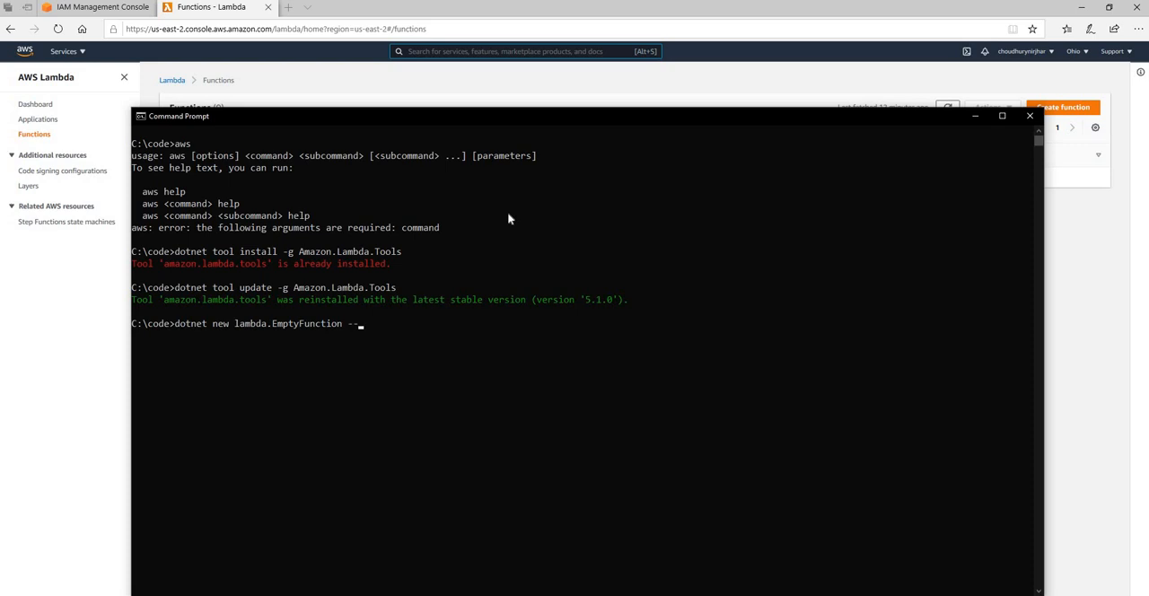
pyautogui.write('n')
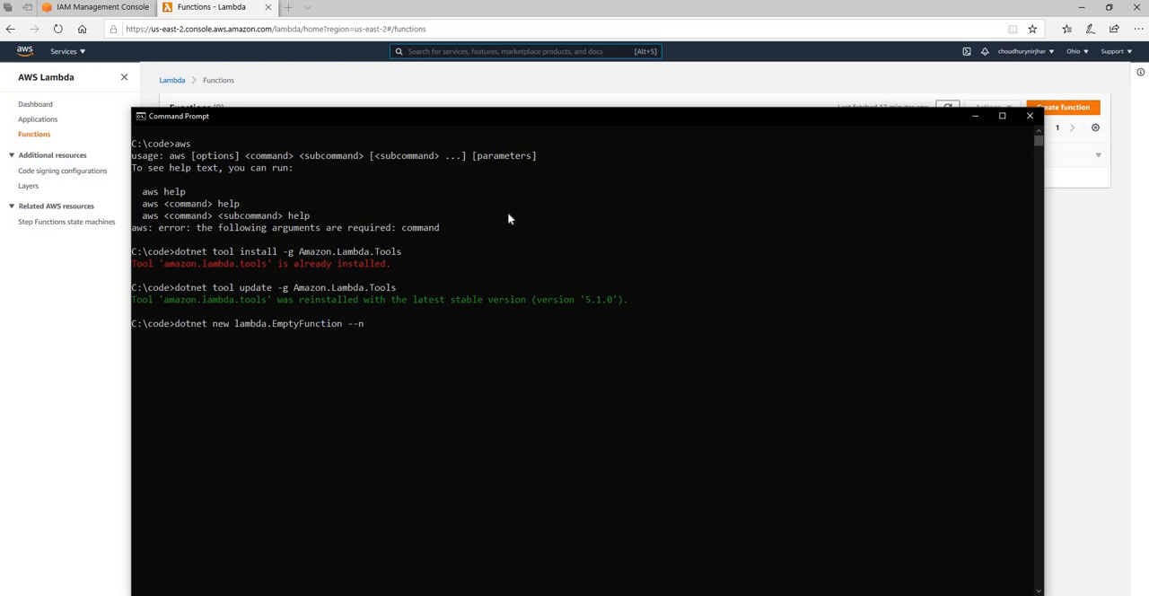
pyautogui.write('ame')
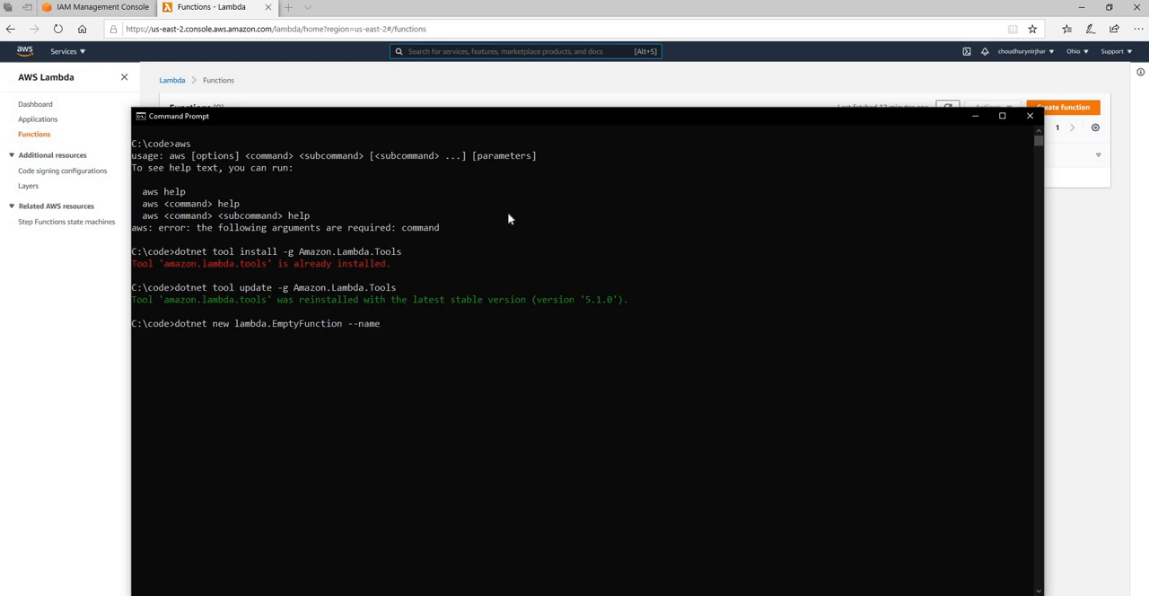
pyautogui.write('Lambd')
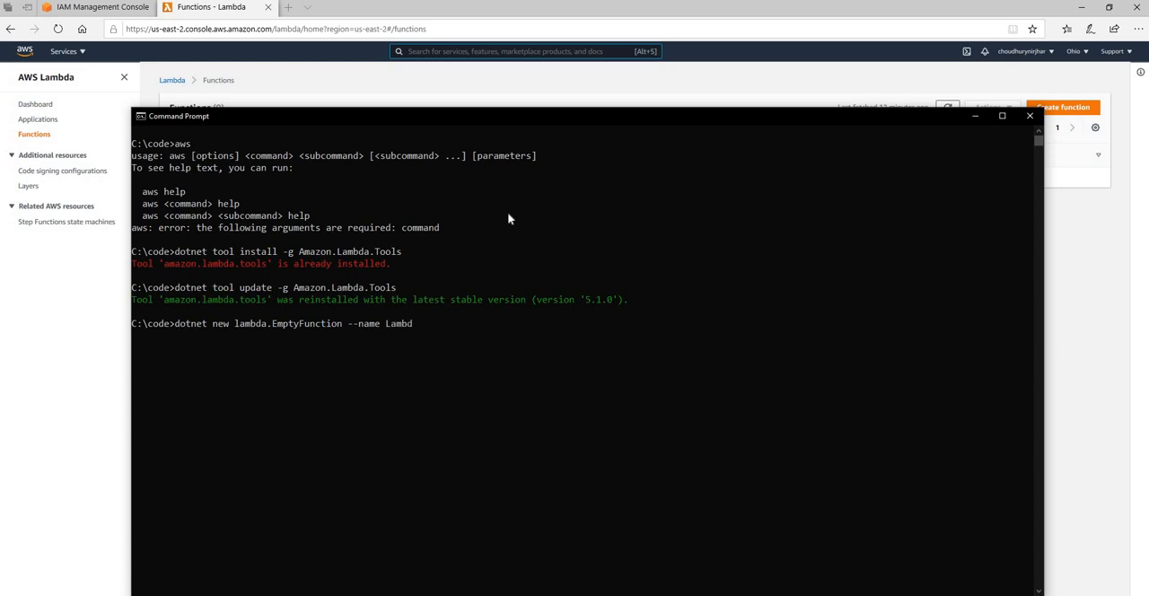
pyautogui.write('Demo')
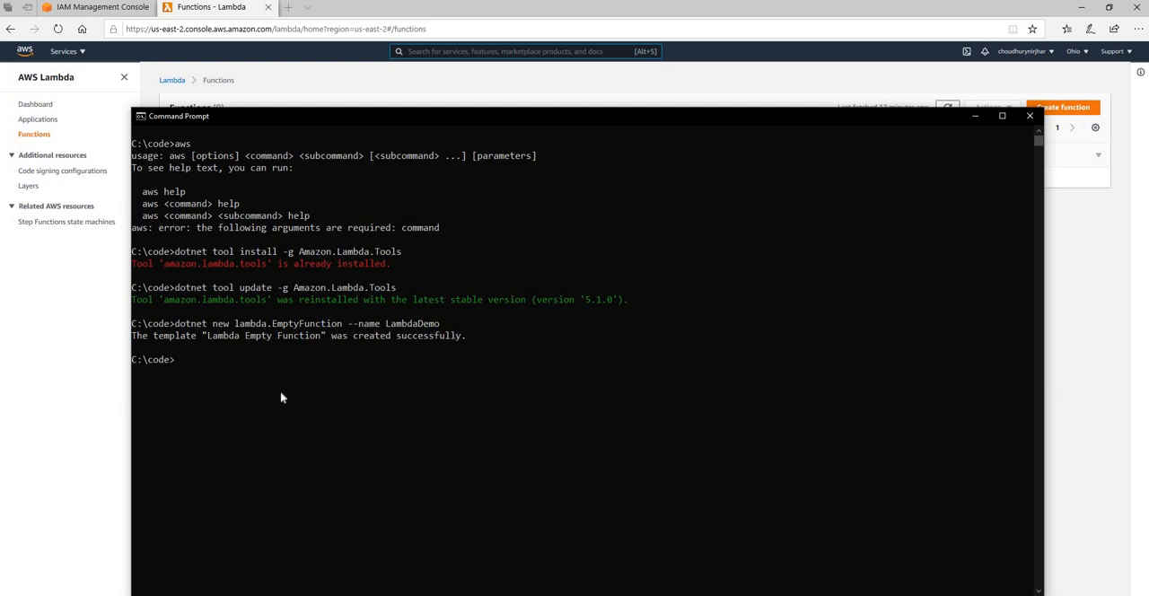
pyautogui.moveTo(325, 382)
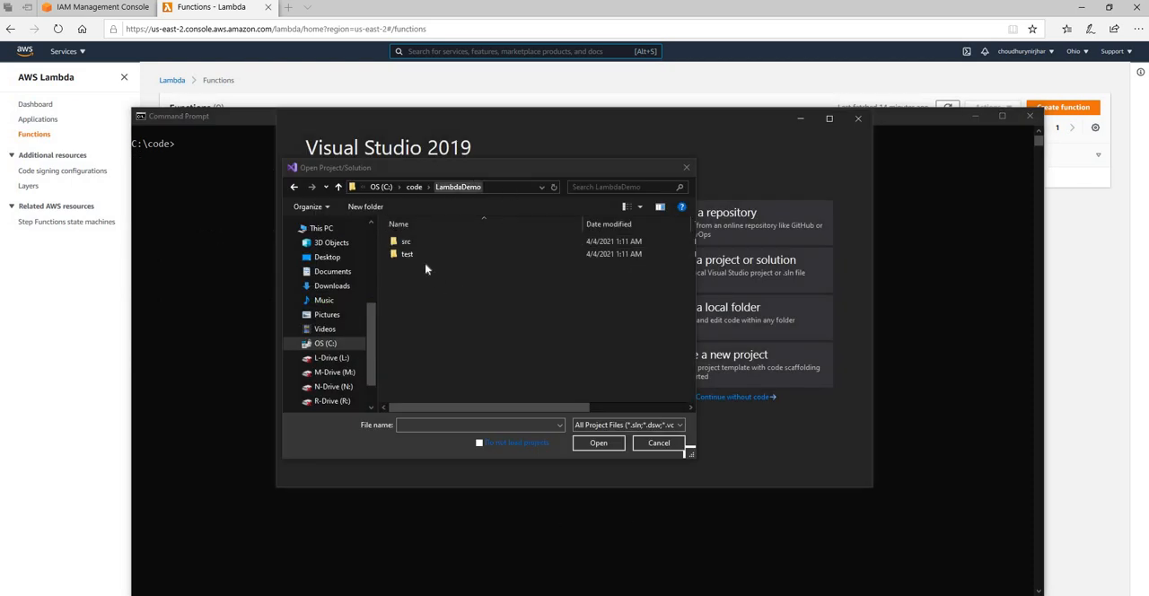
pyautogui.moveTo(412, 294)
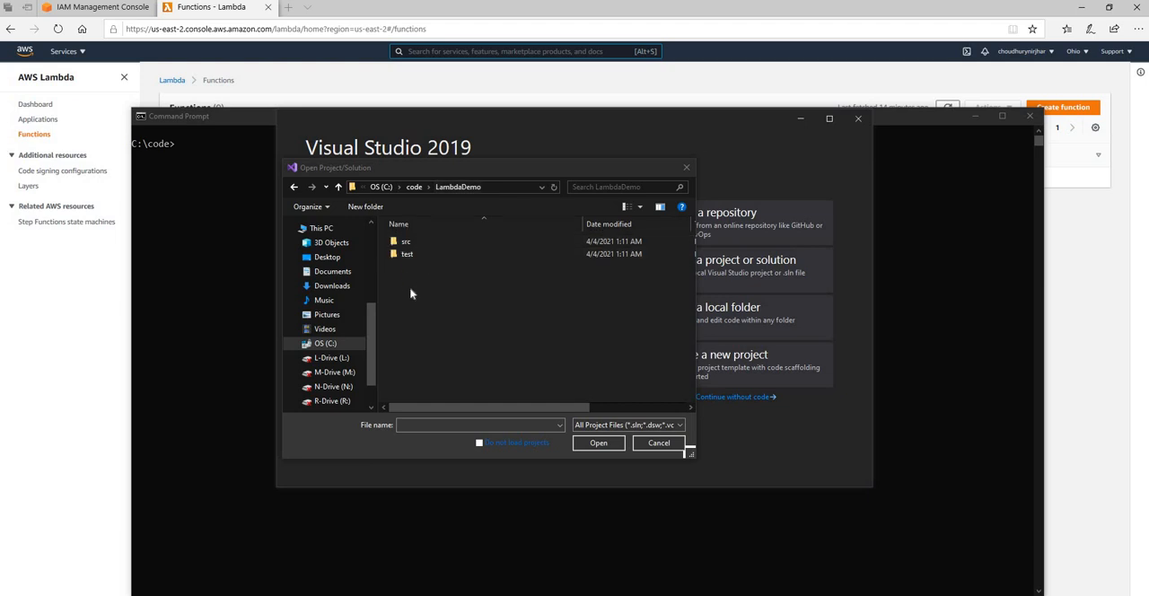
# Step: Browse into LambdaDemo's src folder to open the LambdaDemo project
pyautogui.click(405, 241)
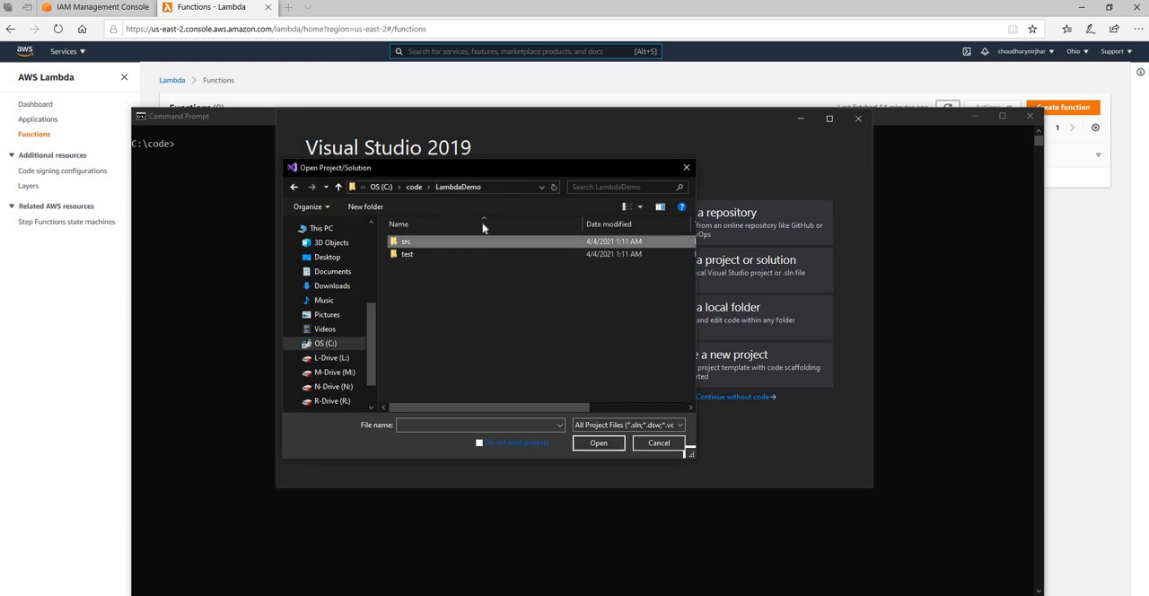
pyautogui.doubleClick(407, 254)
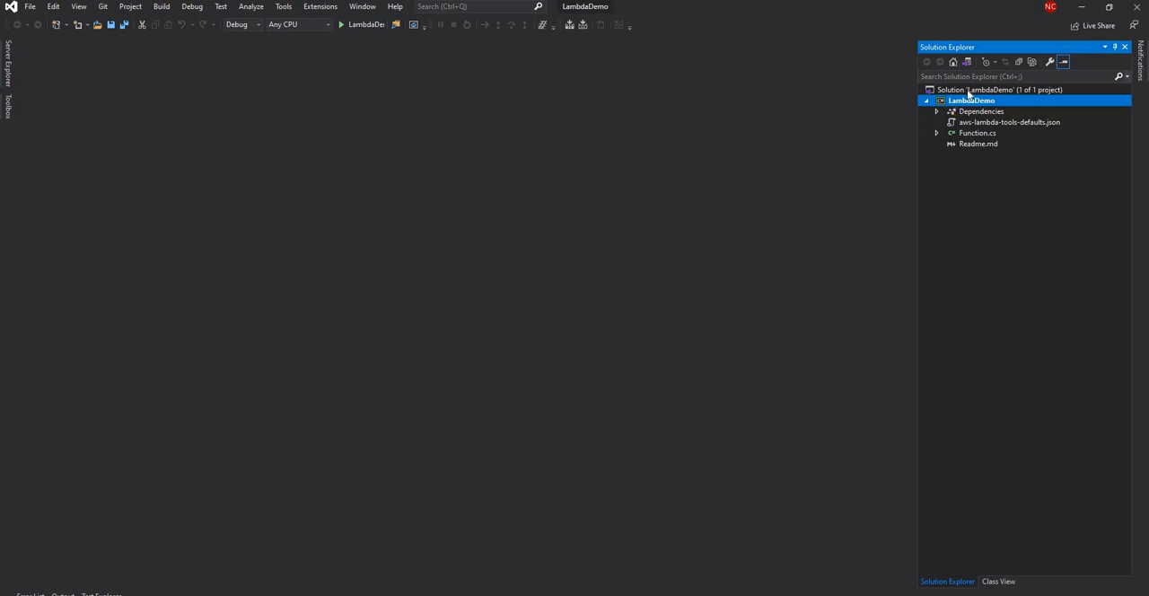
# Step: Add the existing test\LambdaDemo.Tests\LambdaDemo.Tests.csproj project to the solution
pyautogui.rightClick(991, 89)
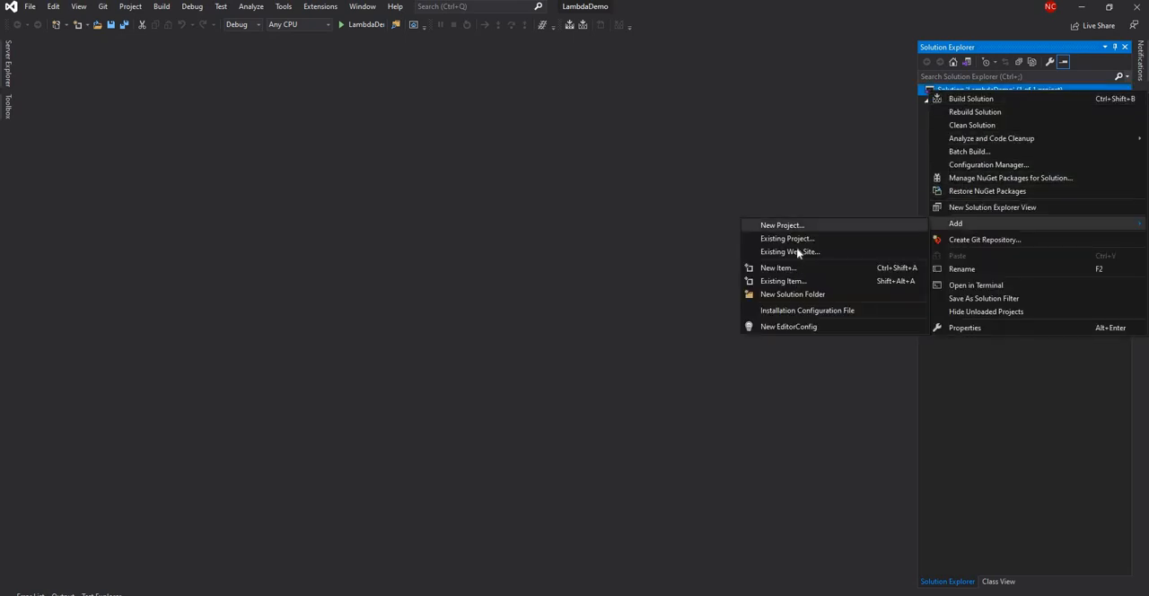
pyautogui.click(786, 238)
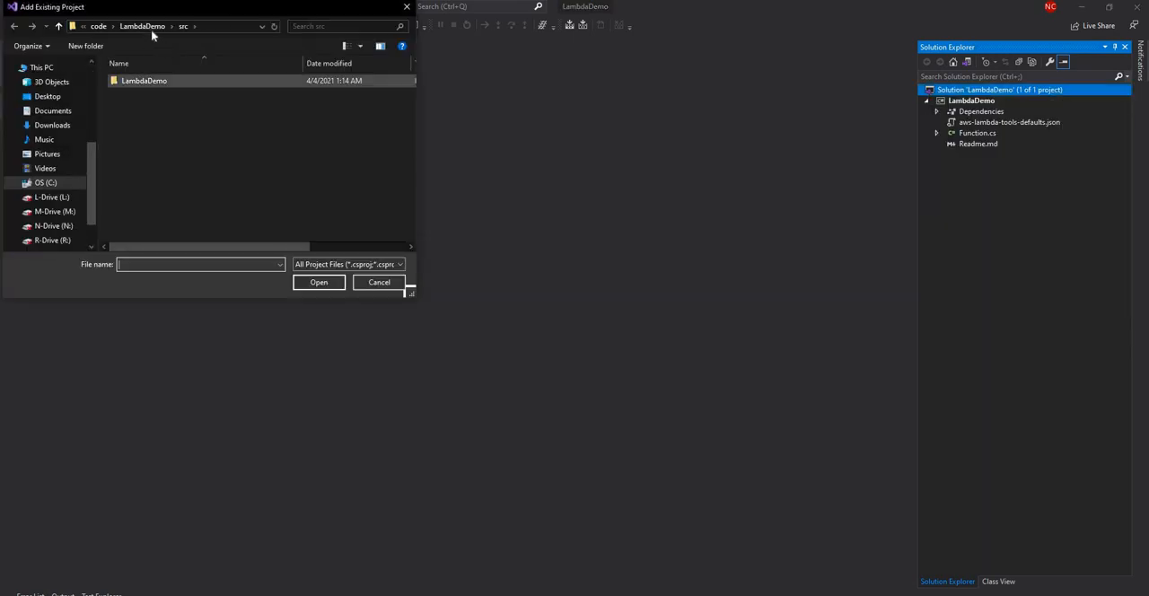
pyautogui.doubleClick(158, 80)
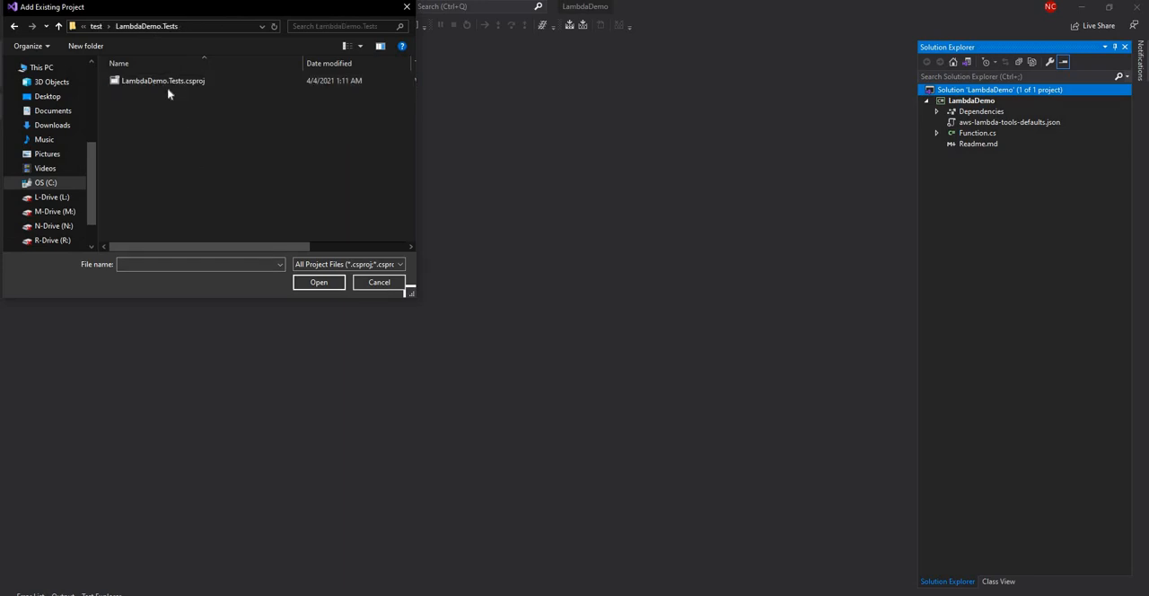
pyautogui.click(319, 281)
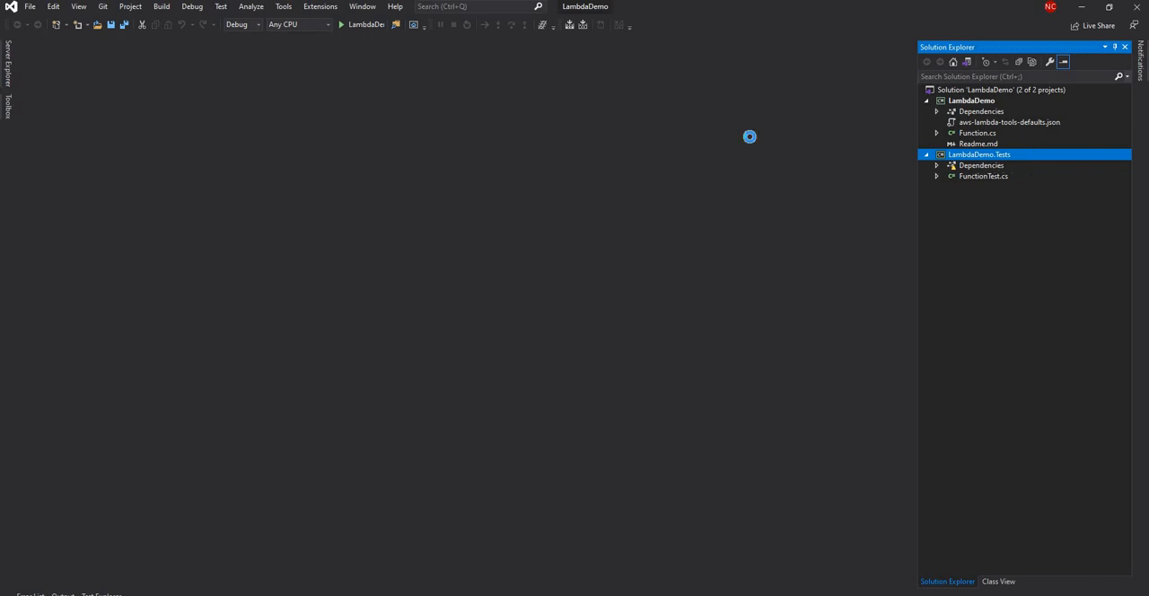
# Step: Expand Dependencies > Packages to show Amazon.Lambda.Core, then bring Function.cs into the editor
pyautogui.click(934, 111)
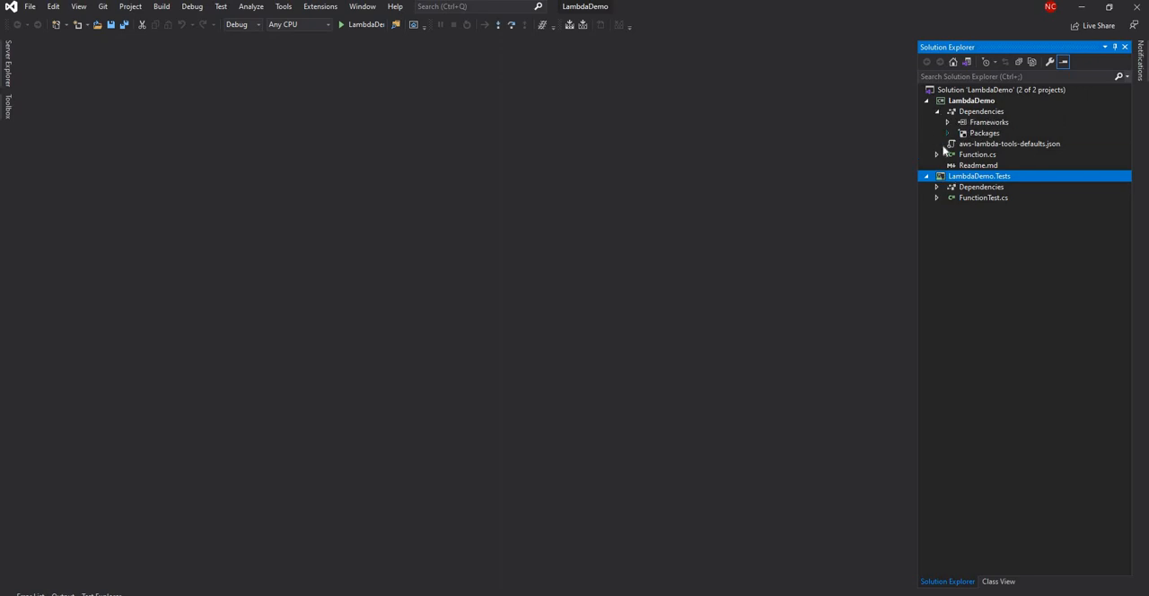
pyautogui.click(959, 133)
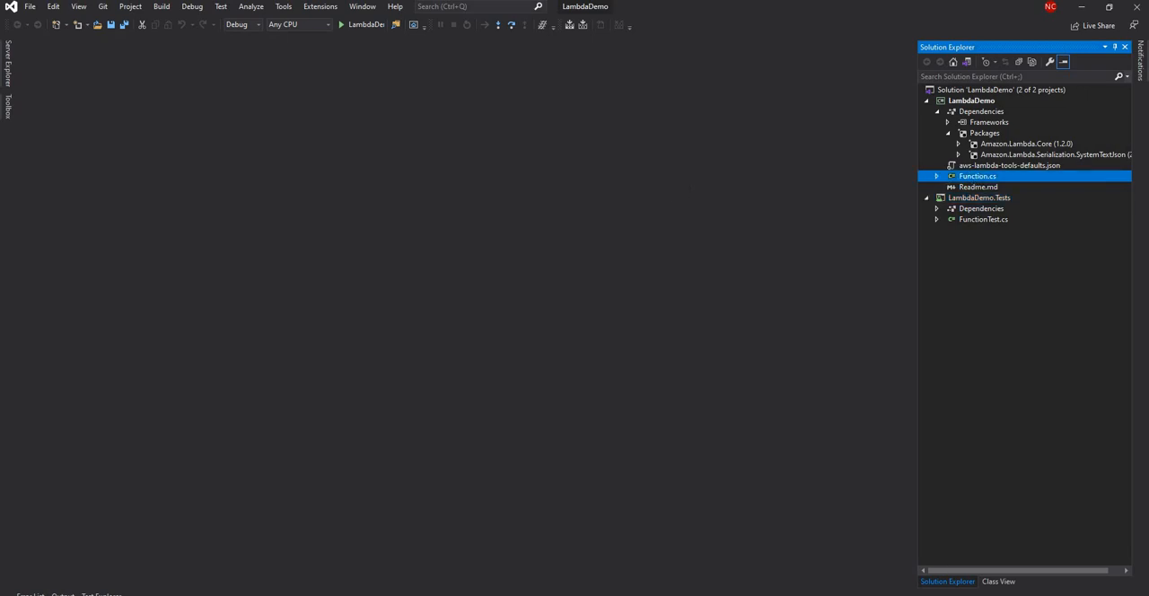
pyautogui.doubleClick(977, 176)
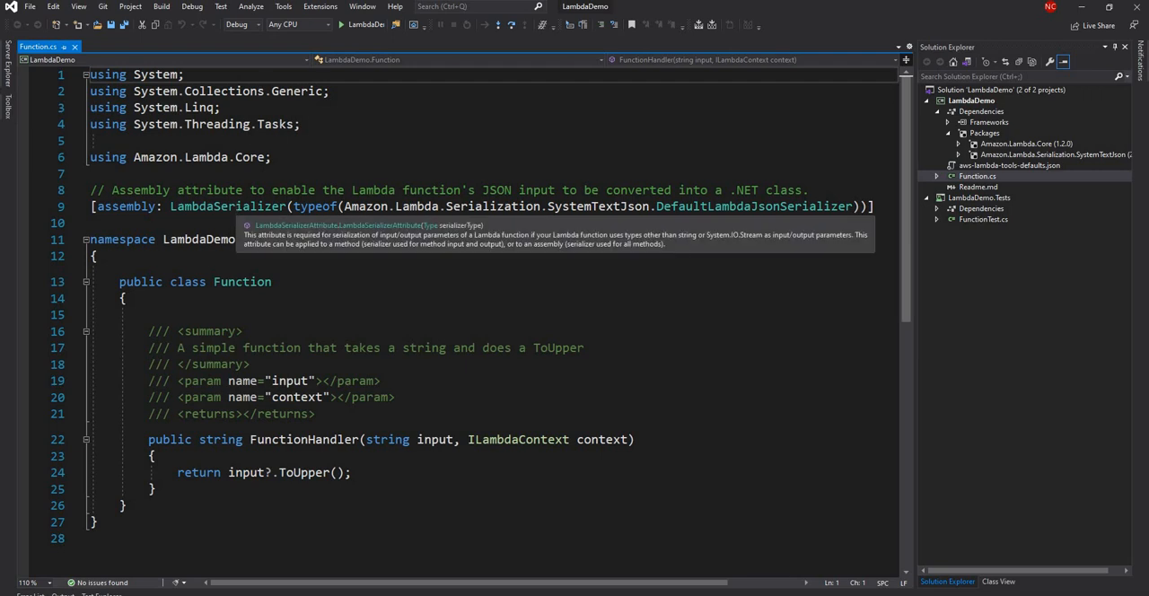
pyautogui.doubleClick(198, 238)
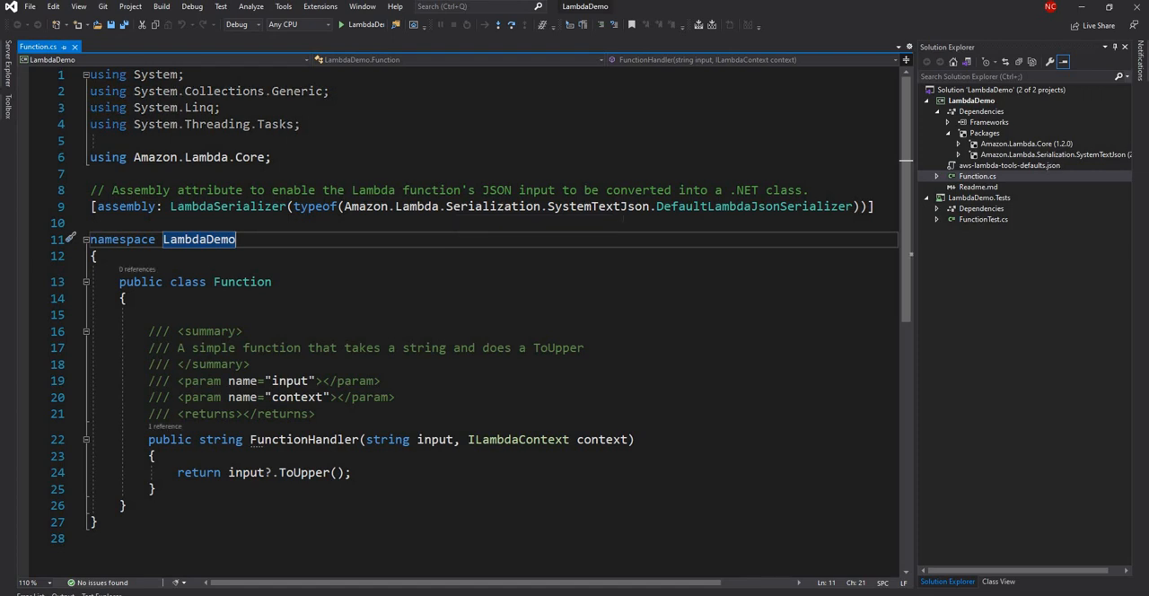
pyautogui.doubleClick(753, 206)
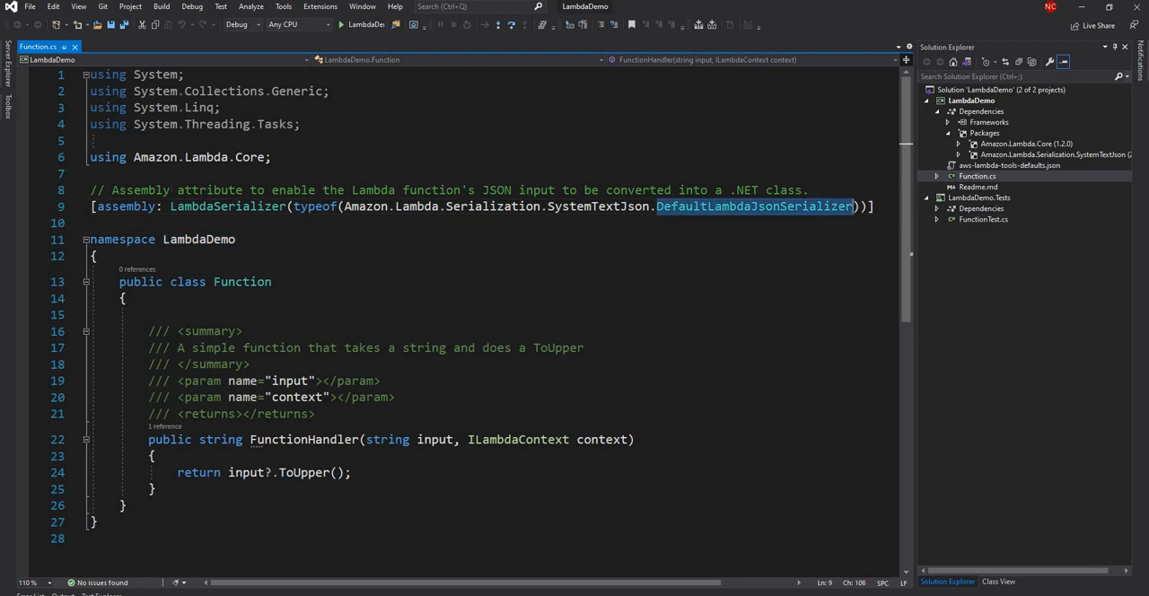
pyautogui.click(208, 189)
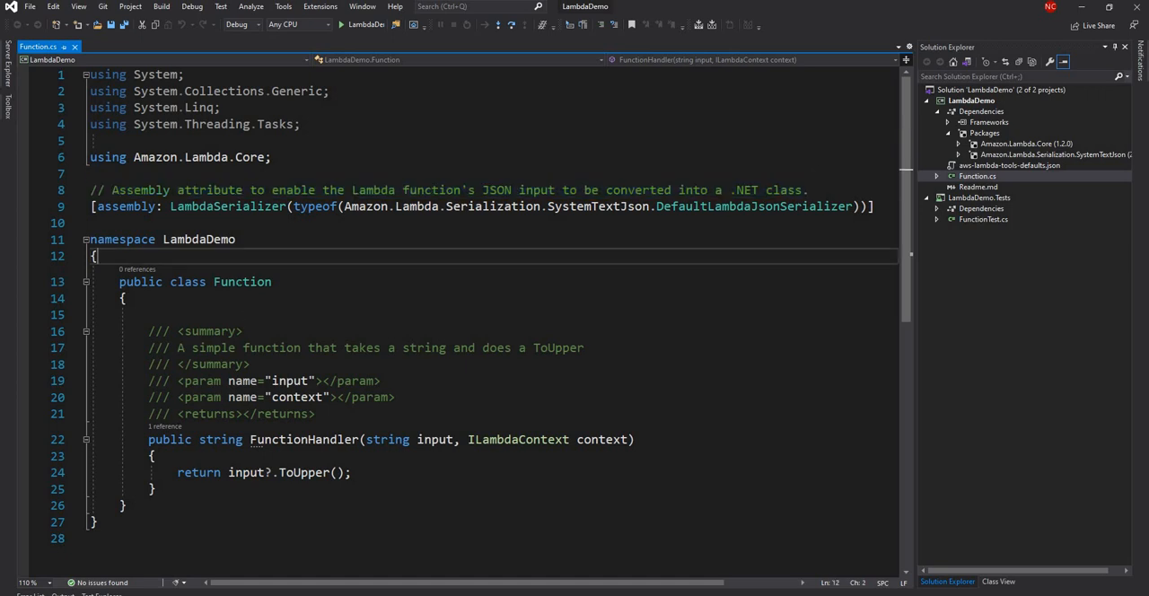
pyautogui.doubleClick(242, 282)
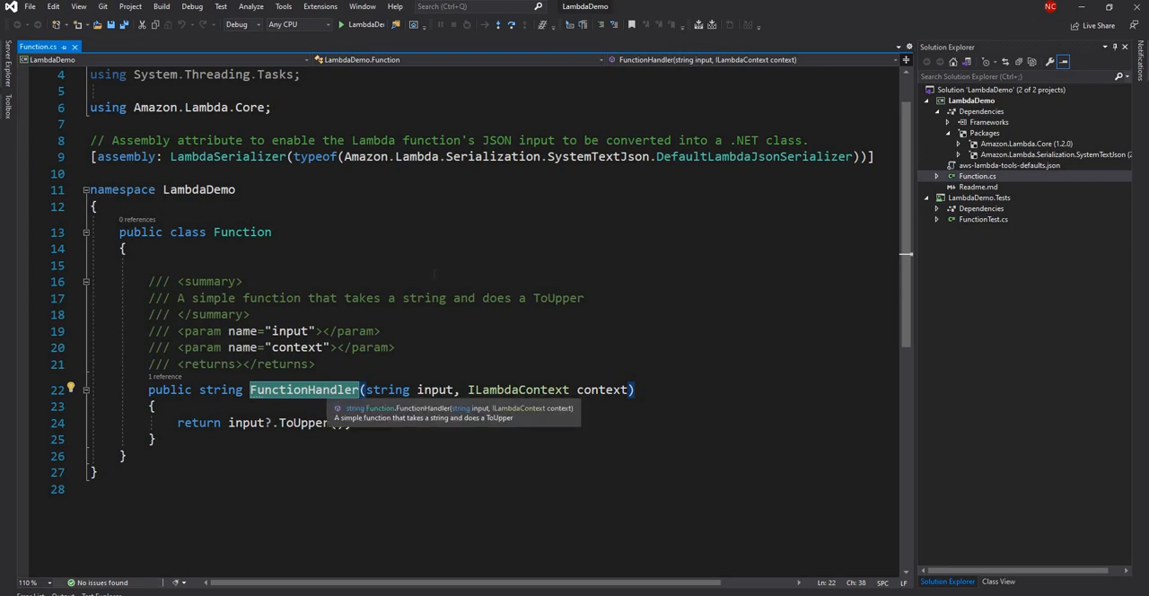
pyautogui.moveTo(437, 339)
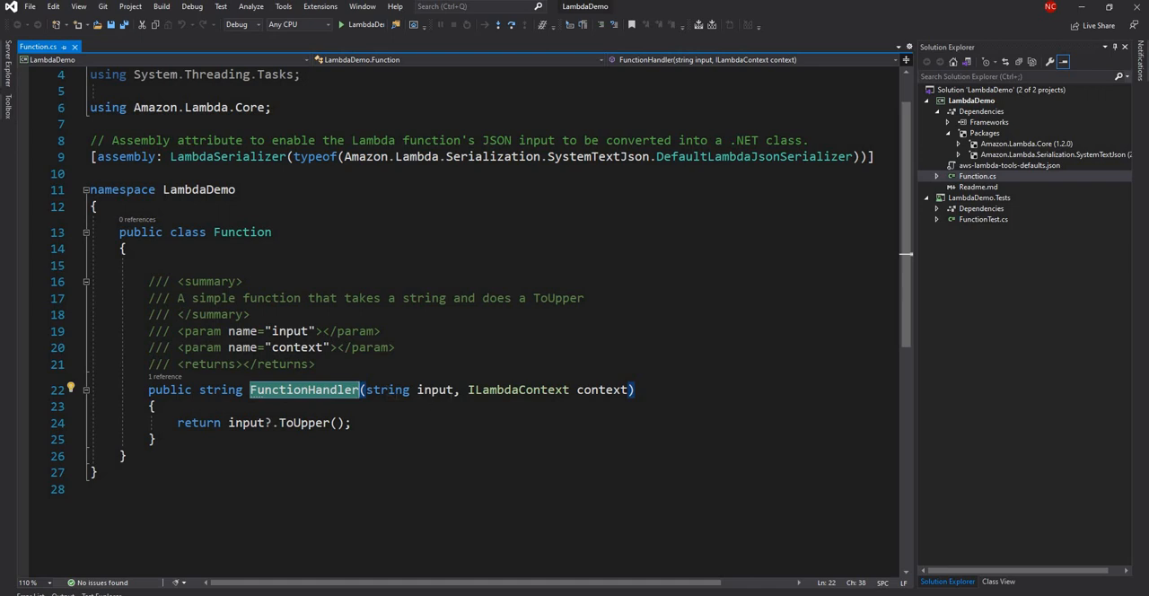
pyautogui.moveTo(434, 390)
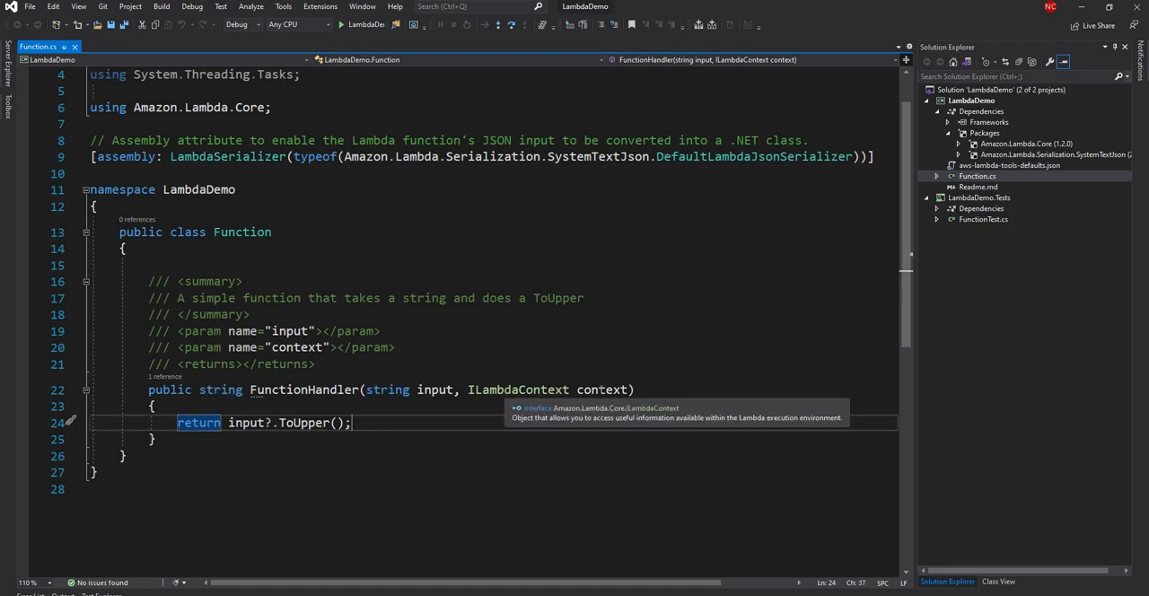
pyautogui.click(155, 406)
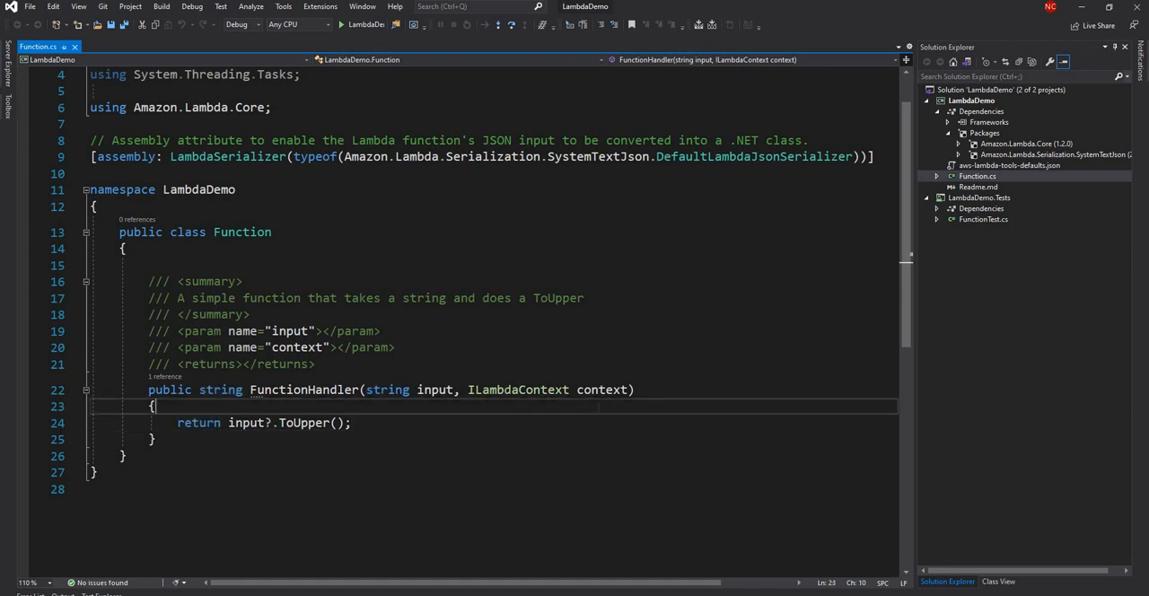
# Step: Enter 'context.' in FunctionHandler and browse IntelliSense members down to RemainingTime
pyautogui.write('co')
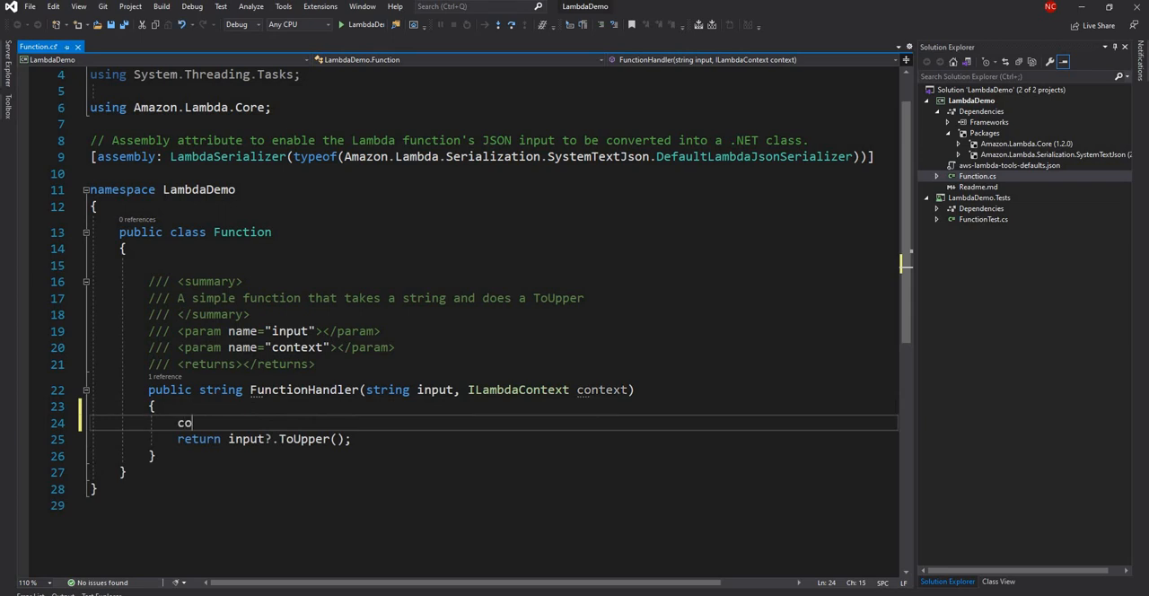
pyautogui.write('ntext.')
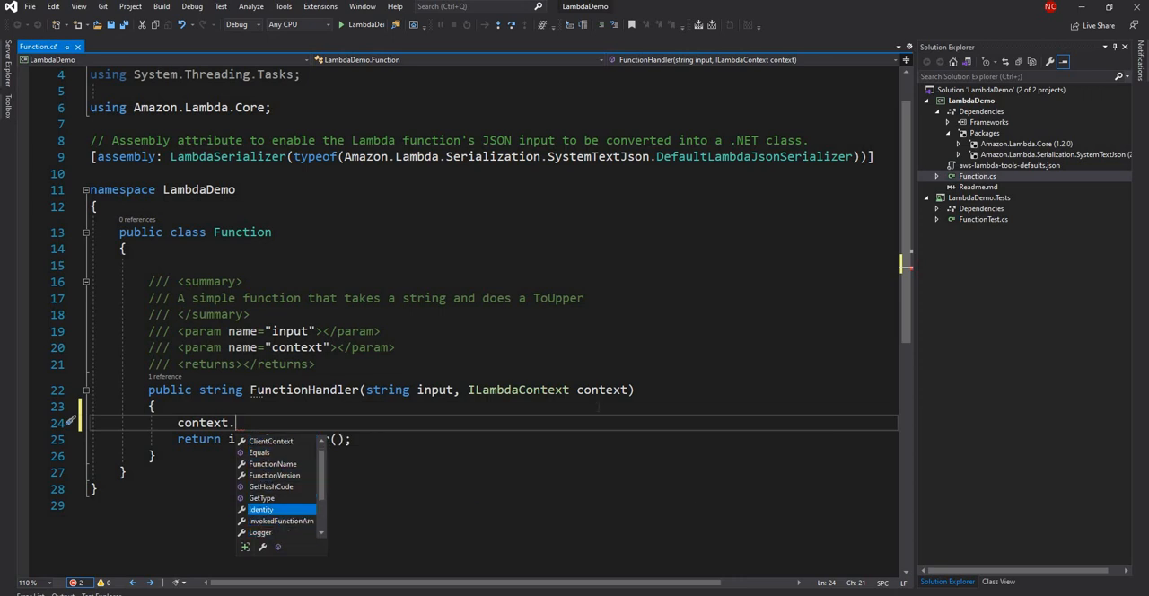
pyautogui.moveTo(262, 509)
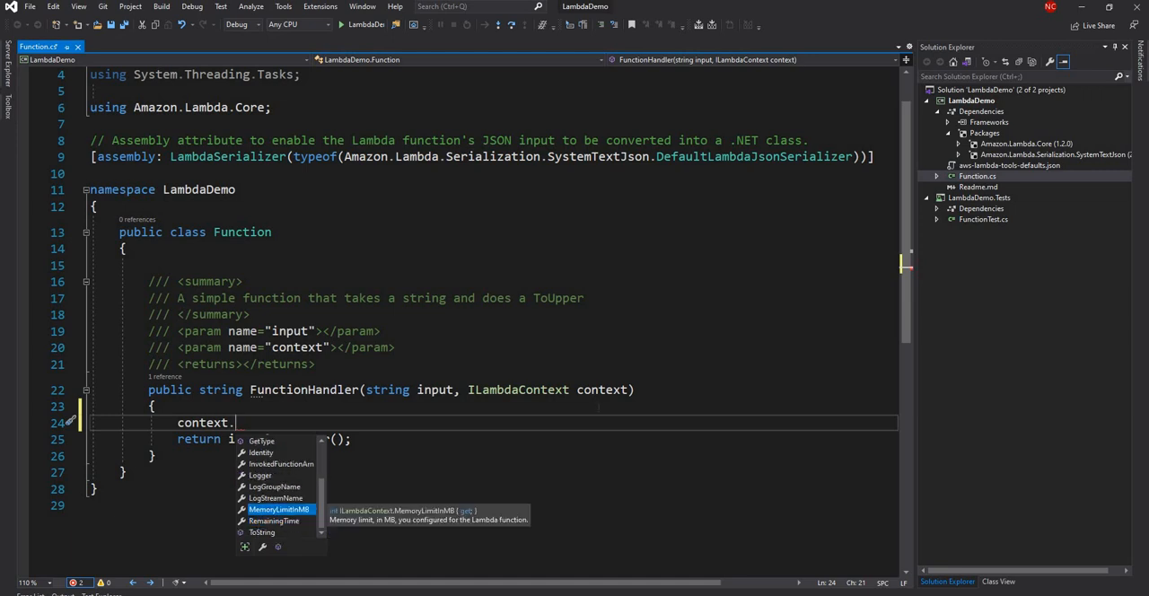
pyautogui.press('Down')
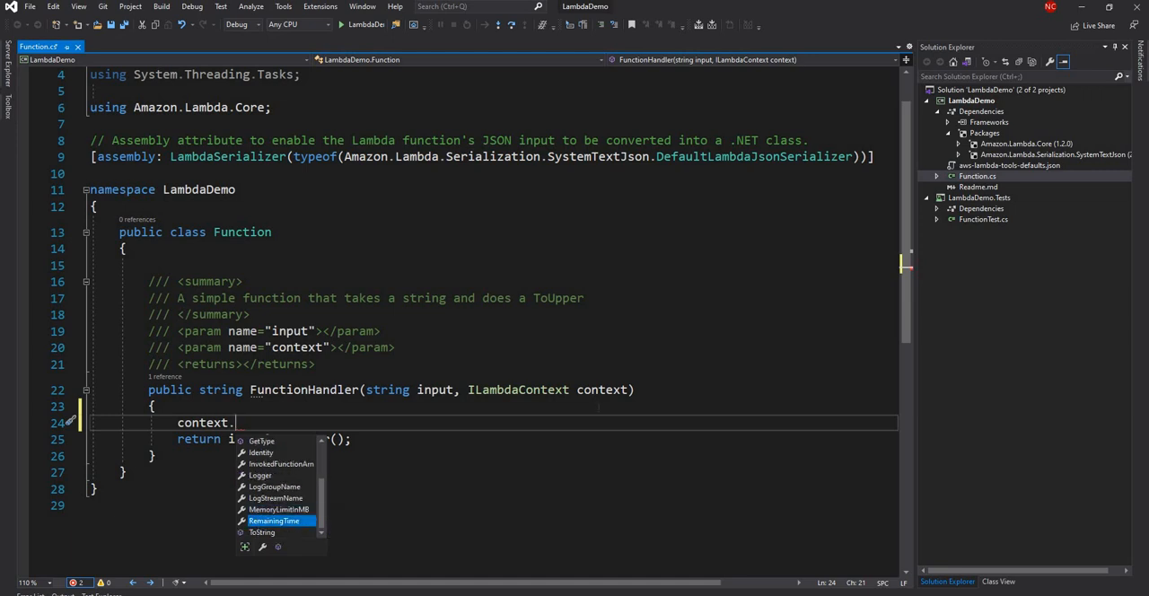
pyautogui.moveTo(274, 520)
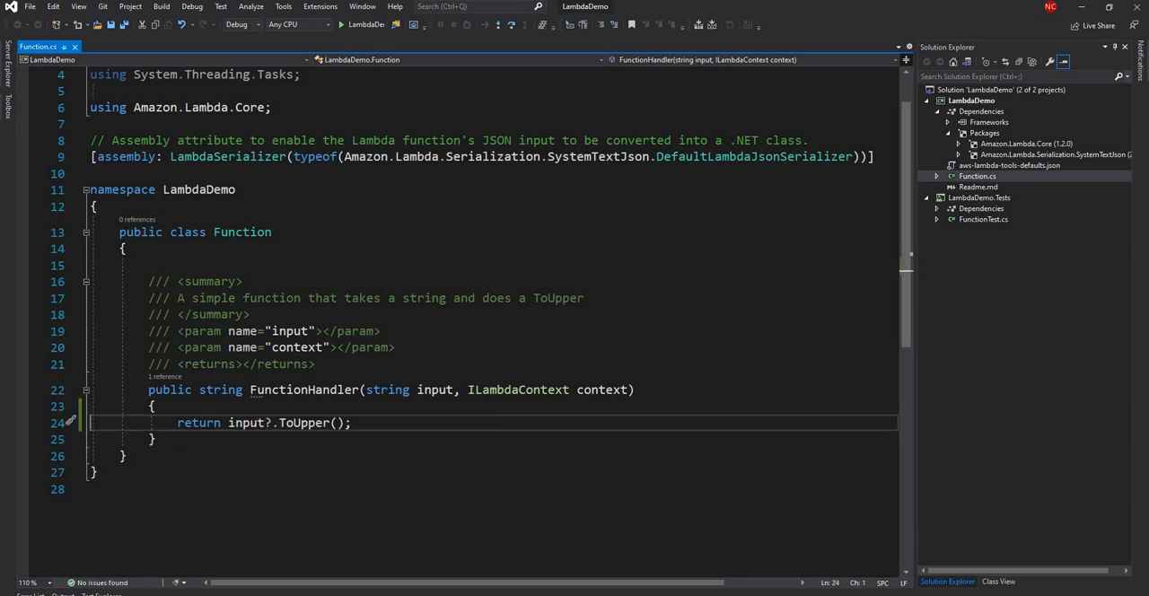
pyautogui.moveTo(303, 423)
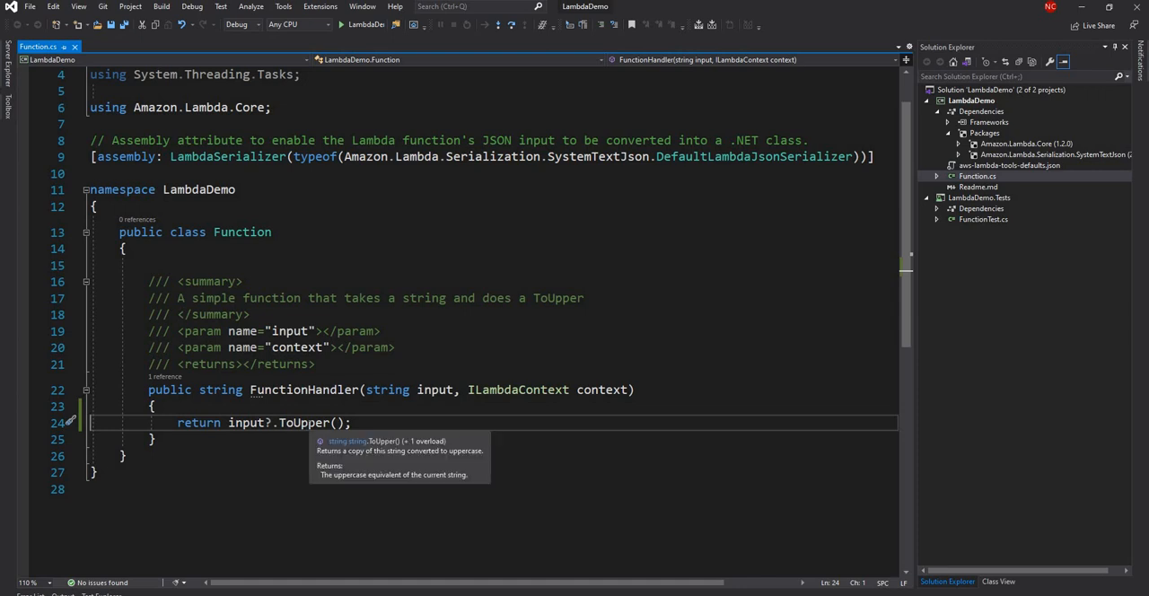
pyautogui.moveTo(548, 243)
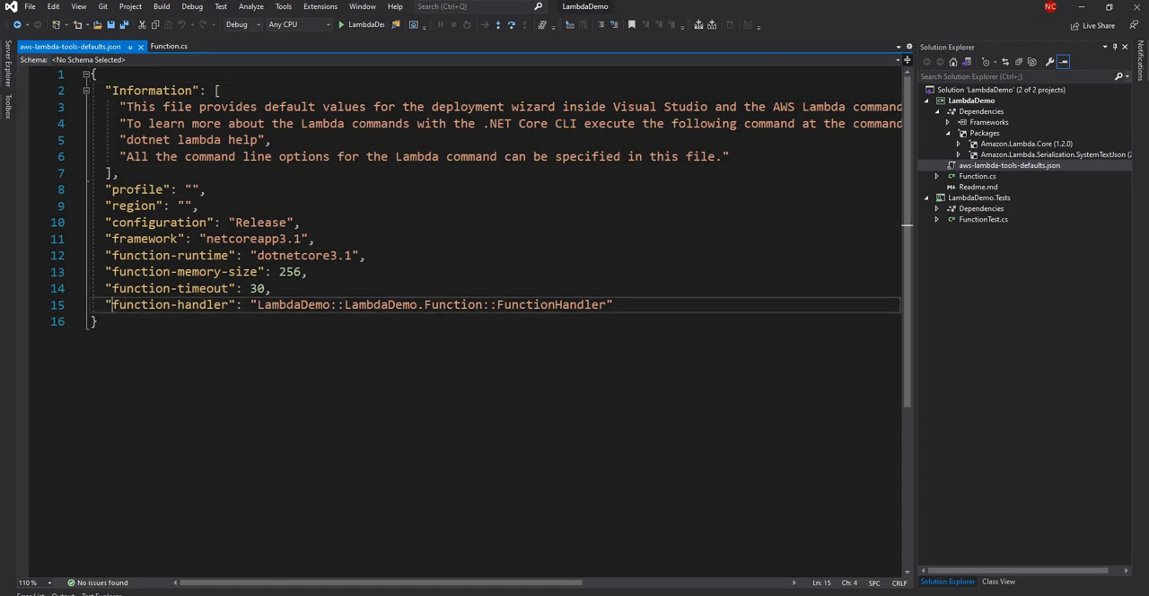
pyautogui.doubleClick(169, 305)
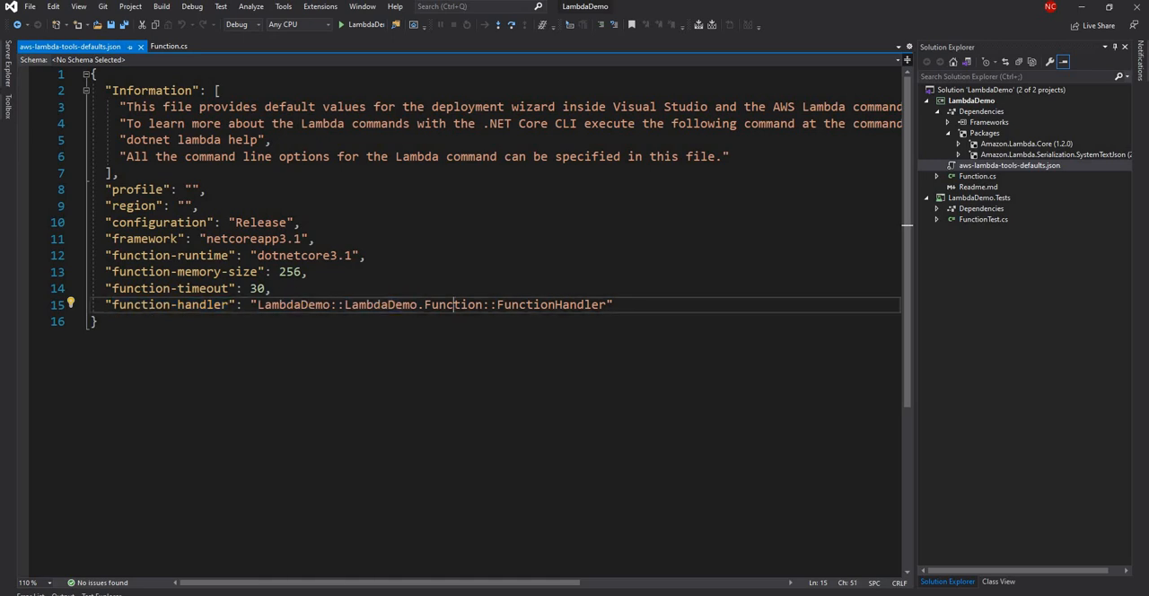
pyautogui.click(179, 47)
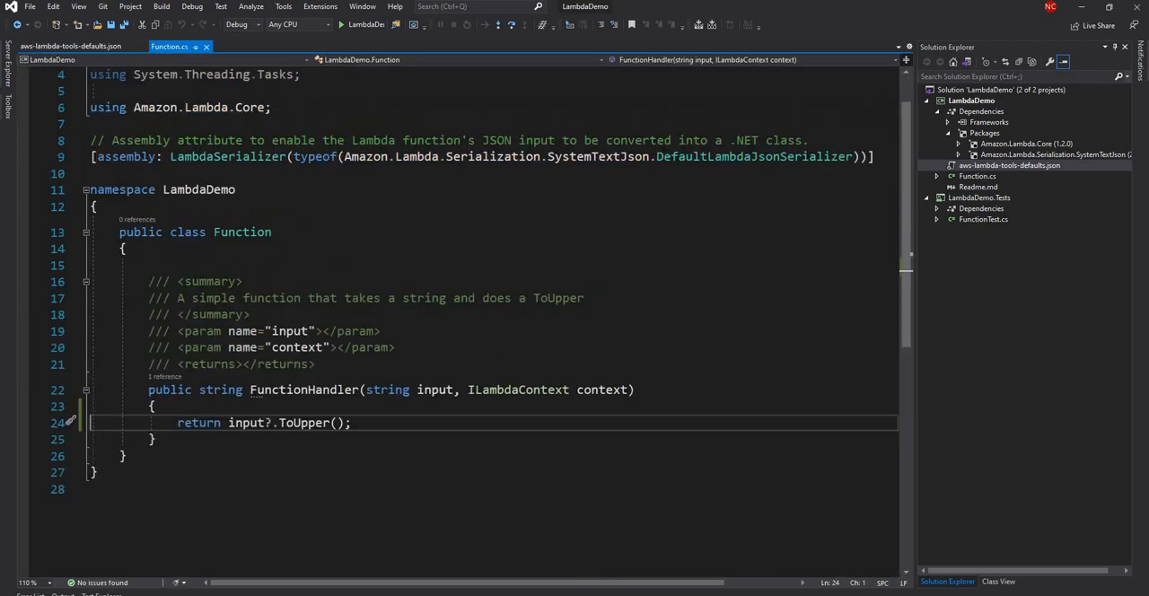
pyautogui.doubleClick(242, 232)
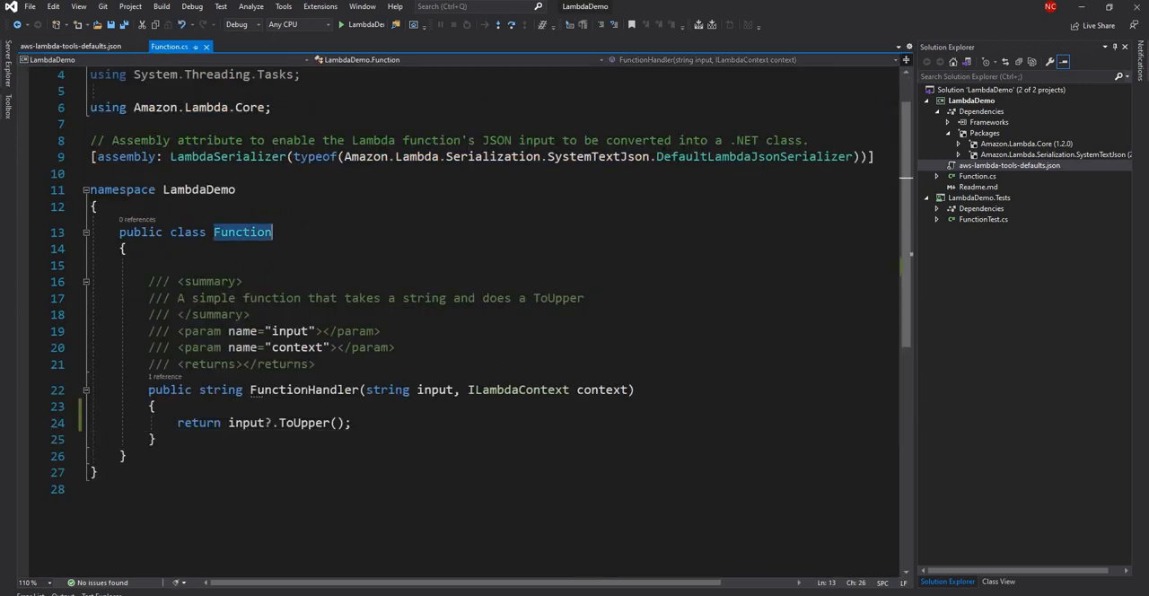
pyautogui.click(81, 46)
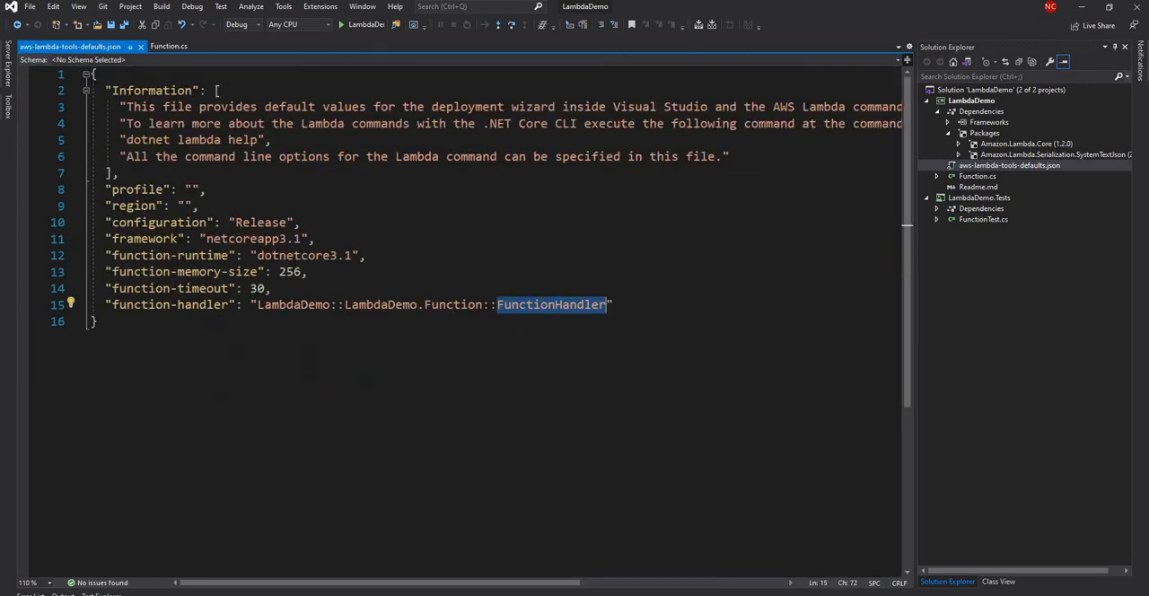
pyautogui.click(539, 304)
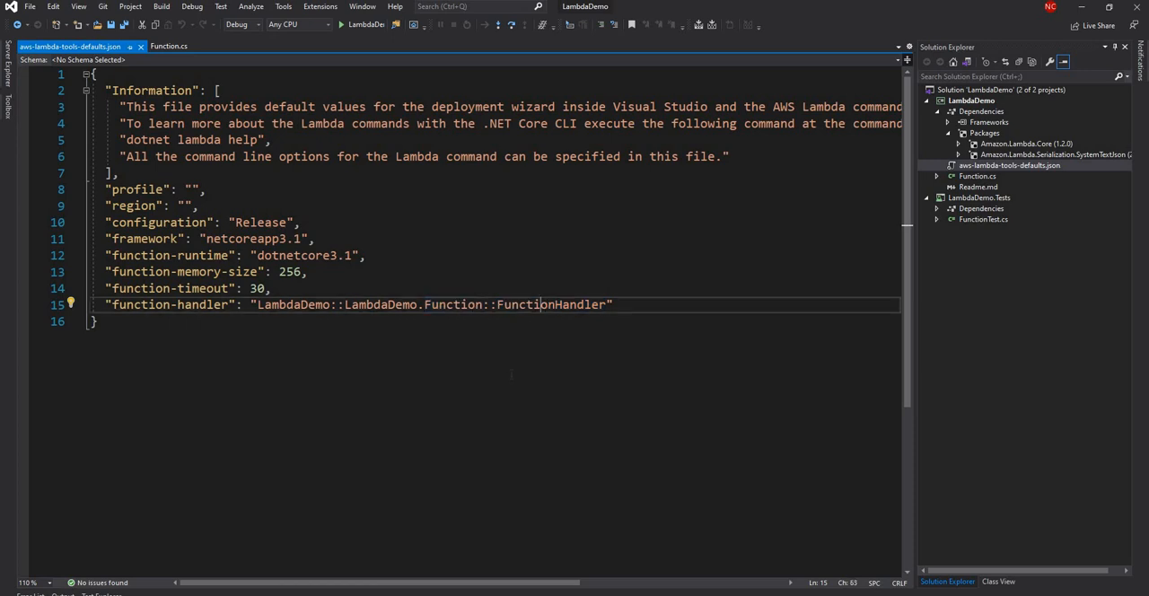
pyautogui.click(179, 46)
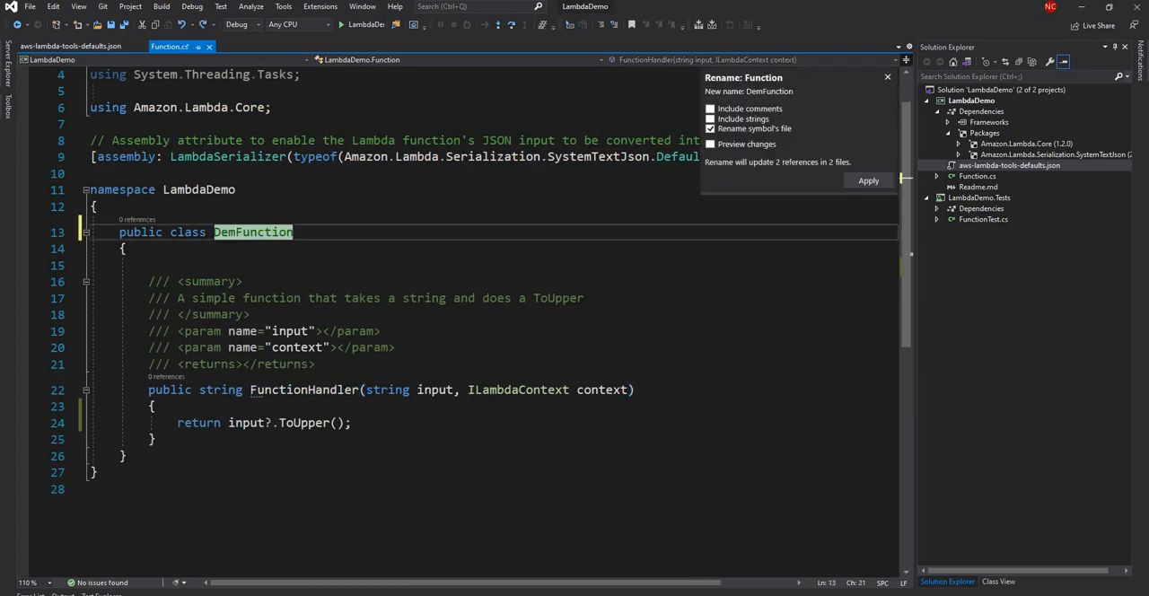
# Step: Apply the DemoFunction and DemoFunctionHandler renames and set function-handler to DemoFunction::DemoFunctionHandler
pyautogui.click(867, 180)
pyautogui.write('De')
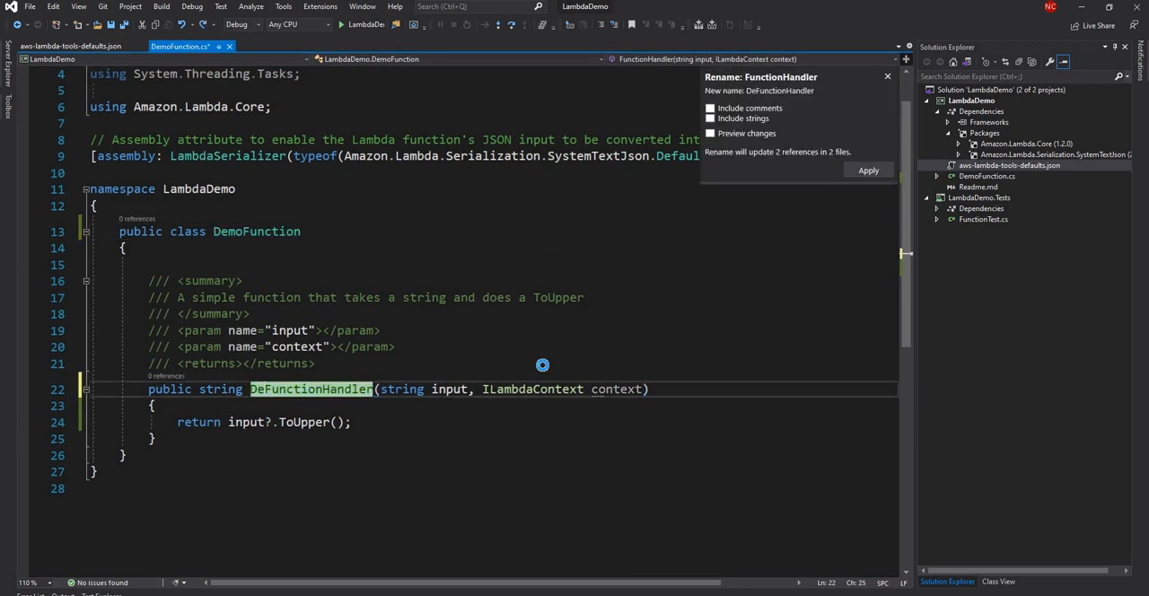
pyautogui.click(868, 170)
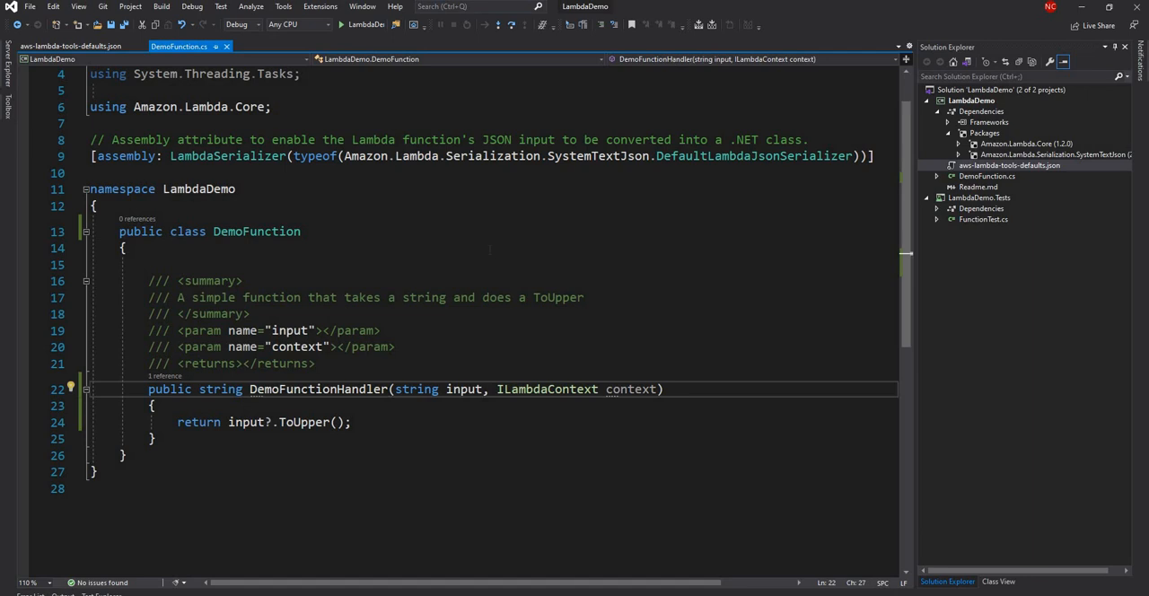
pyautogui.click(81, 46)
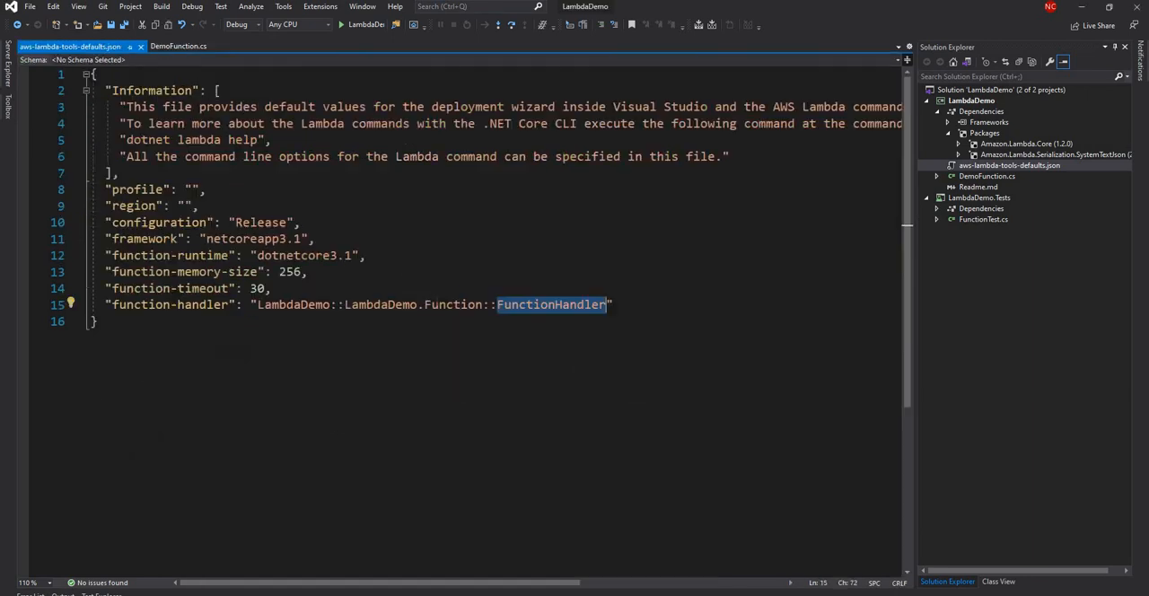
pyautogui.write('DemoFunction')
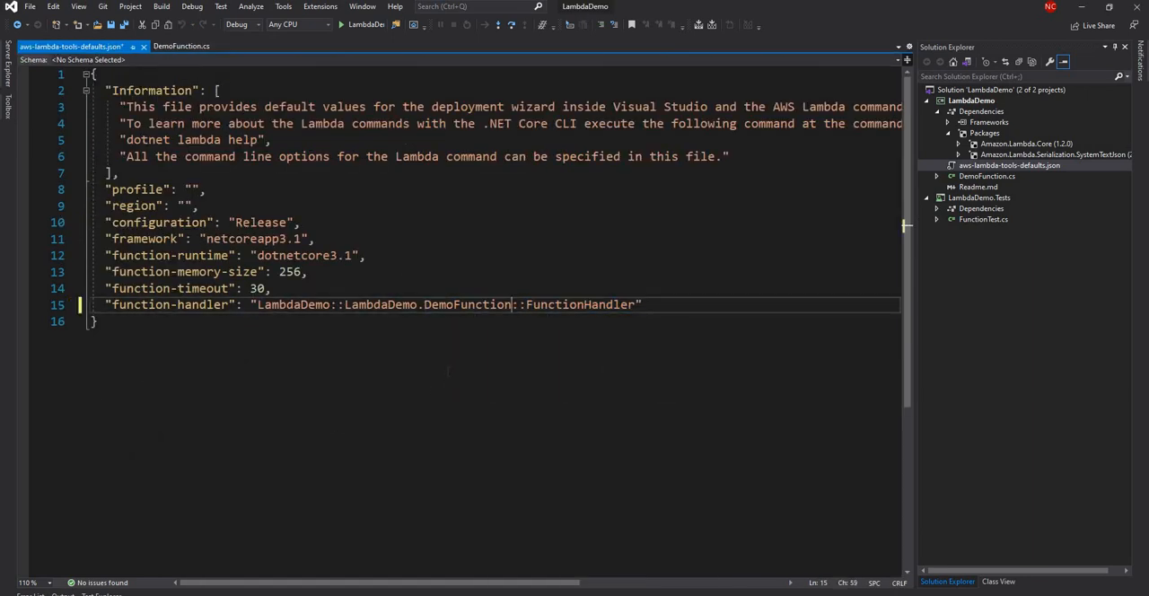
pyautogui.click(184, 45)
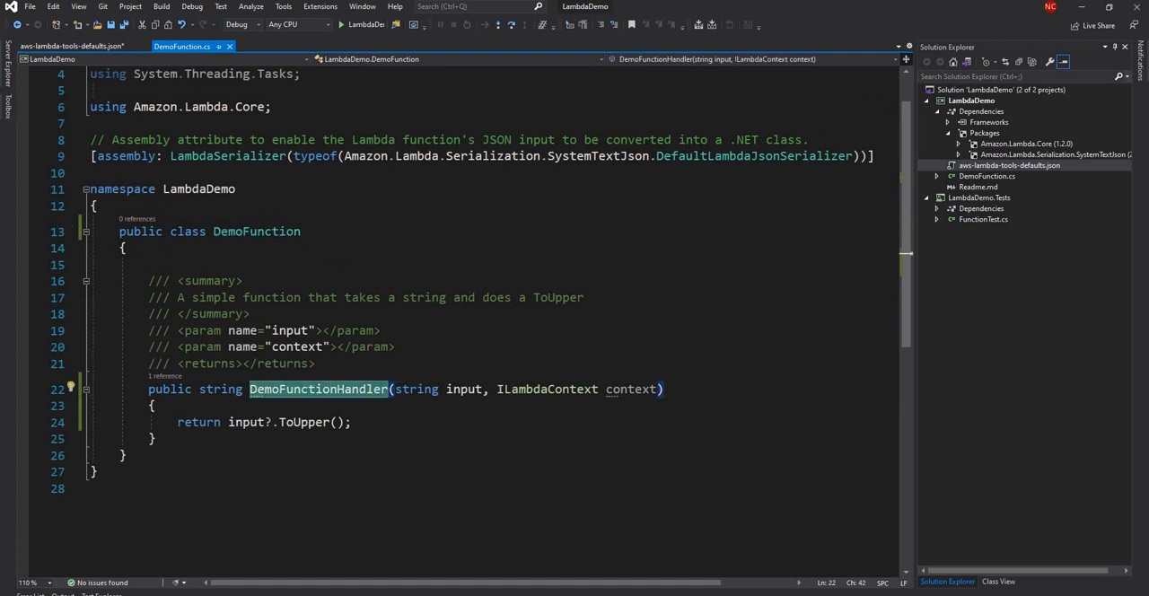
pyautogui.click(77, 47)
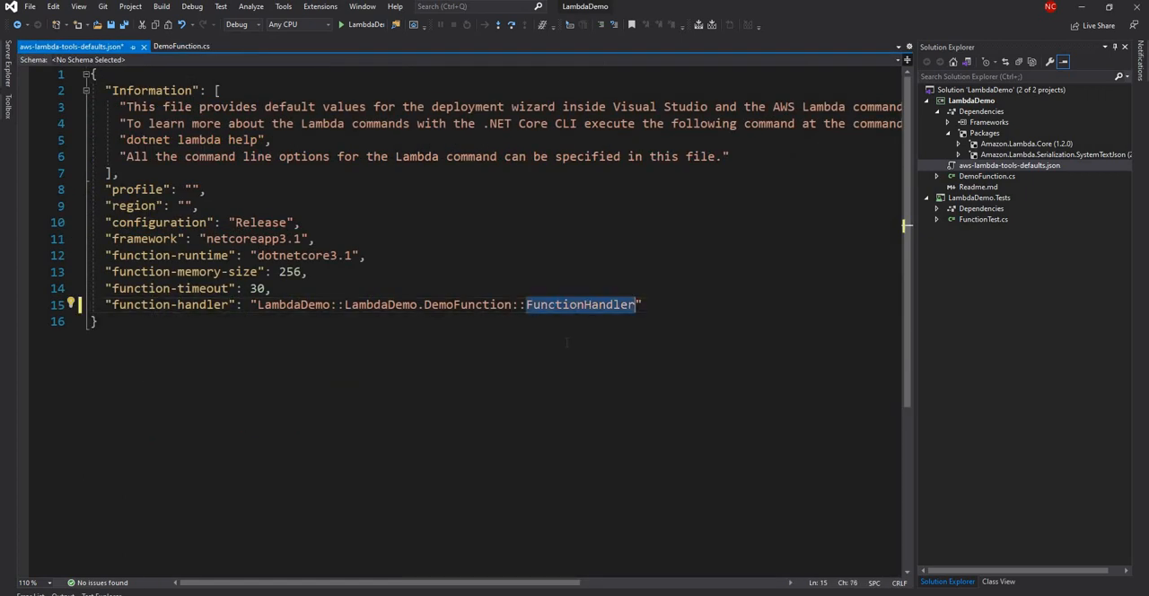
pyautogui.write('DemoFunctionHandler')
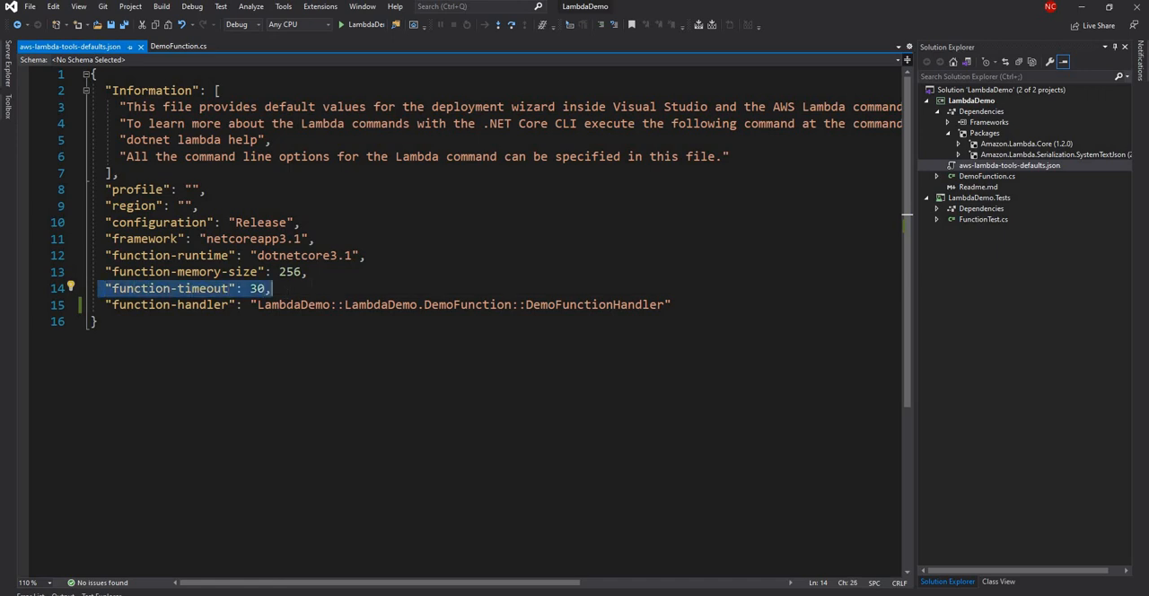
# Step: Set profile to "personal" and region to "us-east-2" in aws-lambda-tools-defaults.json
pyautogui.click(184, 46)
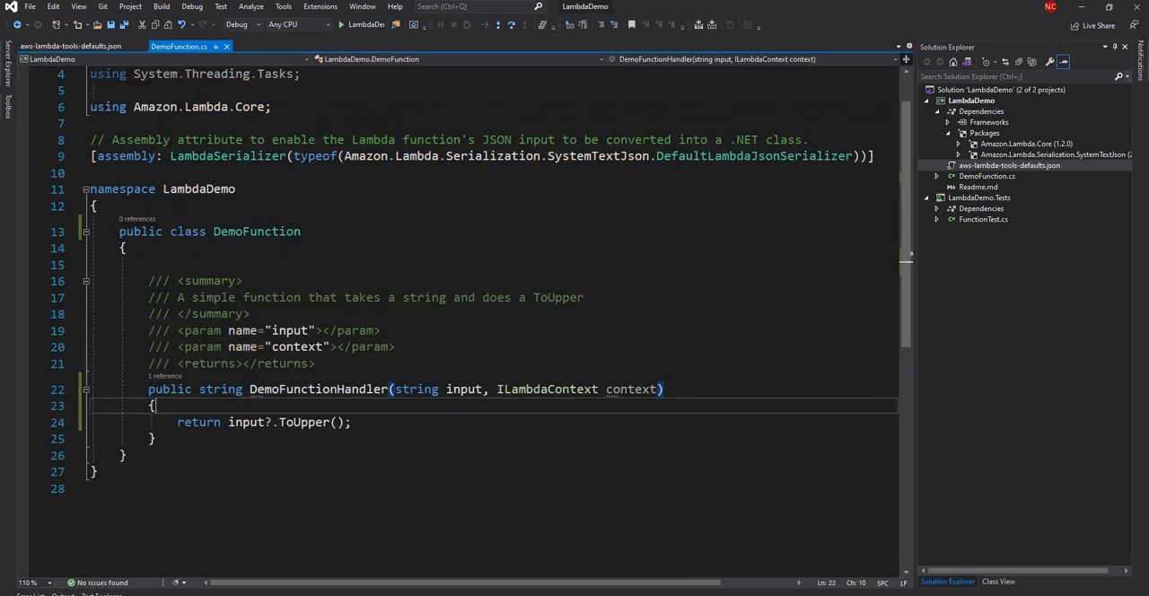
pyautogui.click(86, 46)
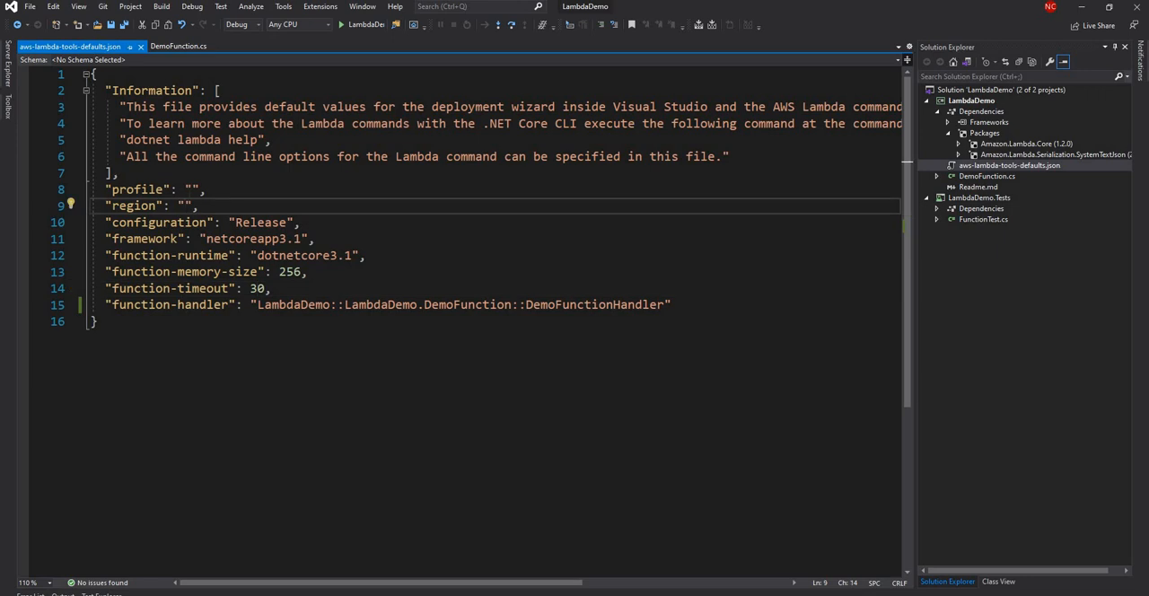
pyautogui.click(193, 190)
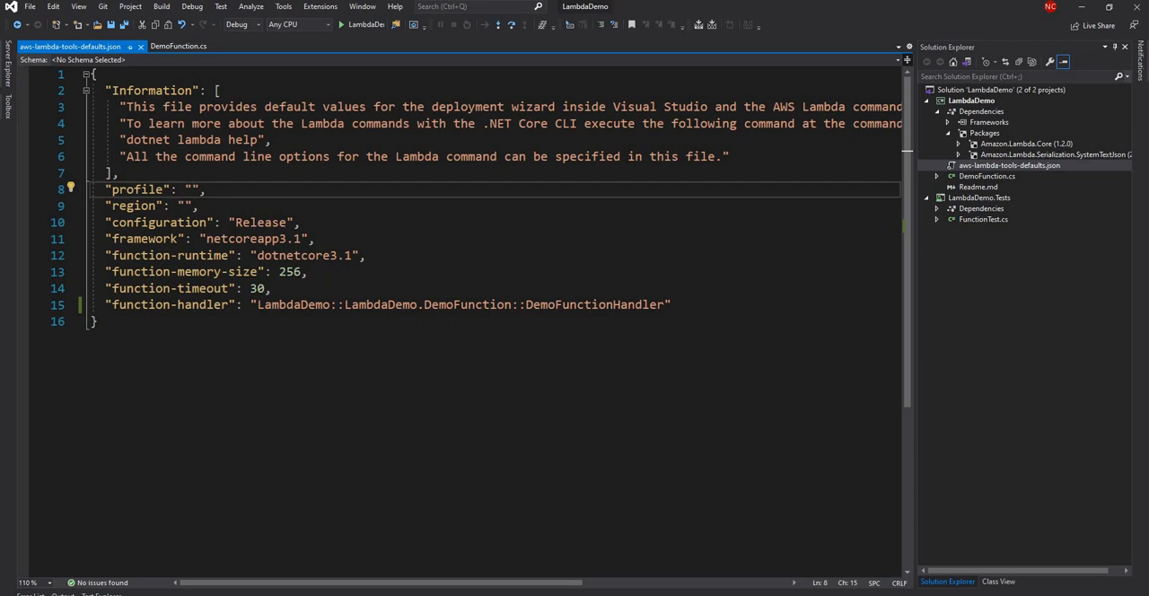
pyautogui.write('per')
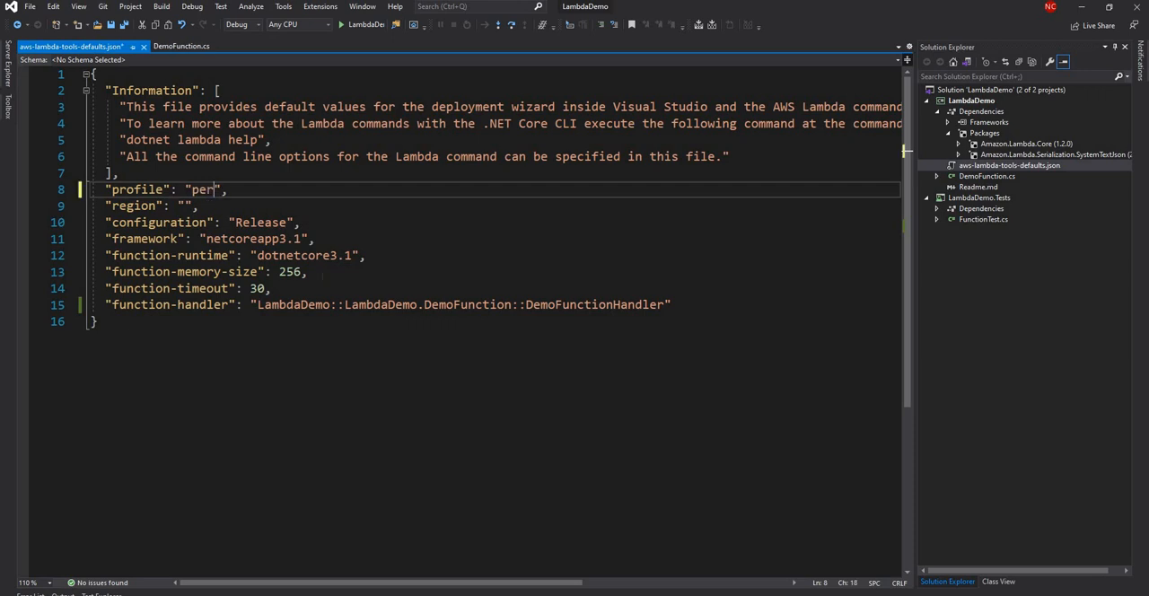
pyautogui.write('sonal')
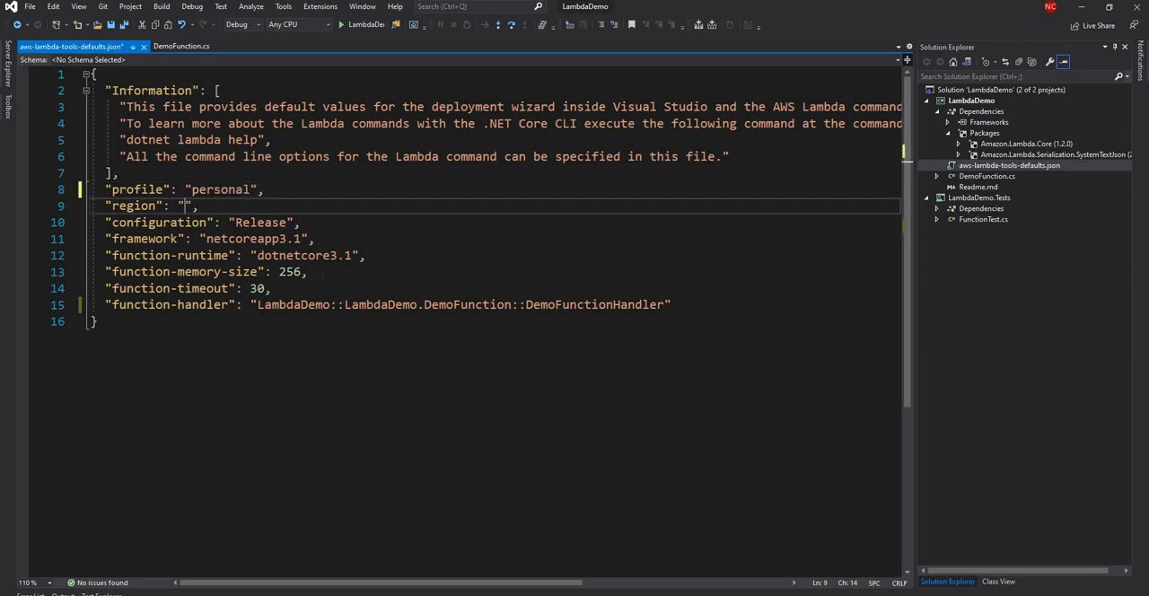
pyautogui.write('u')
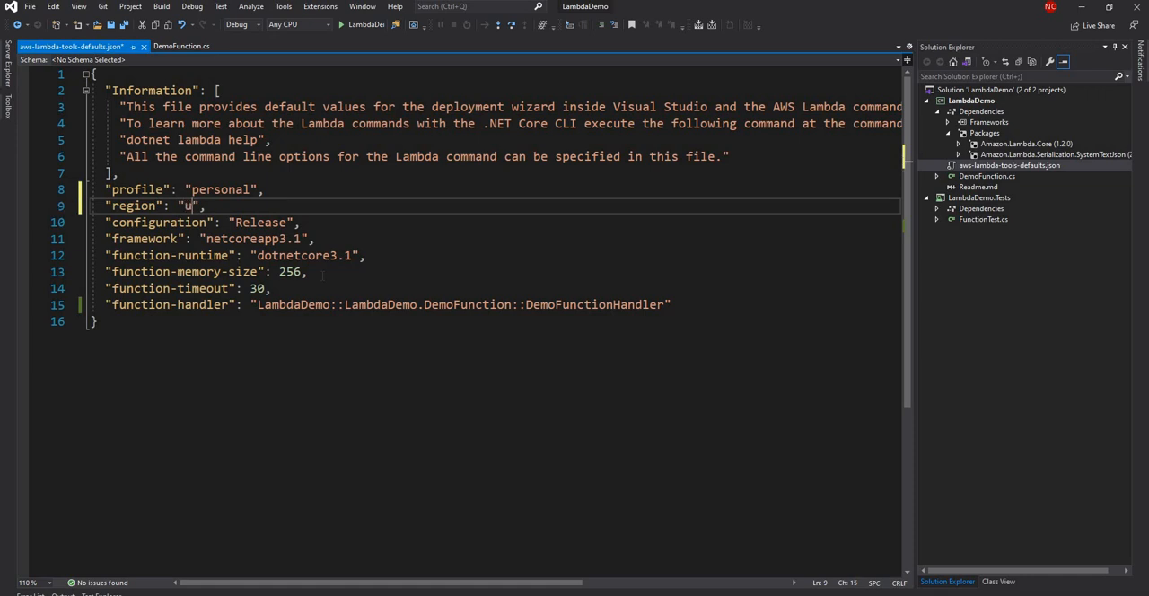
pyautogui.write('s-east-')
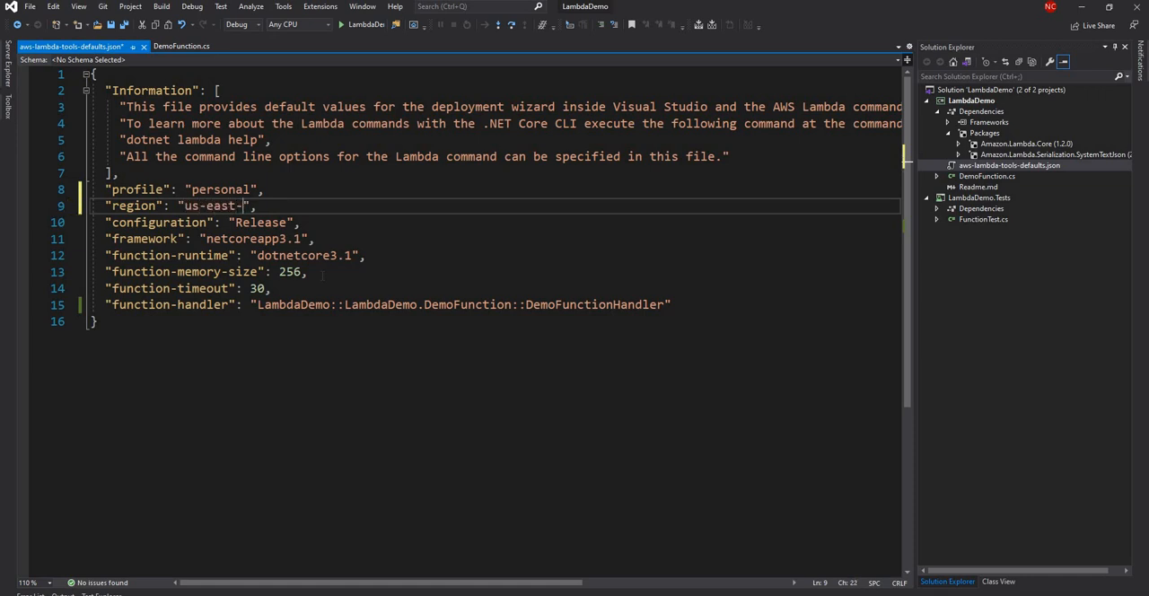
pyautogui.write('2')
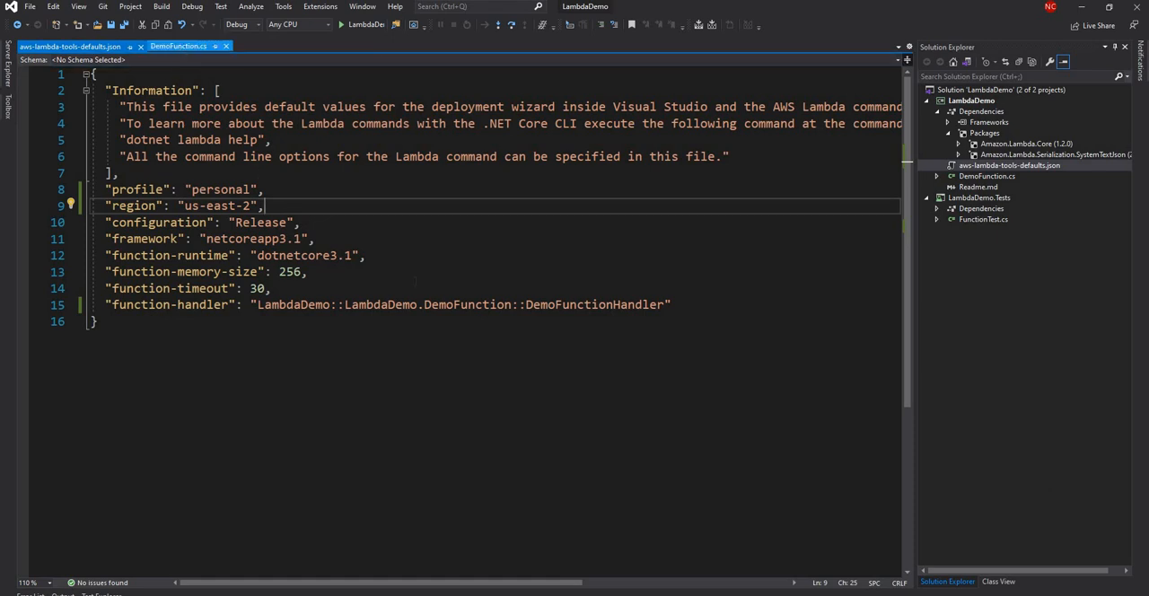
# Step: Insert context.Logger.Log($"Got new message: {input}"); above the return in DemoFunctionHandler
pyautogui.click(186, 46)
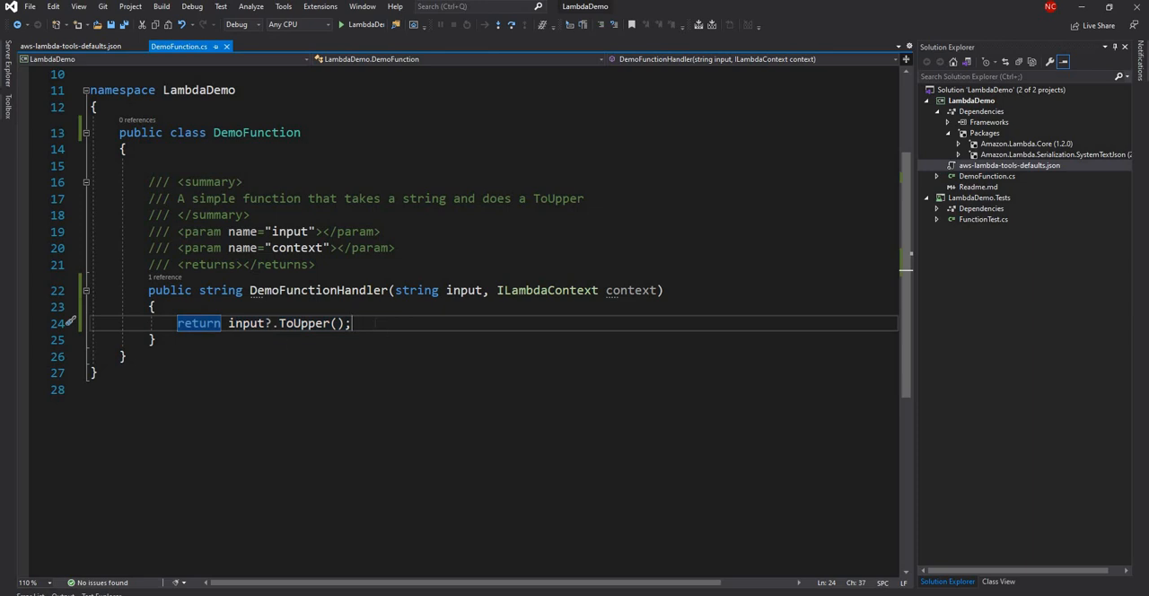
pyautogui.scroll(3)
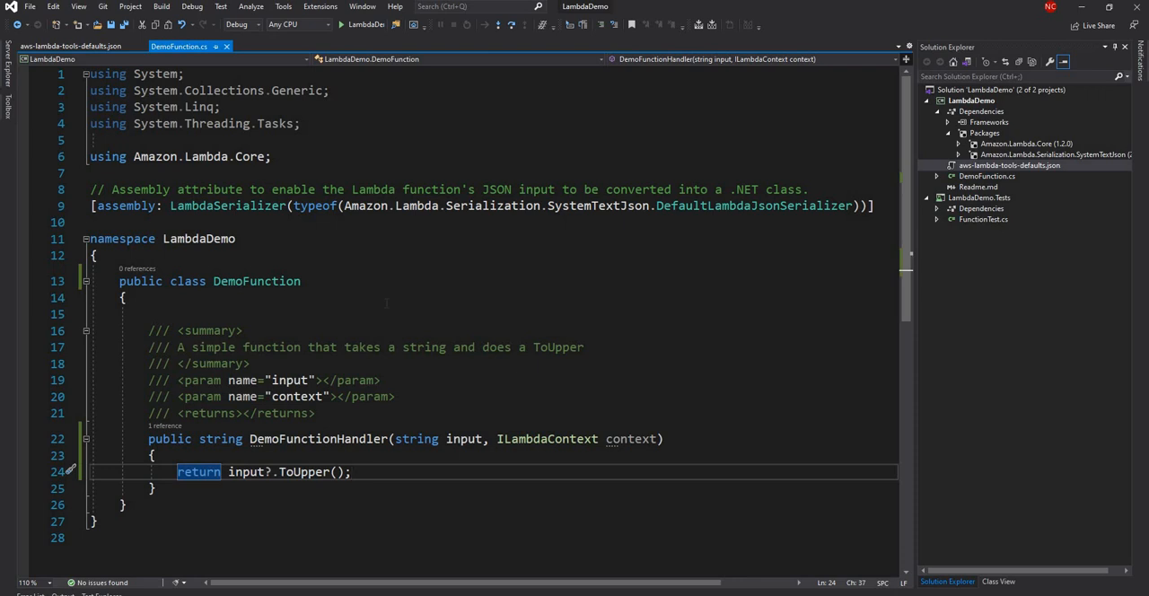
pyautogui.scroll(-3)
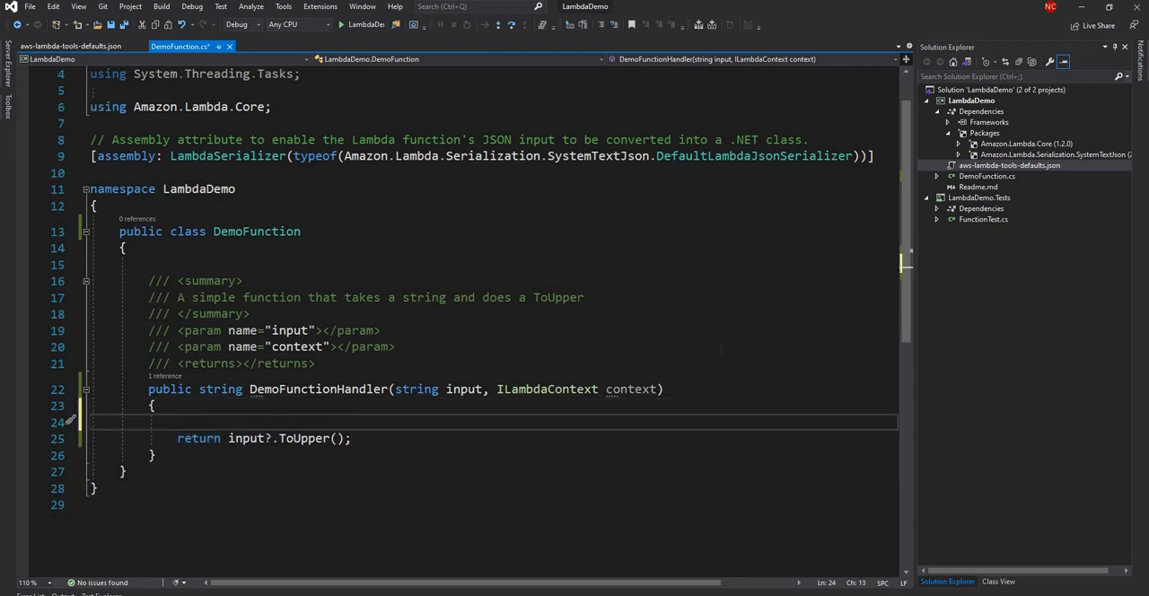
pyautogui.write('context.')
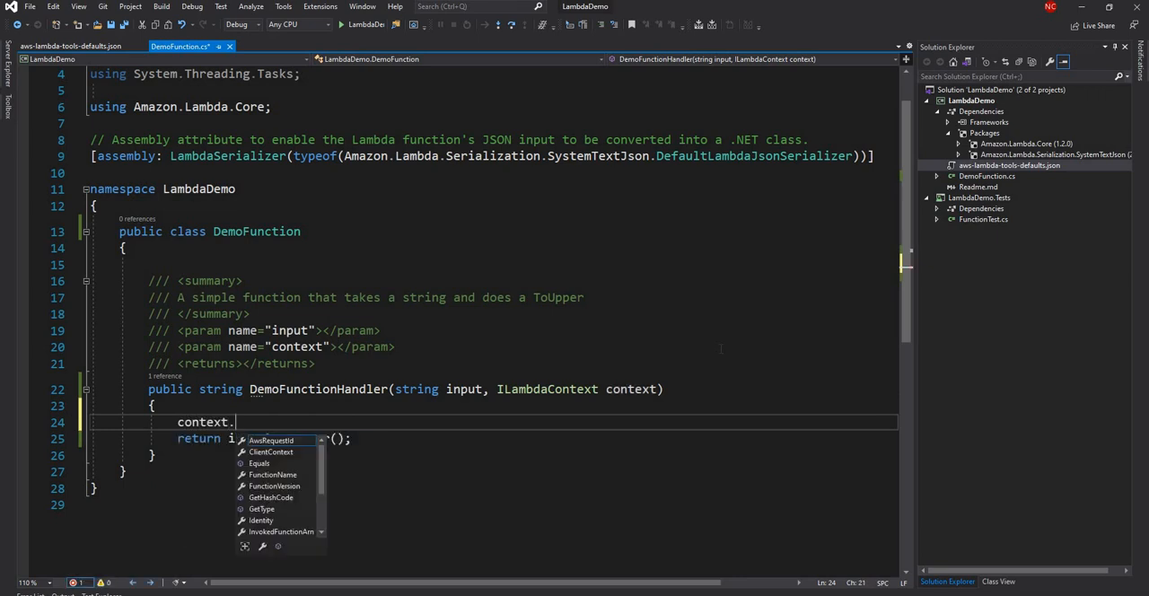
pyautogui.write('Logger.Log')
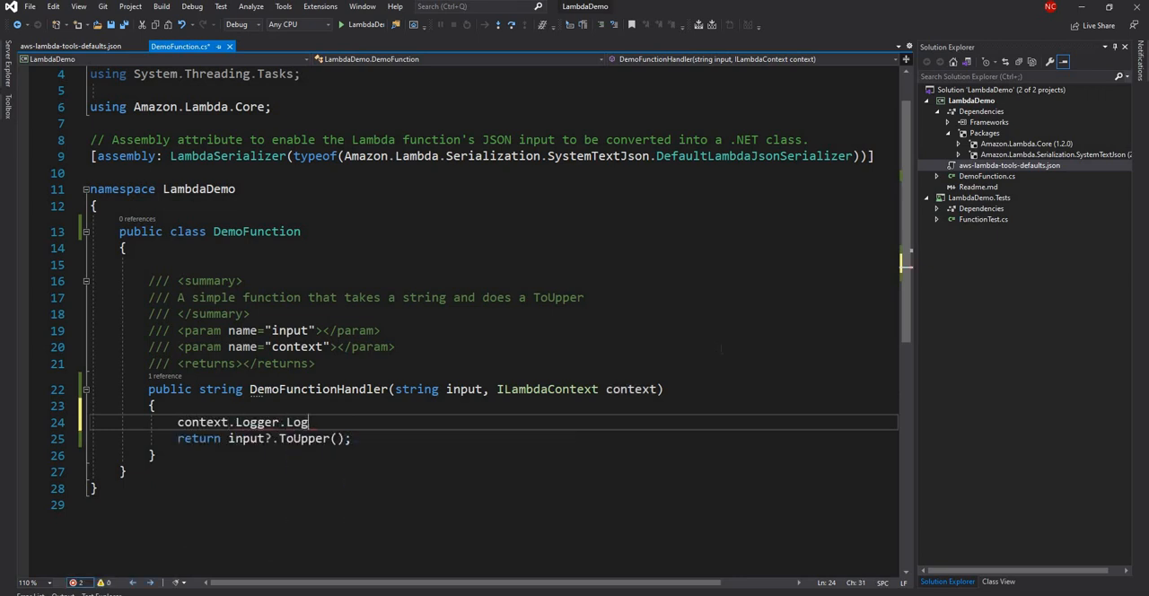
pyautogui.write('("")')
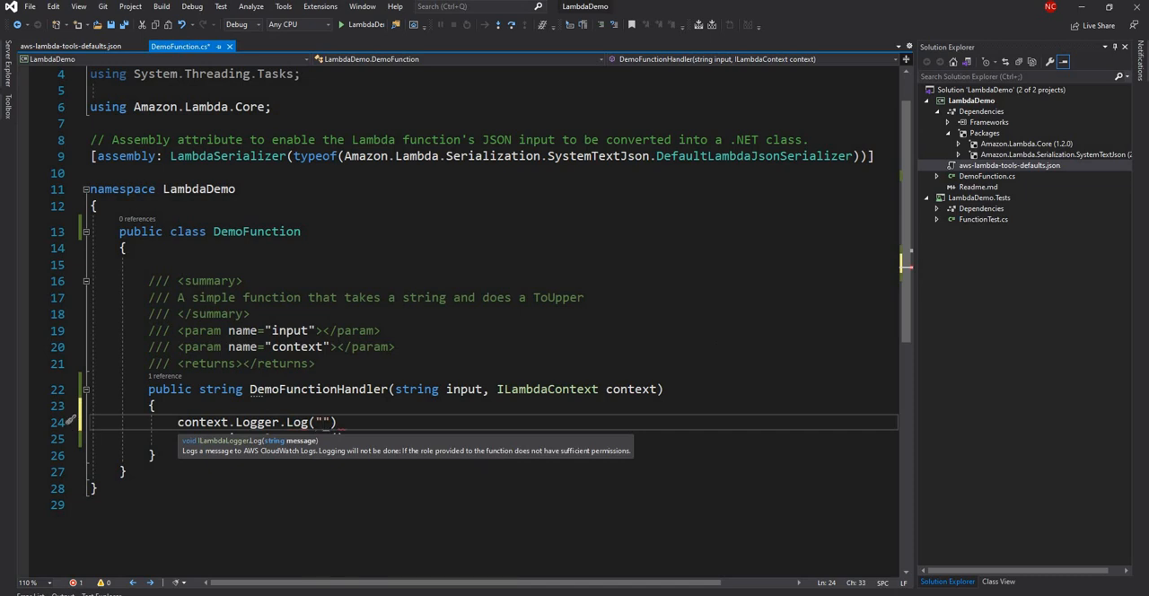
pyautogui.write('Got new me')
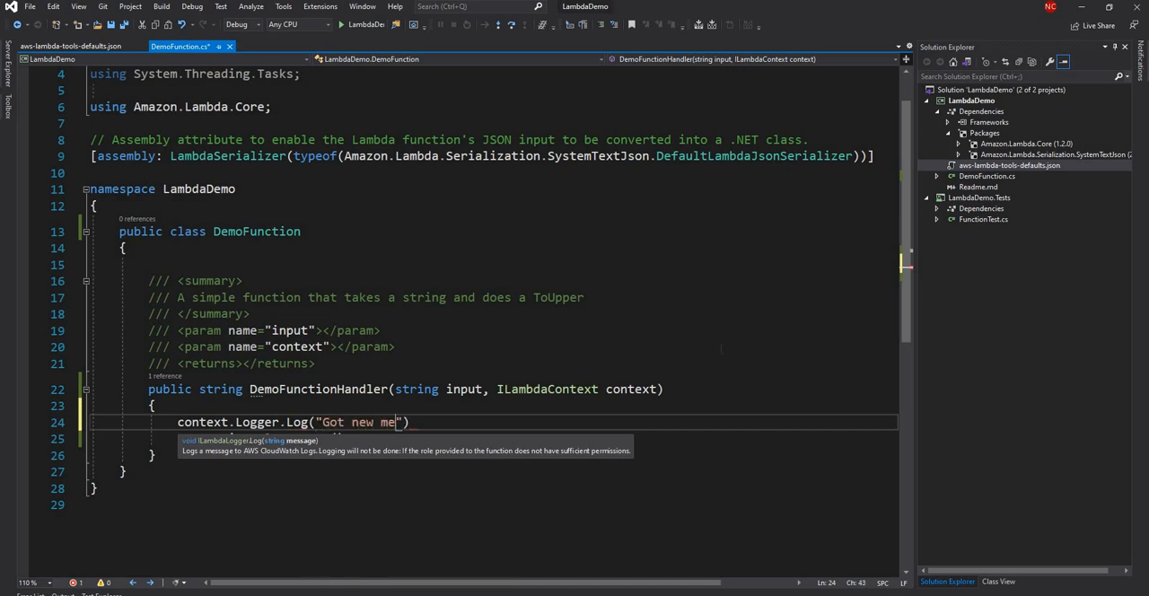
pyautogui.write('ssage')
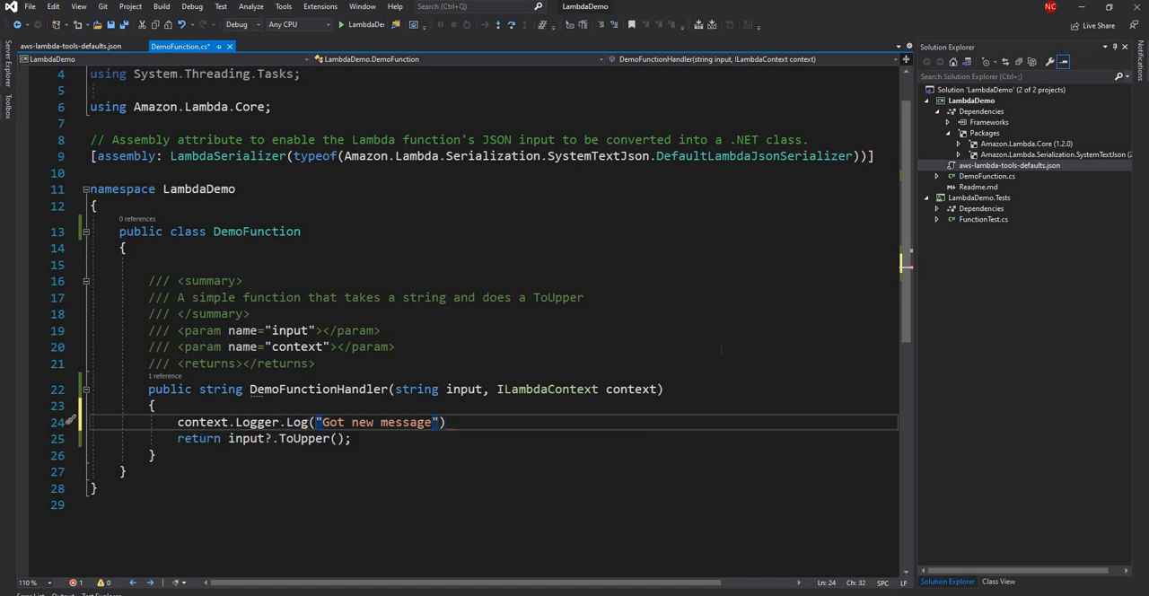
pyautogui.write('$')
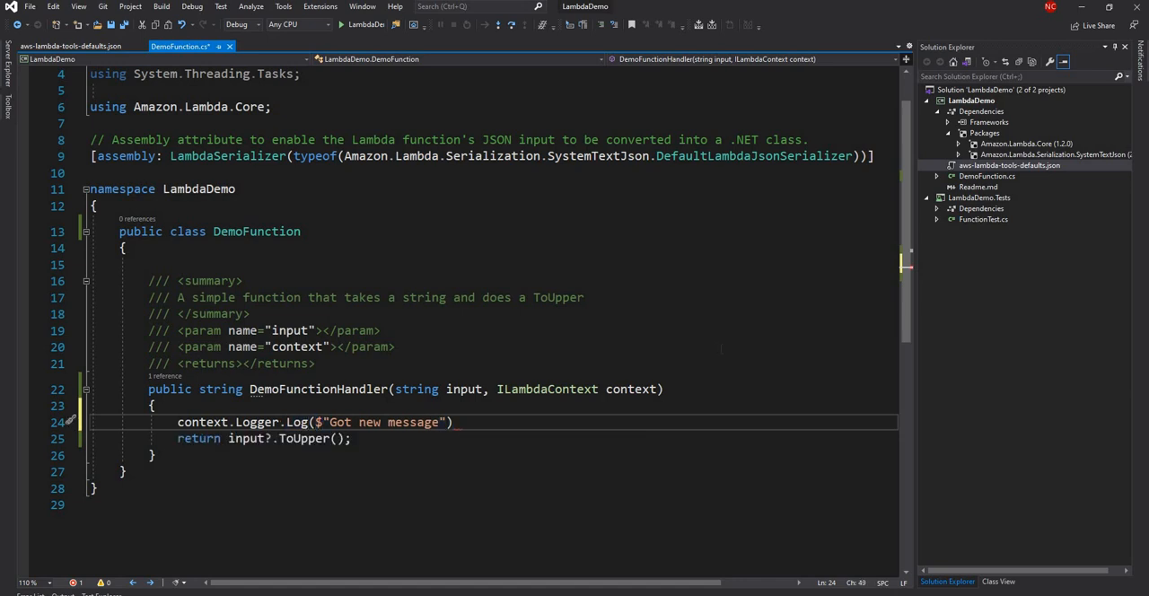
pyautogui.write(': {input')
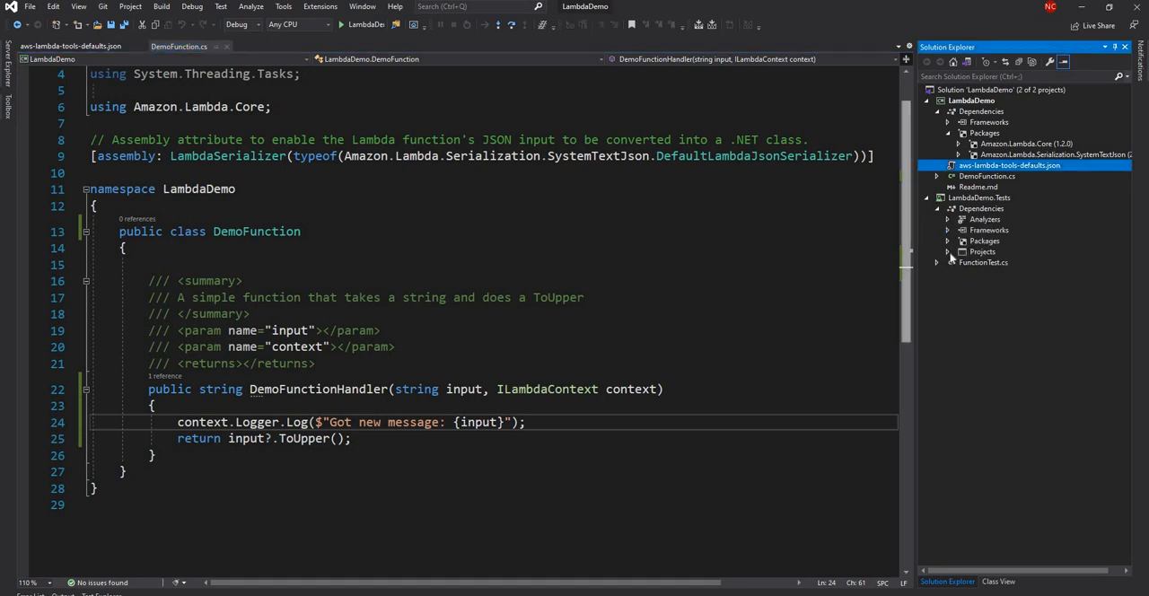
pyautogui.click(950, 252)
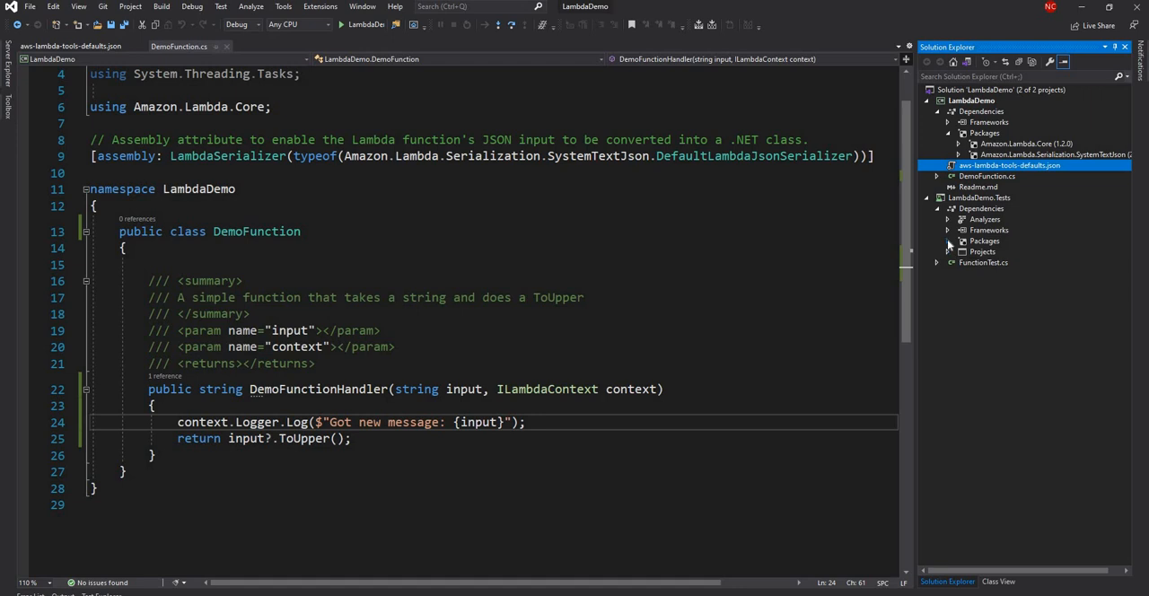
pyautogui.click(952, 240)
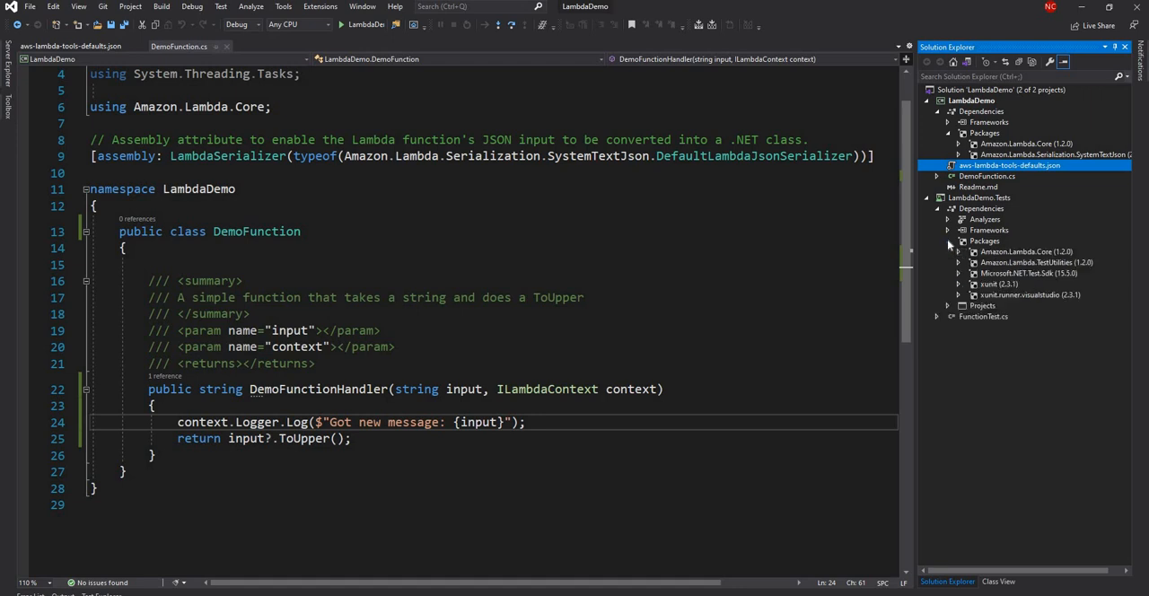
pyautogui.moveTo(1024, 256)
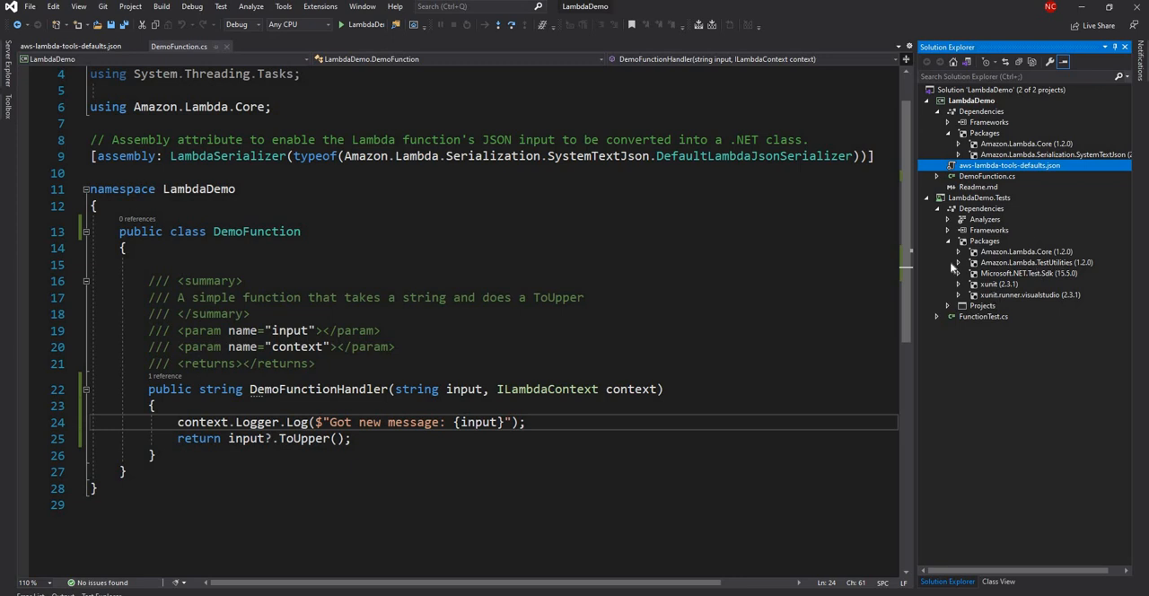
pyautogui.click(959, 241)
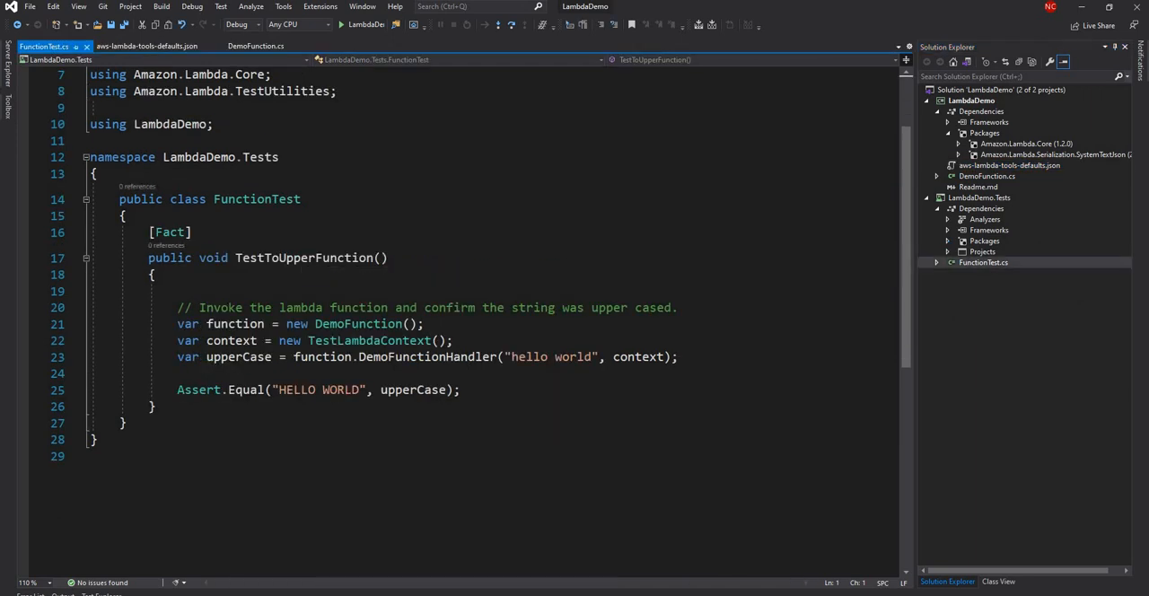
pyautogui.doubleClick(357, 324)
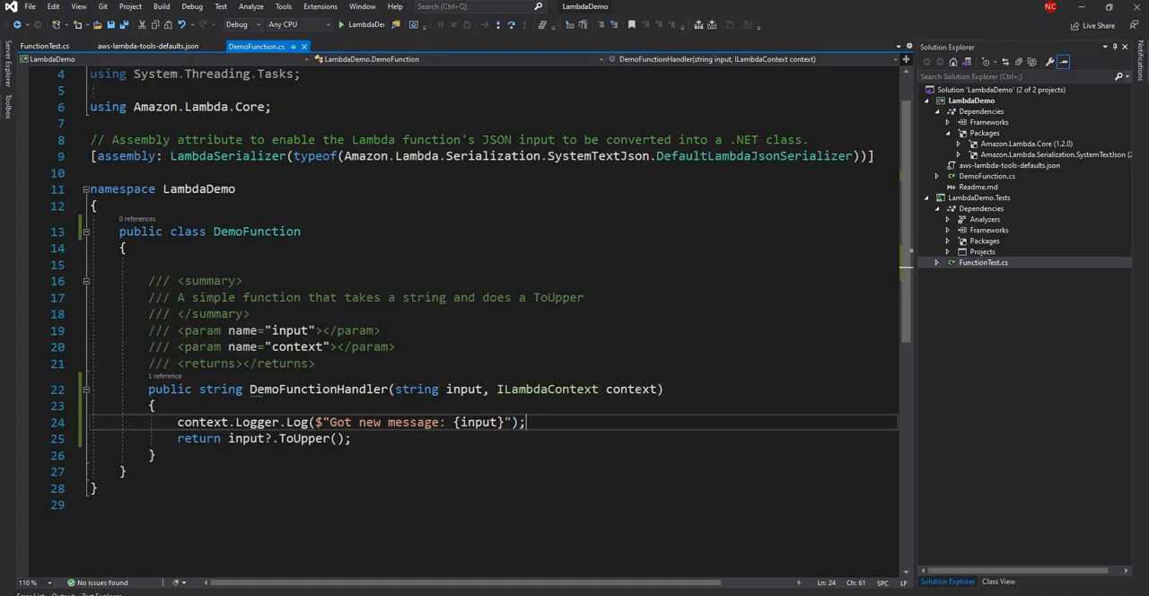
pyautogui.click(52, 46)
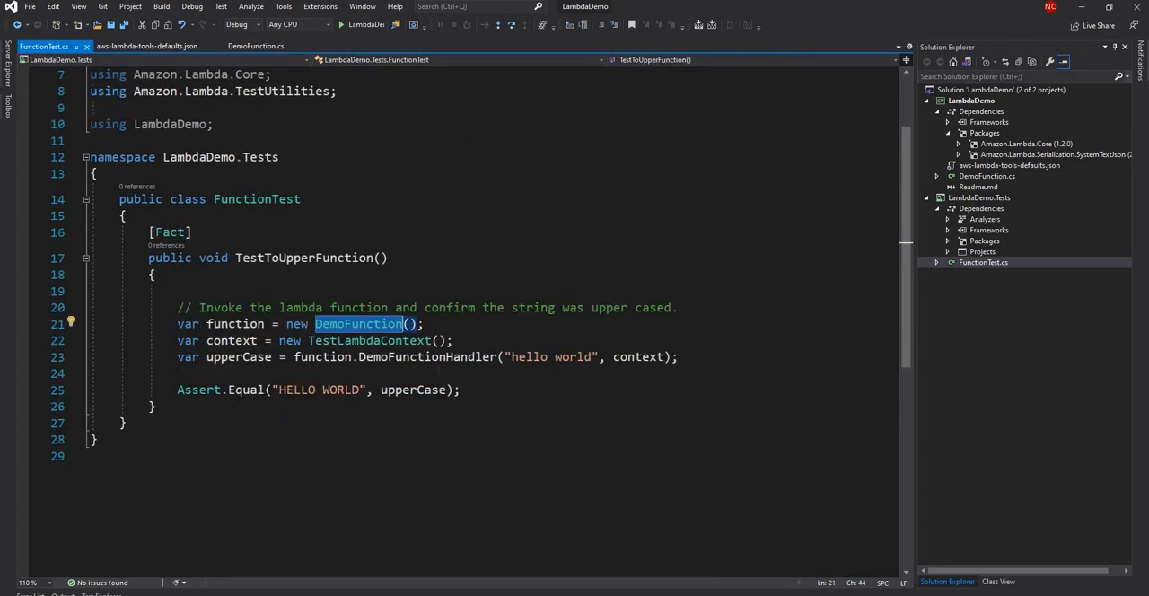
pyautogui.moveTo(418, 398)
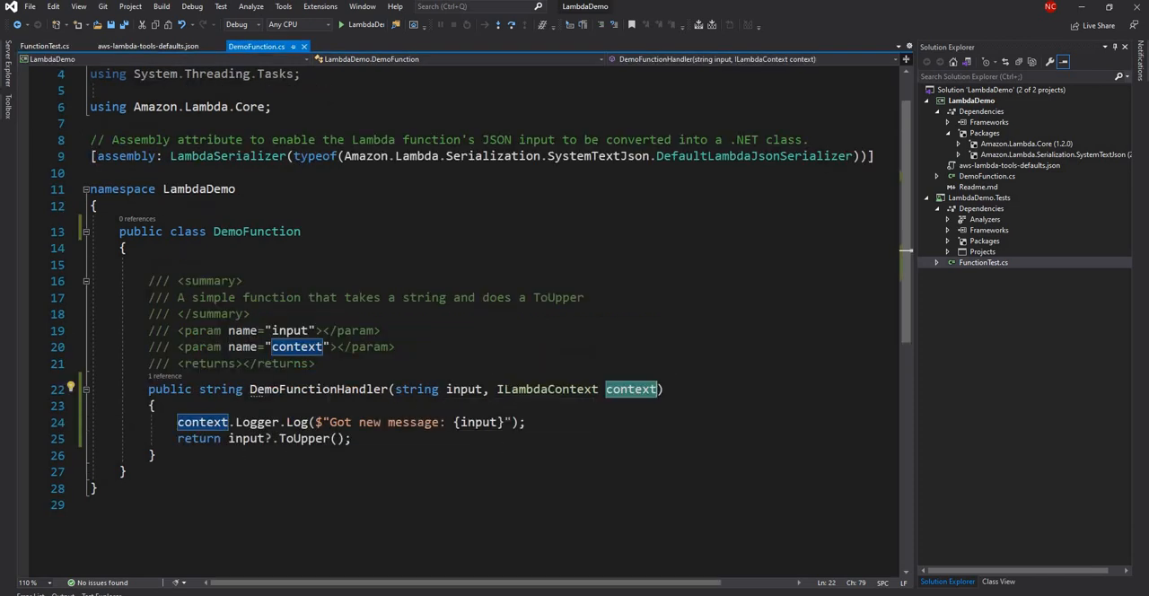
pyautogui.click(51, 47)
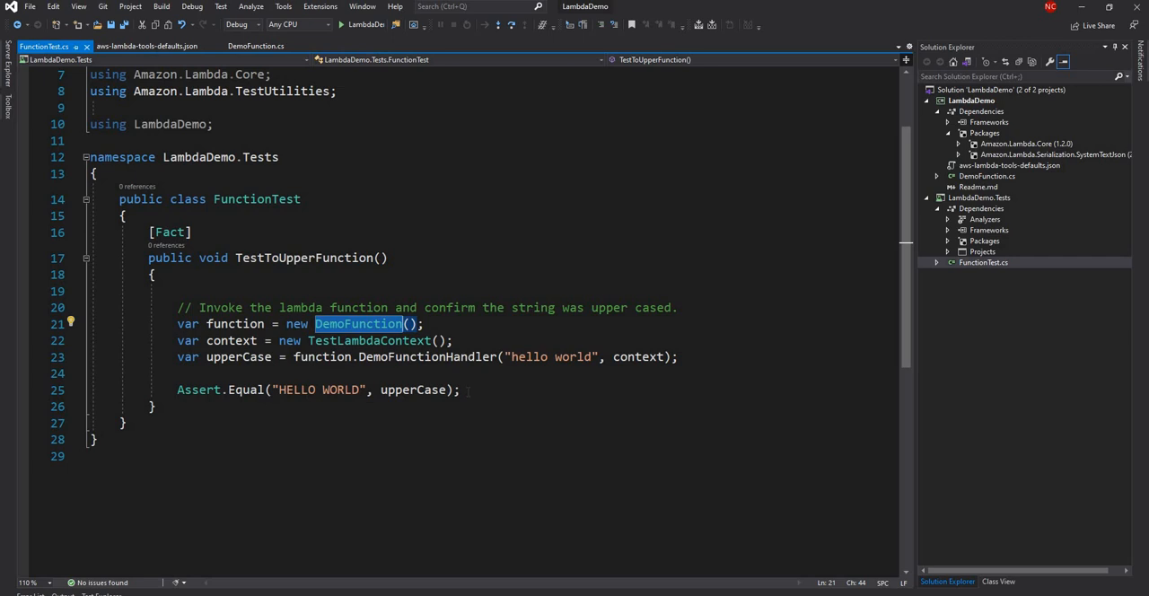
pyautogui.click(217, 7)
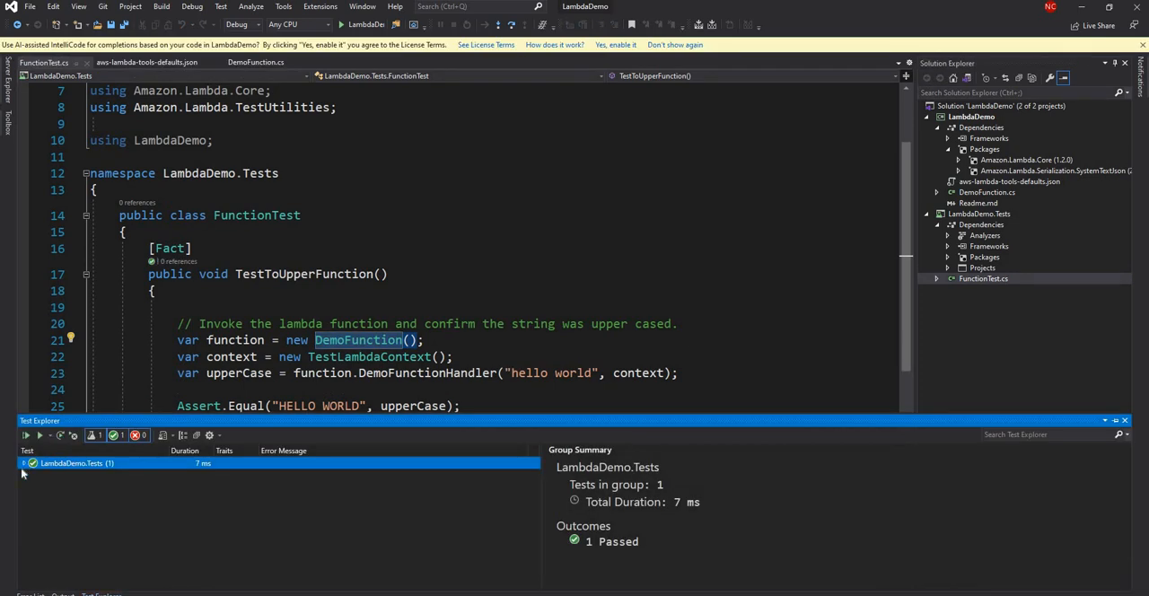
# Step: Expand the LambdaDemo.Tests results showing the ToUpper test passed, then close DemoFunction.cs
pyautogui.click(8, 463)
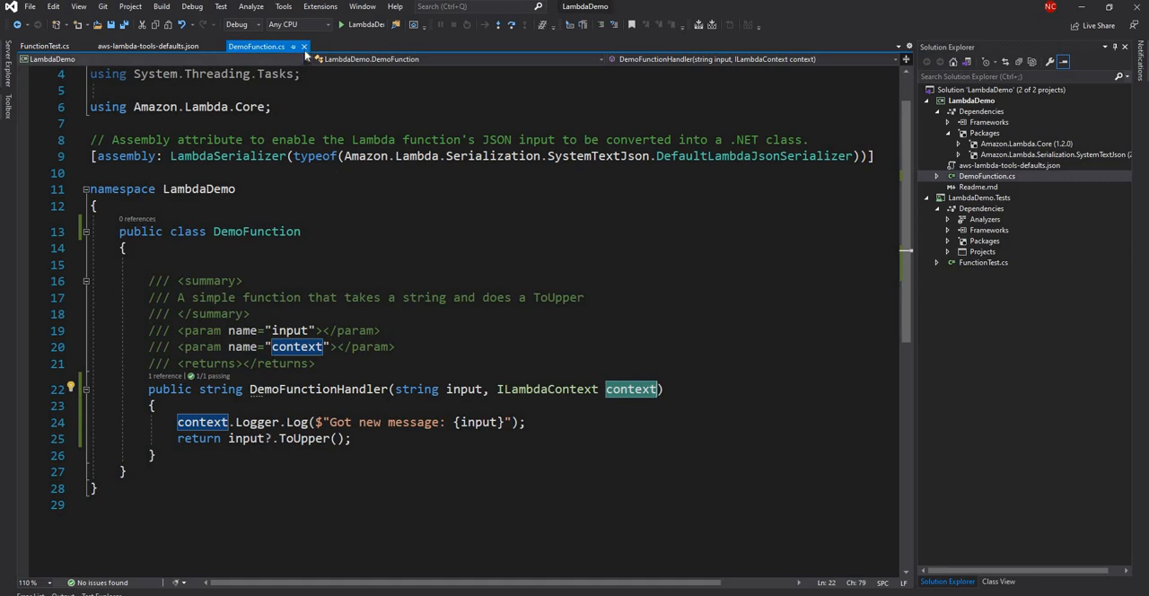
pyautogui.click(49, 46)
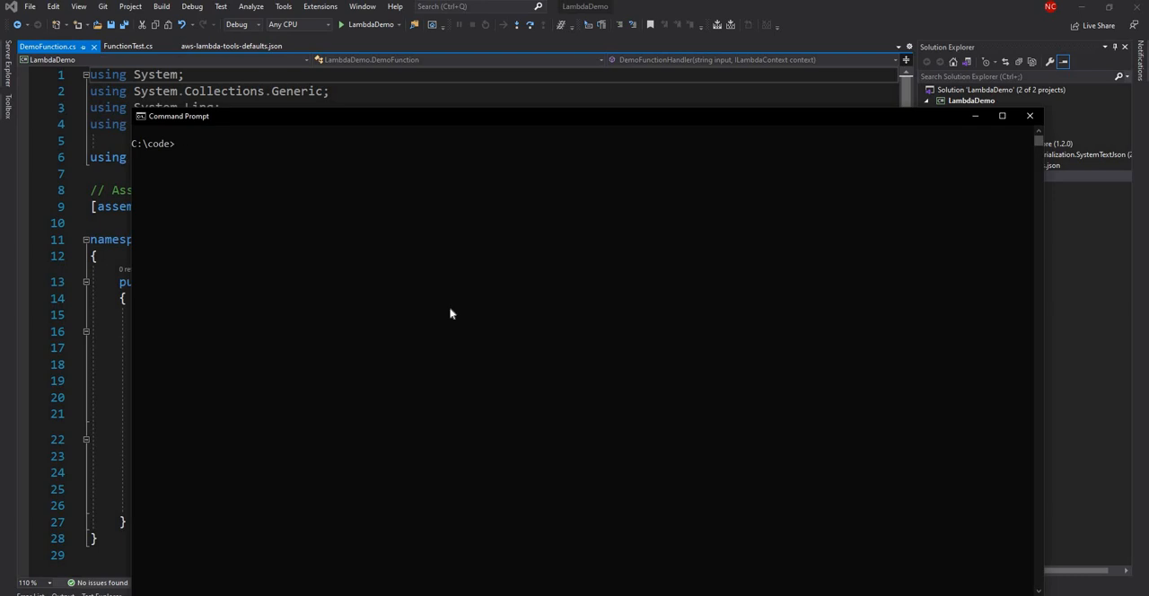
# Step: Abandon the half-written deploy command and change directory into the LambdaDemo project folder
pyautogui.write('do')
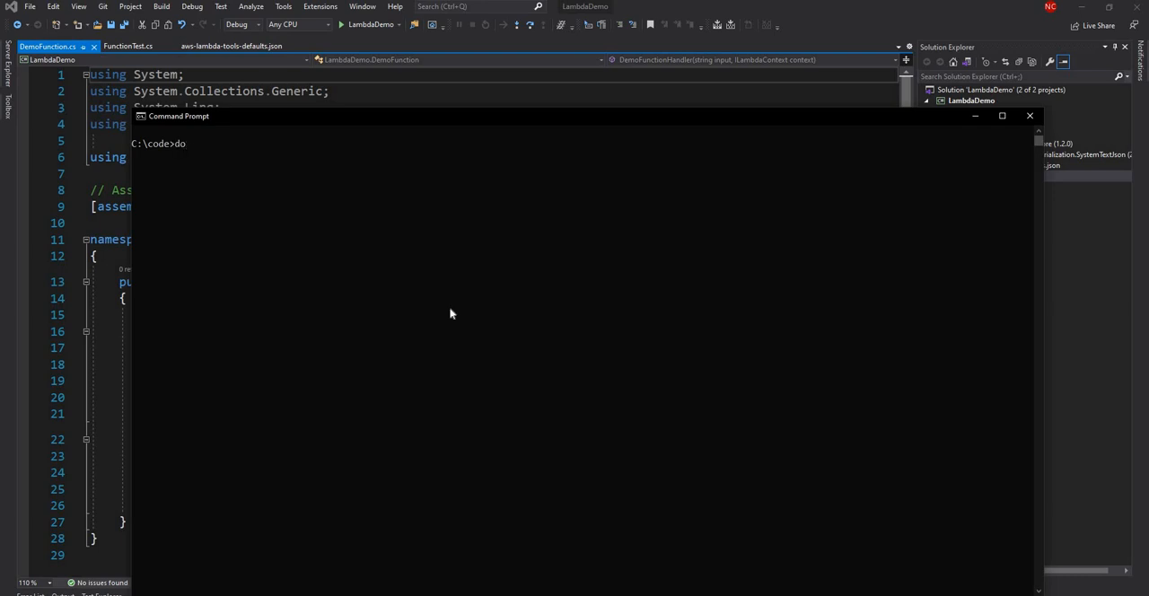
pyautogui.write('tnet')
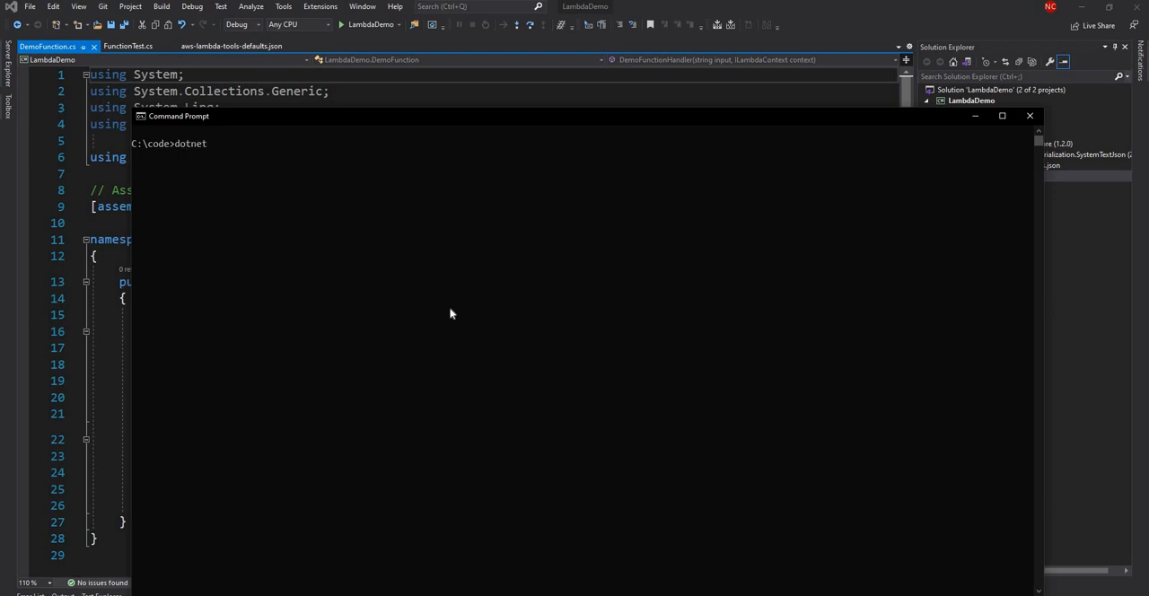
pyautogui.write('la')
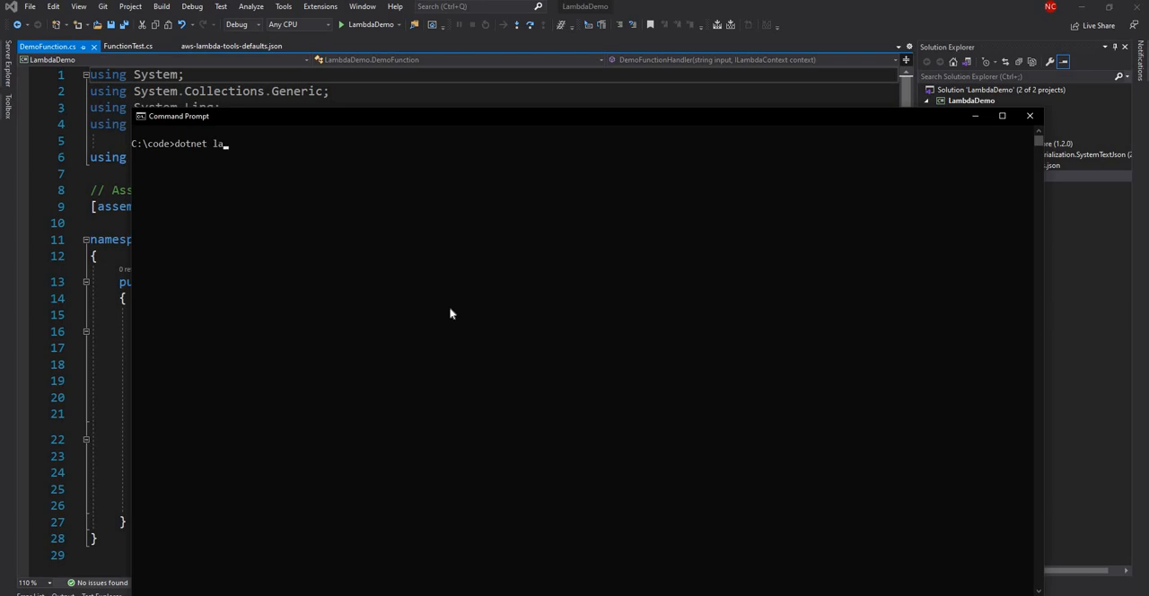
pyautogui.write('mbda')
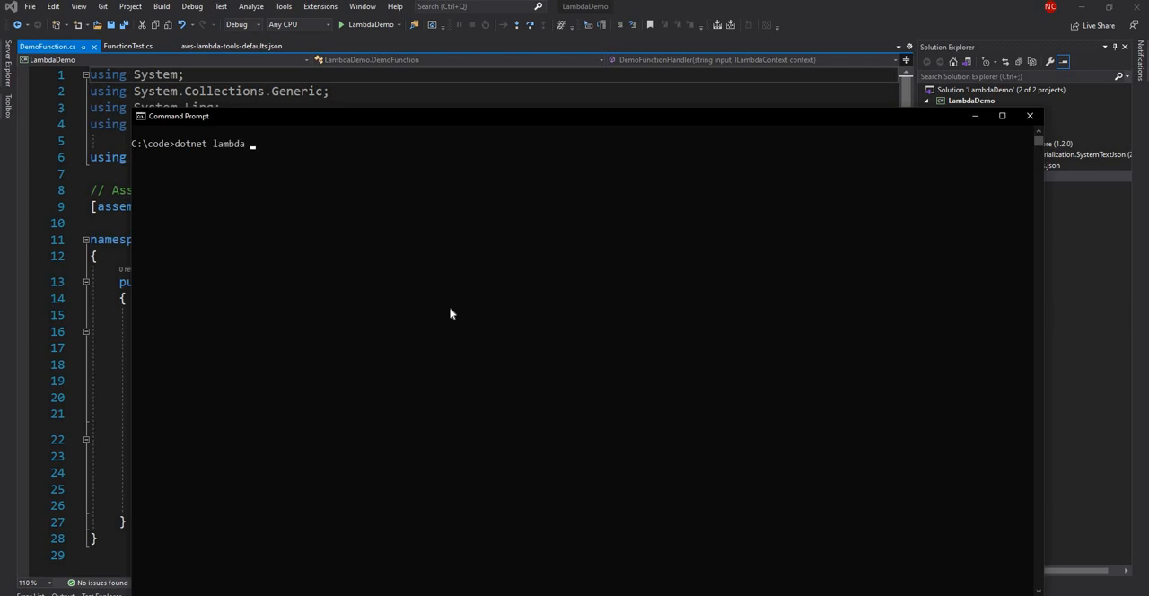
pyautogui.write('deploy')
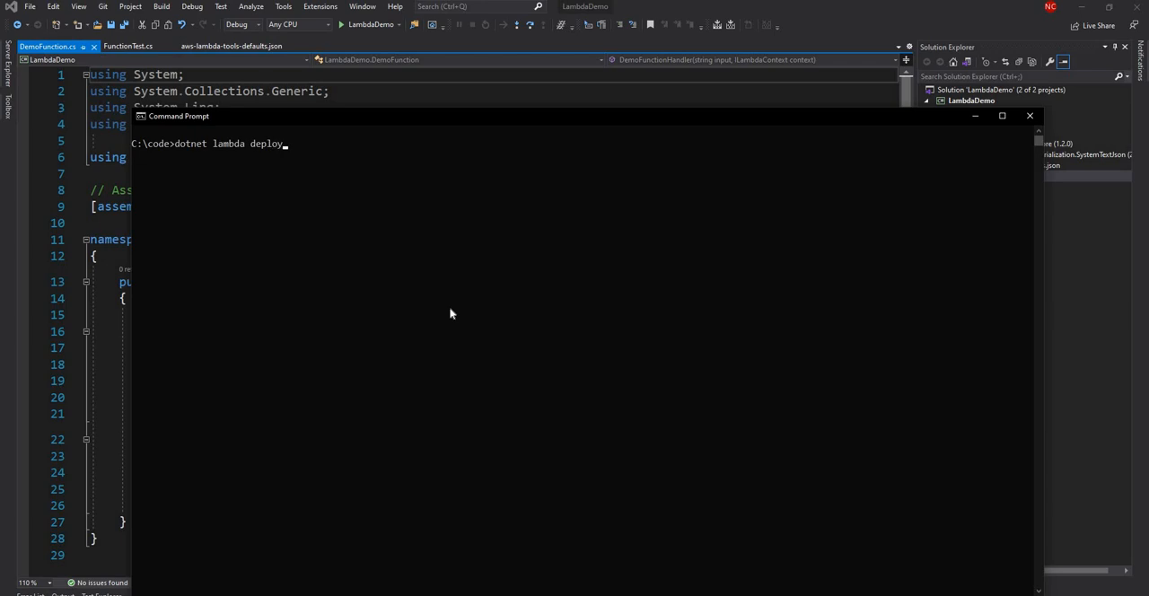
pyautogui.press('Backspace')
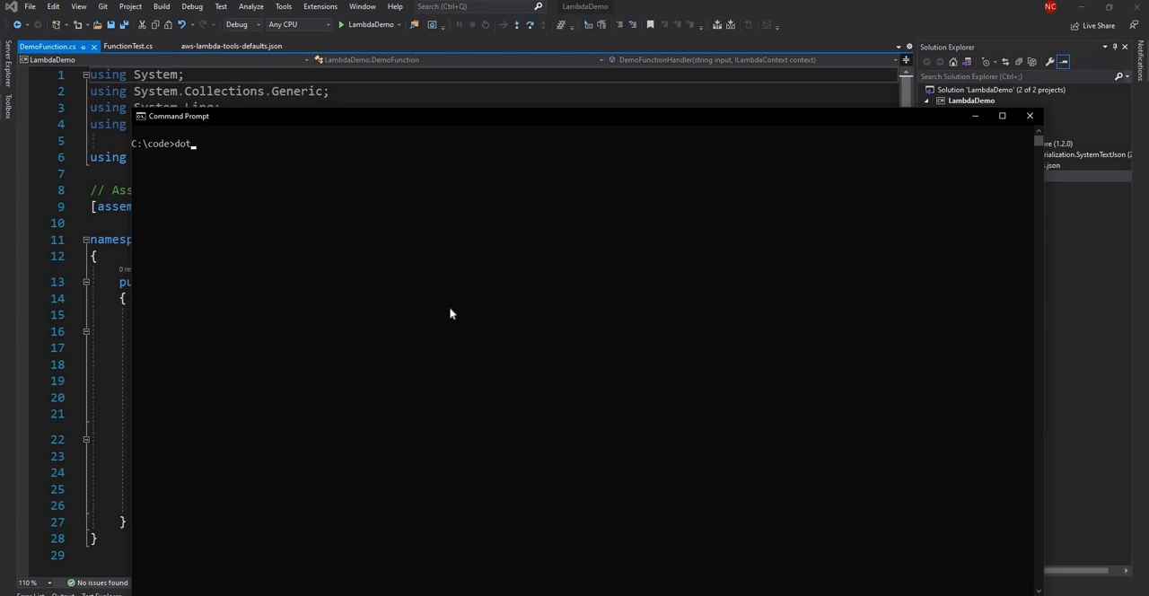
pyautogui.write('cd')
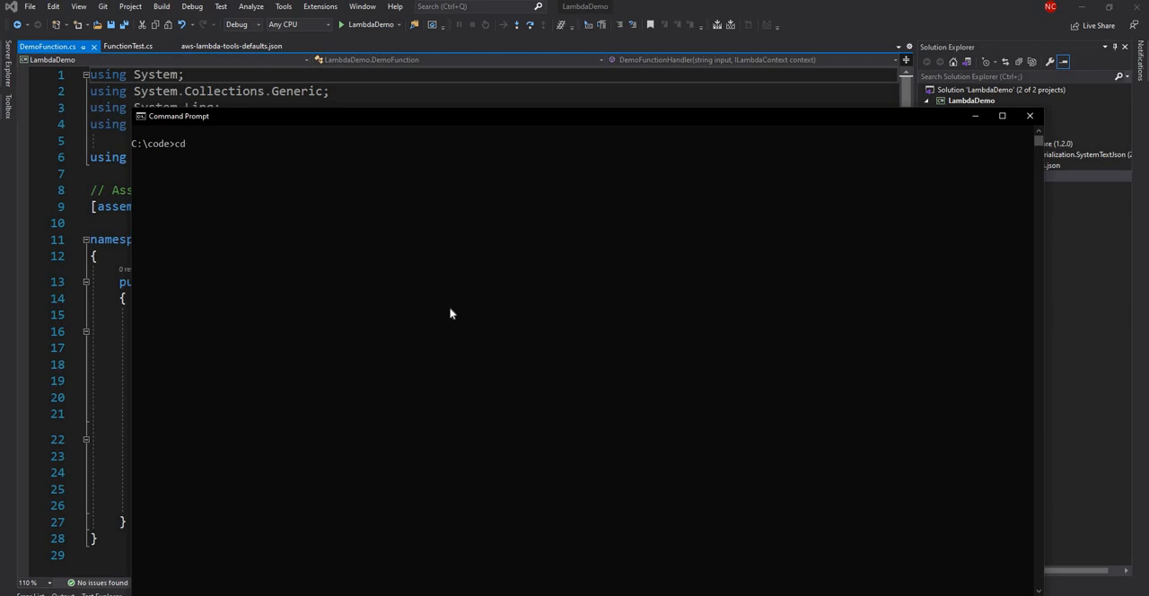
pyautogui.write('LambdaDemo\\src')
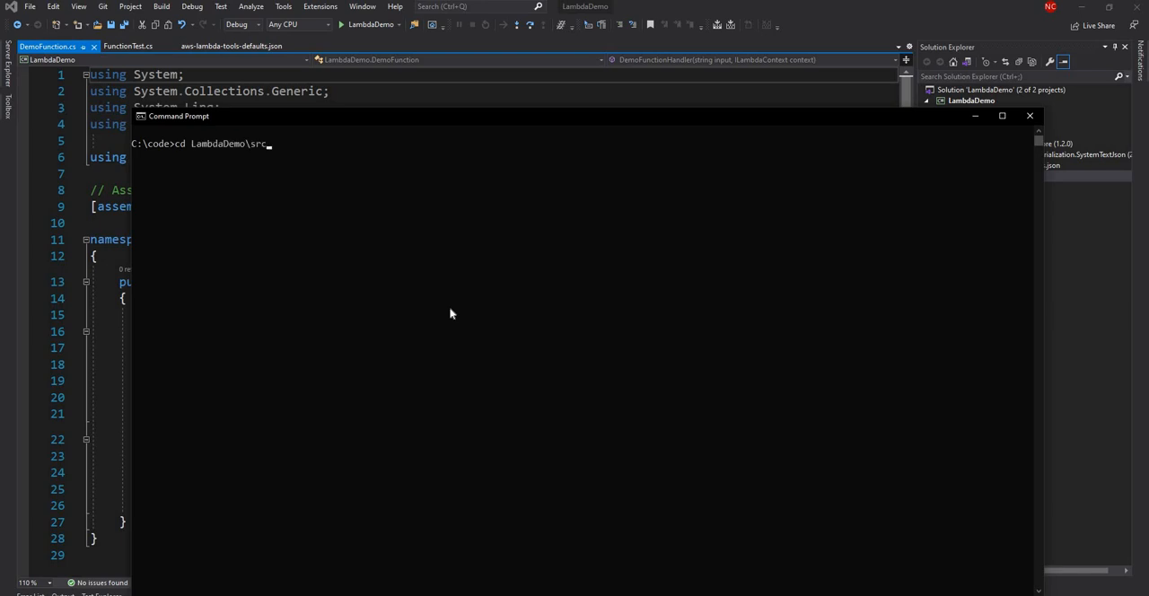
pyautogui.press('Enter')
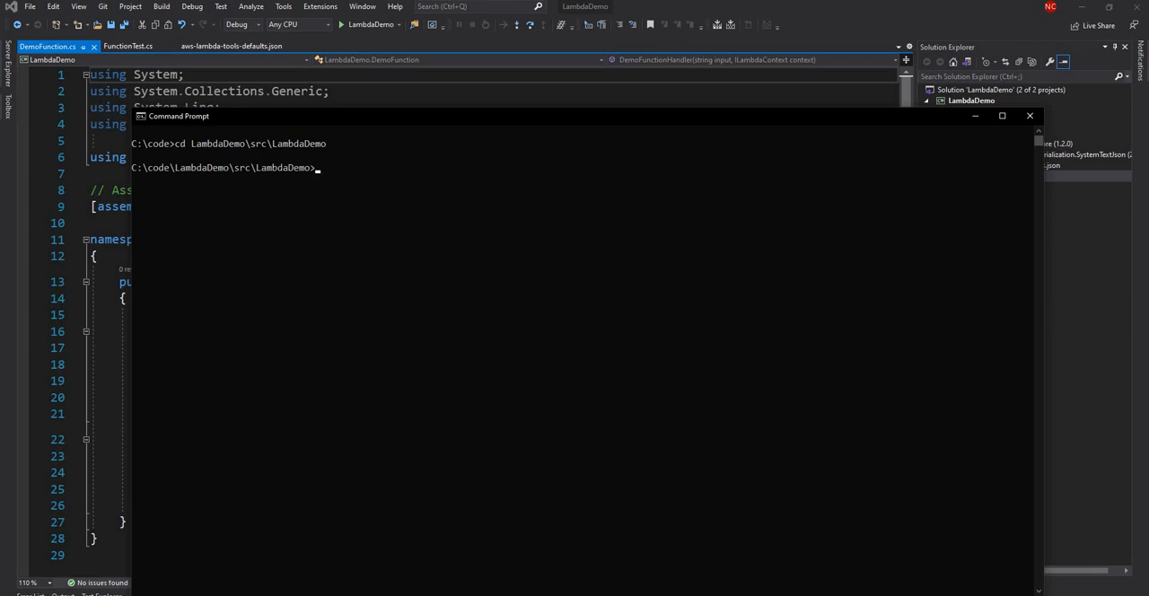
# Step: Run 'dotnet lambda deploy-function LambdaDemo' after the deploy-lambda variant fails as unknown
pyautogui.write('d')
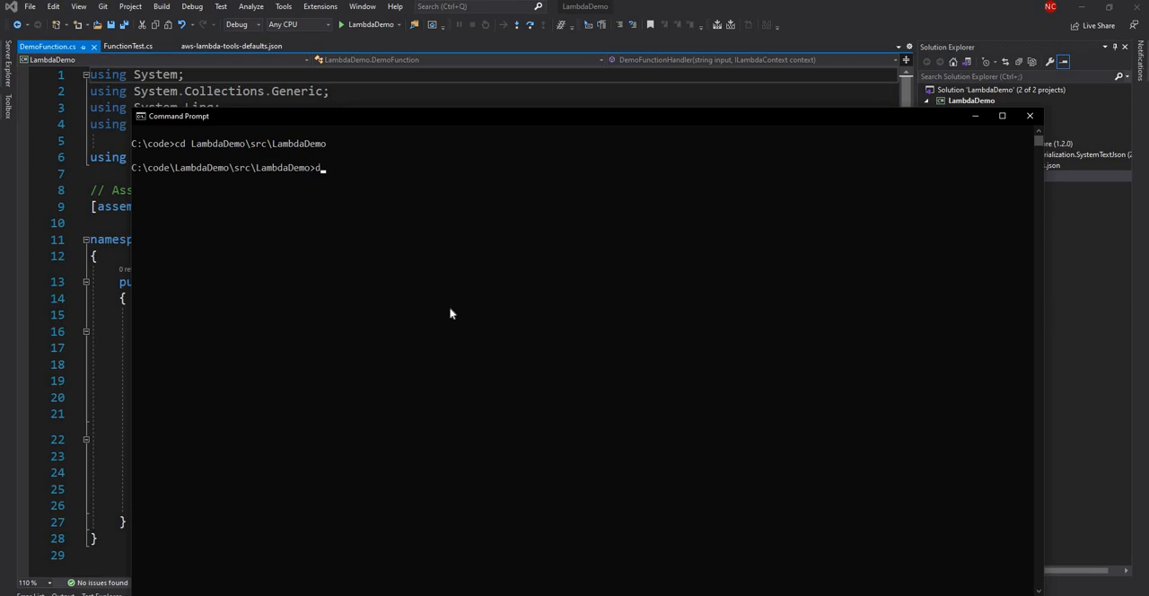
pyautogui.write('otnet')
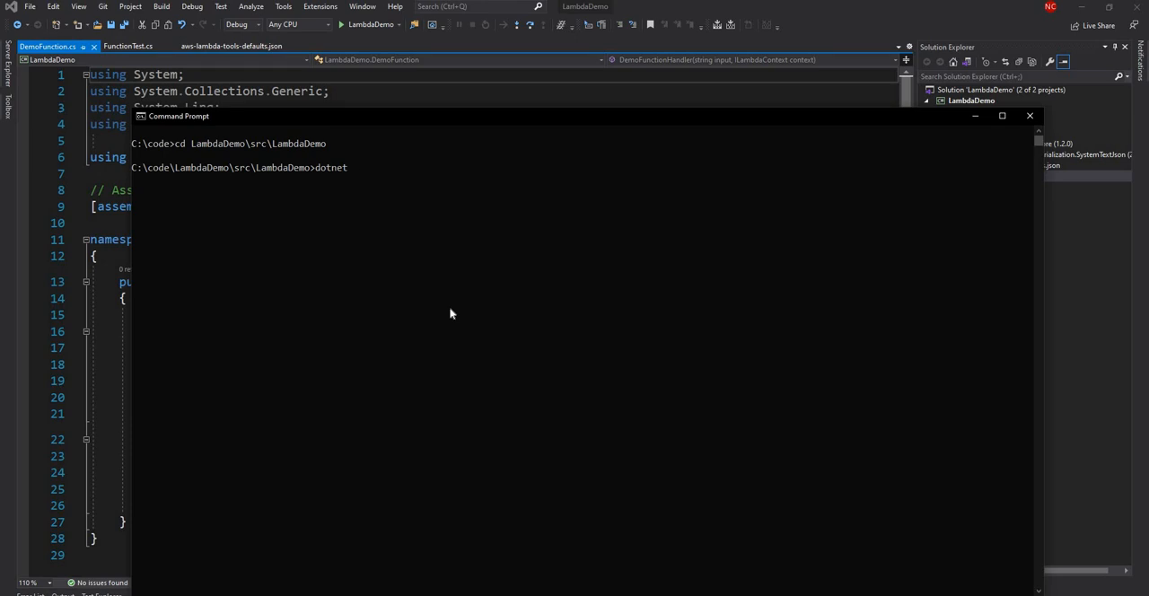
pyautogui.write('lambda deploy')
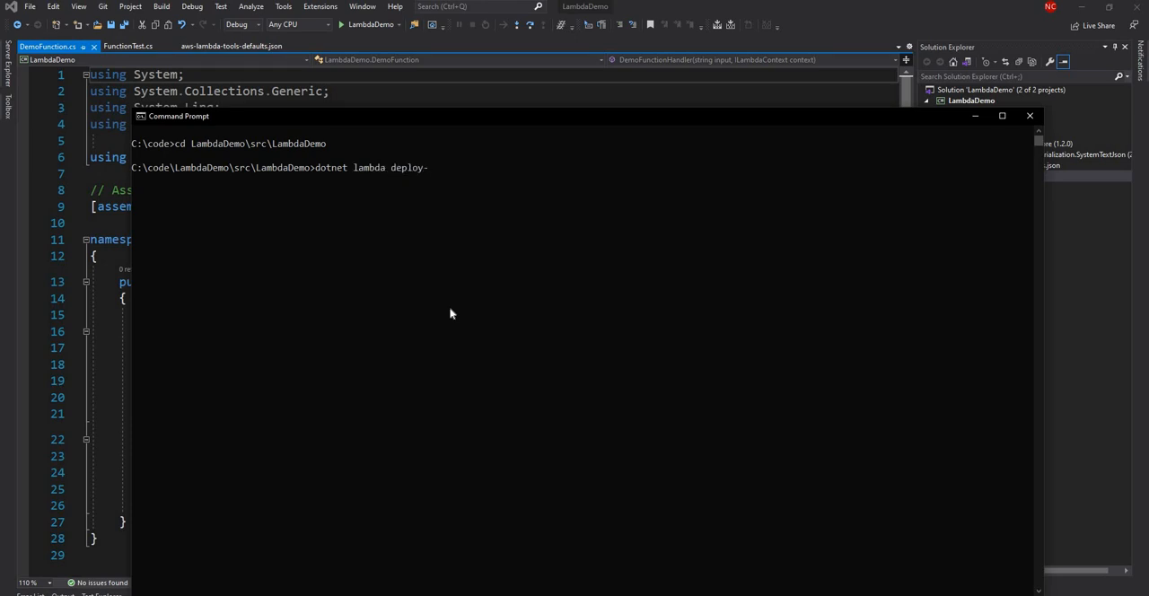
pyautogui.write('-lambda')
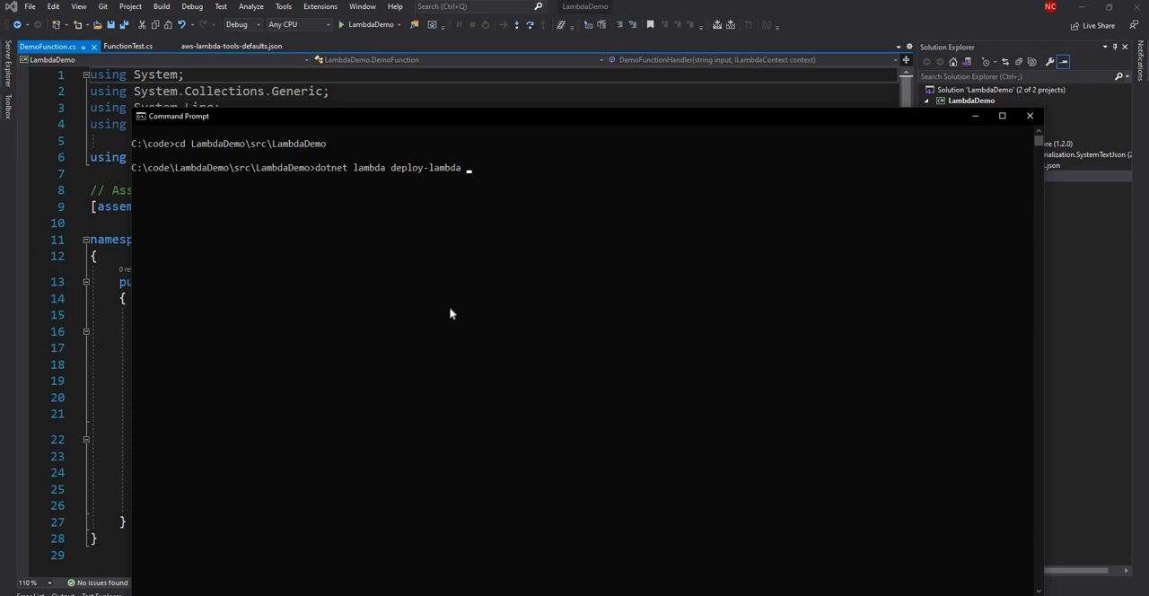
pyautogui.write('LambdaDemo')
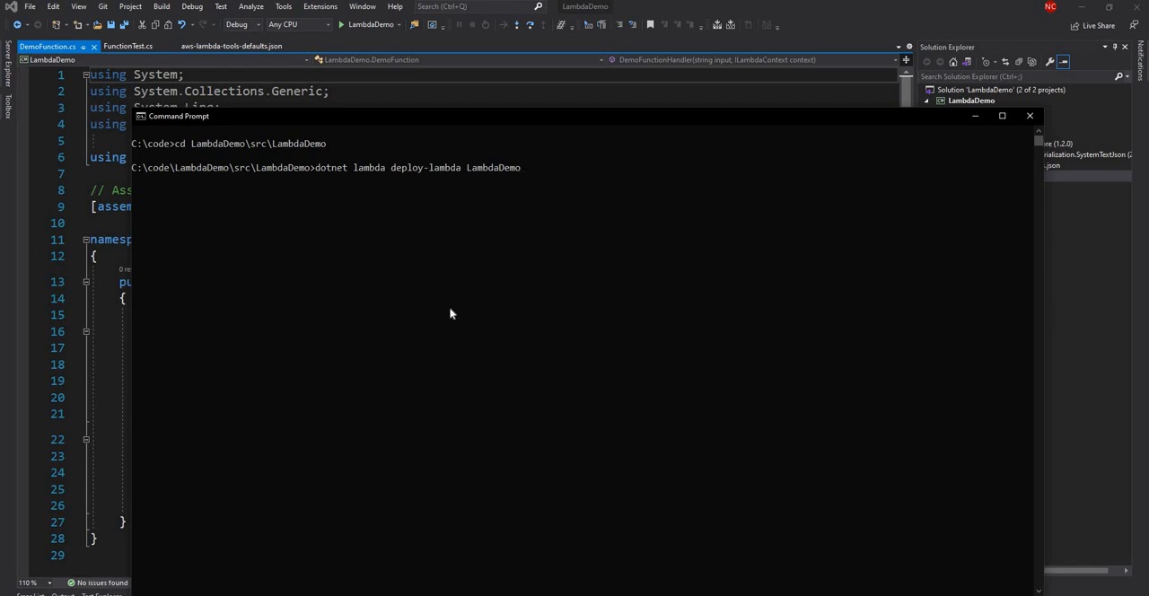
pyautogui.write('--profile')
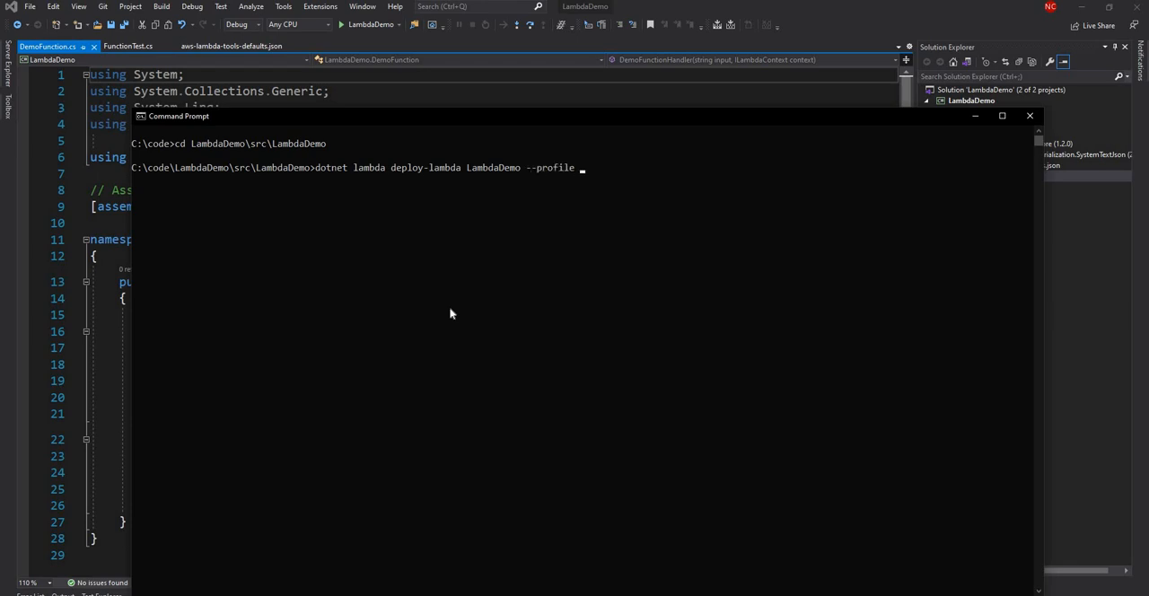
pyautogui.write('-- re')
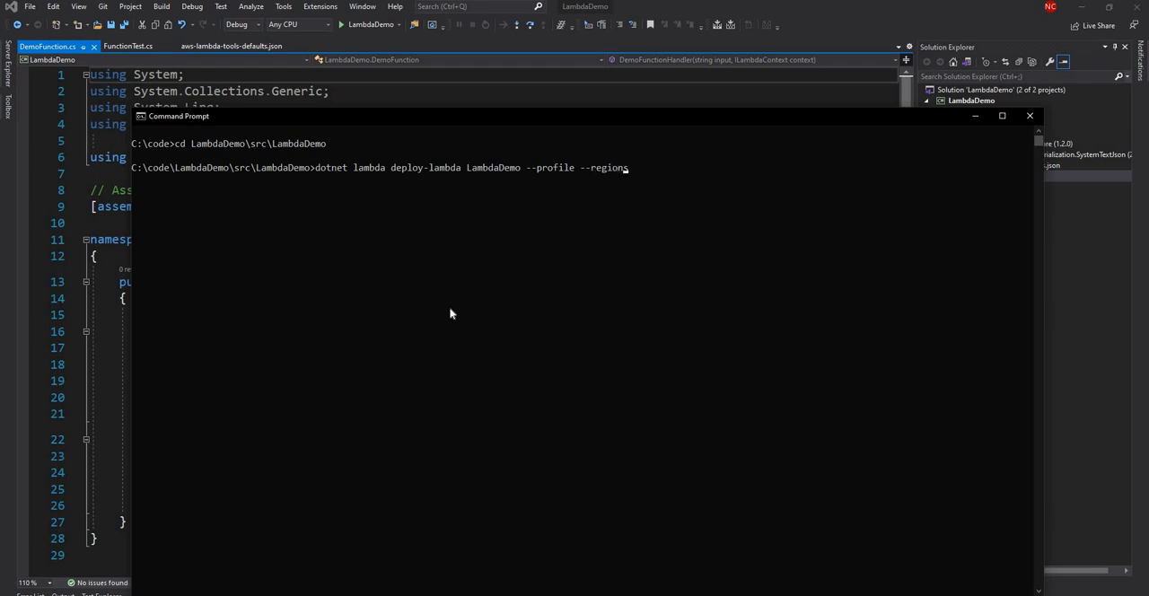
pyautogui.press('BackSpace')
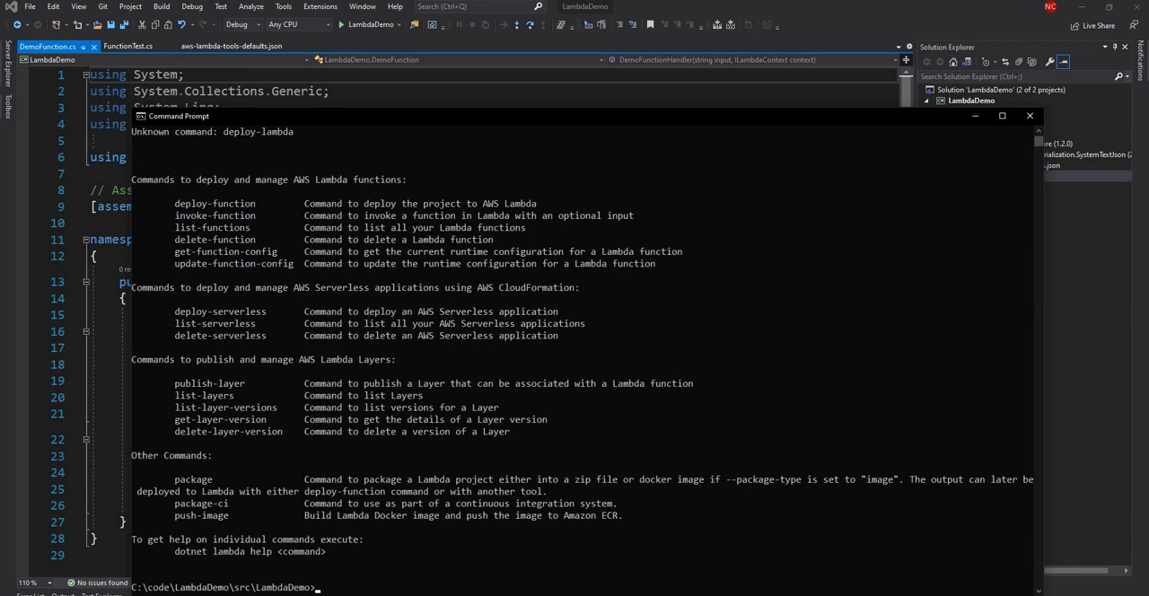
pyautogui.write('dotnet lambda deploy-lambda LambdaDemo')
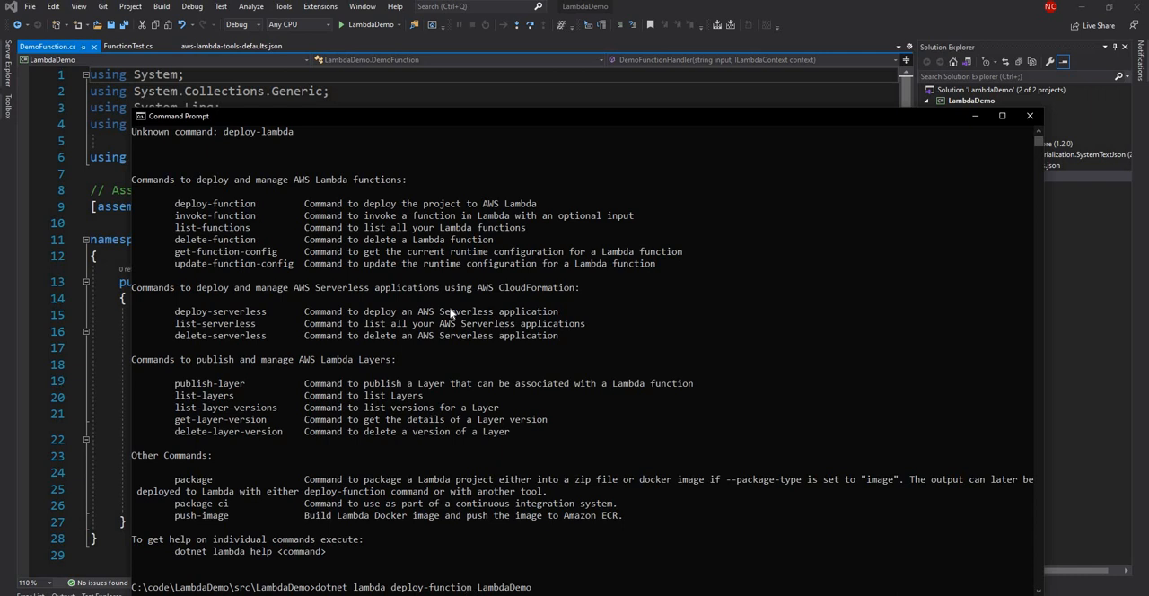
pyautogui.press('Return')
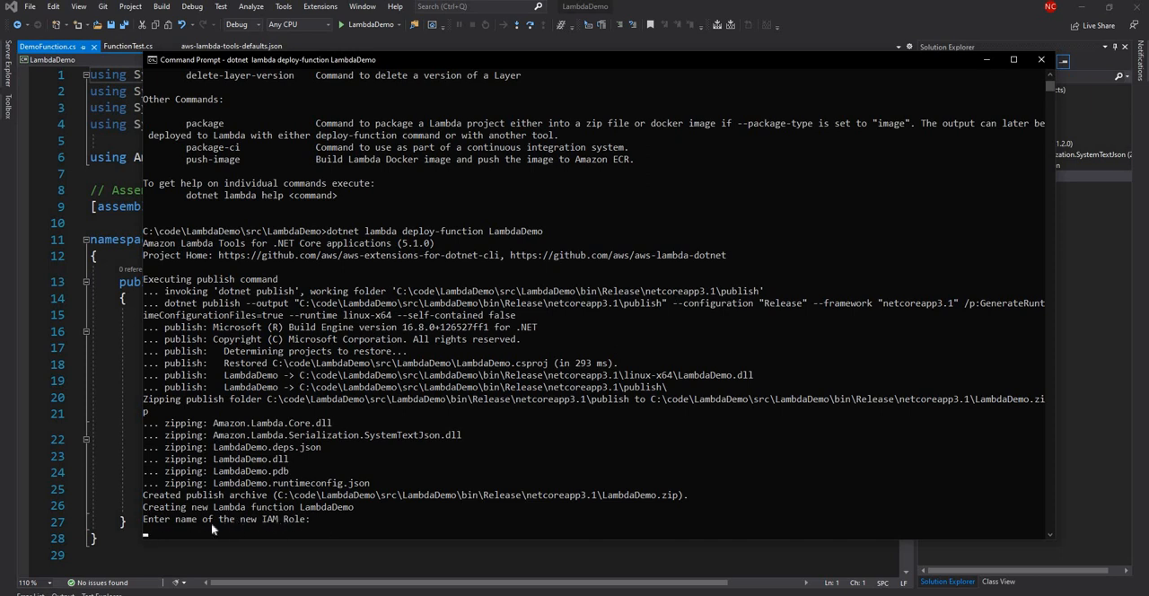
pyautogui.moveTo(213, 219)
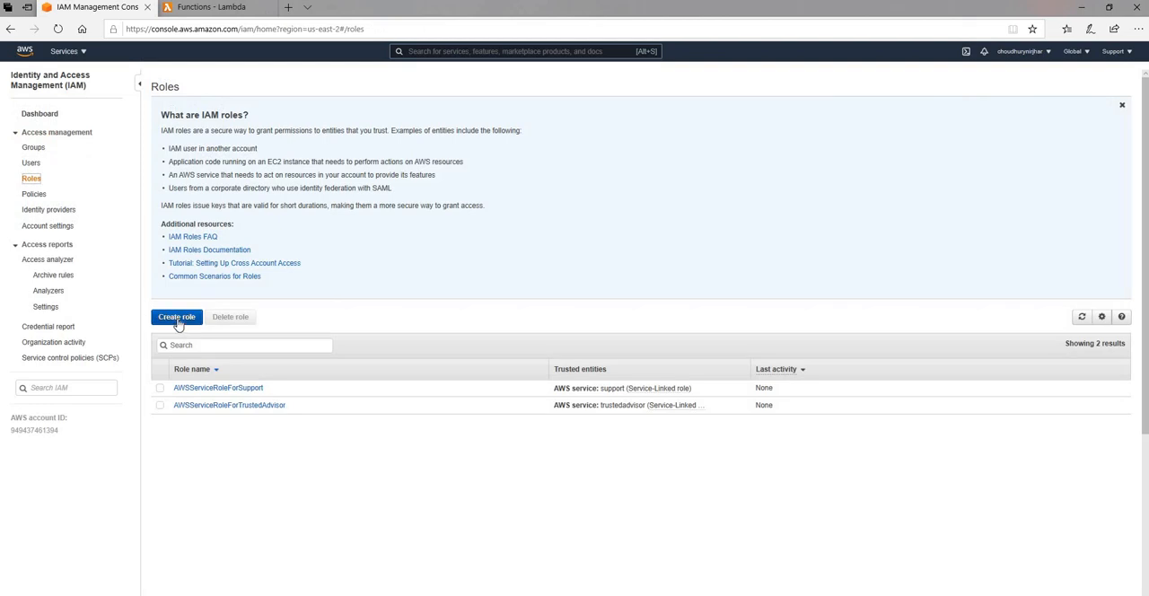
# Step: Start a new IAM role and attach the AmazonDynamoDBFullAccess and AmazonS3FullAccess policies
pyautogui.click(177, 316)
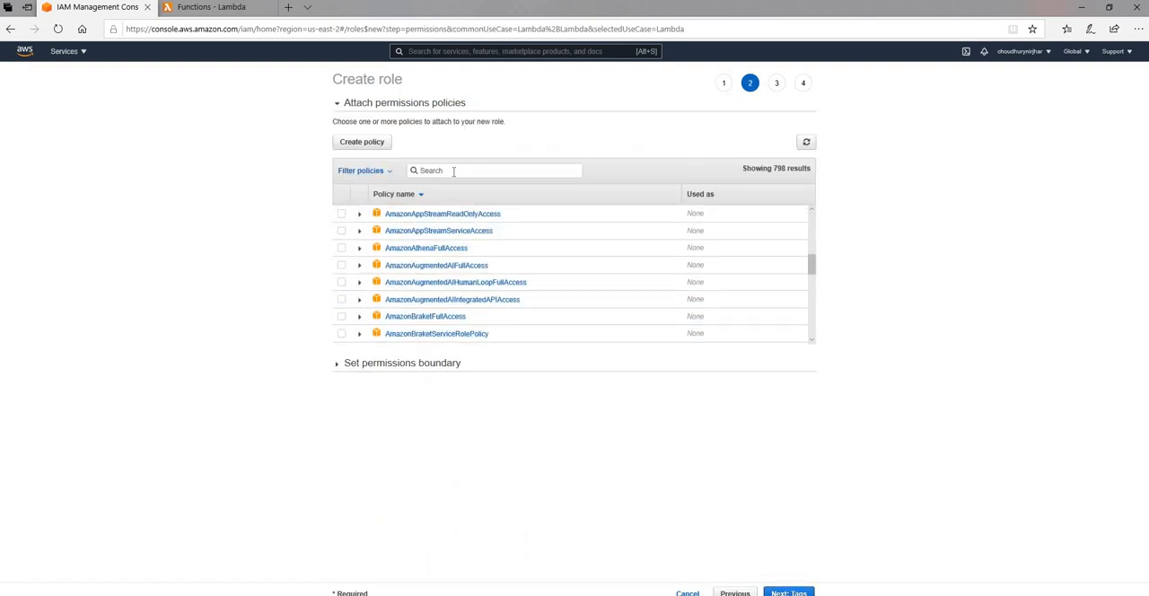
pyautogui.write('dynamo')
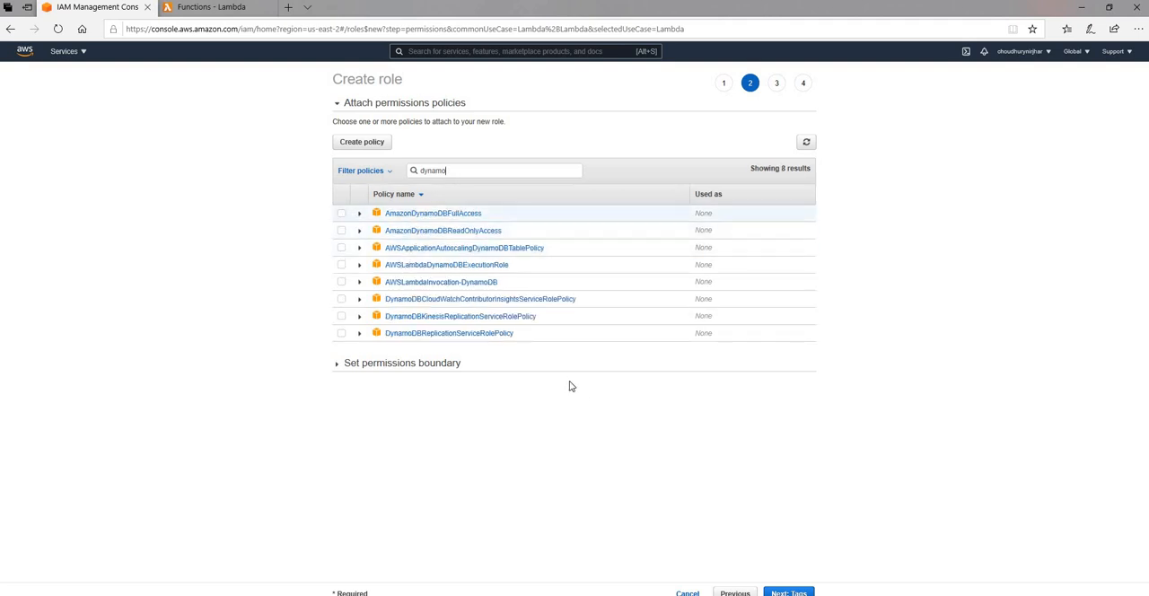
pyautogui.click(341, 213)
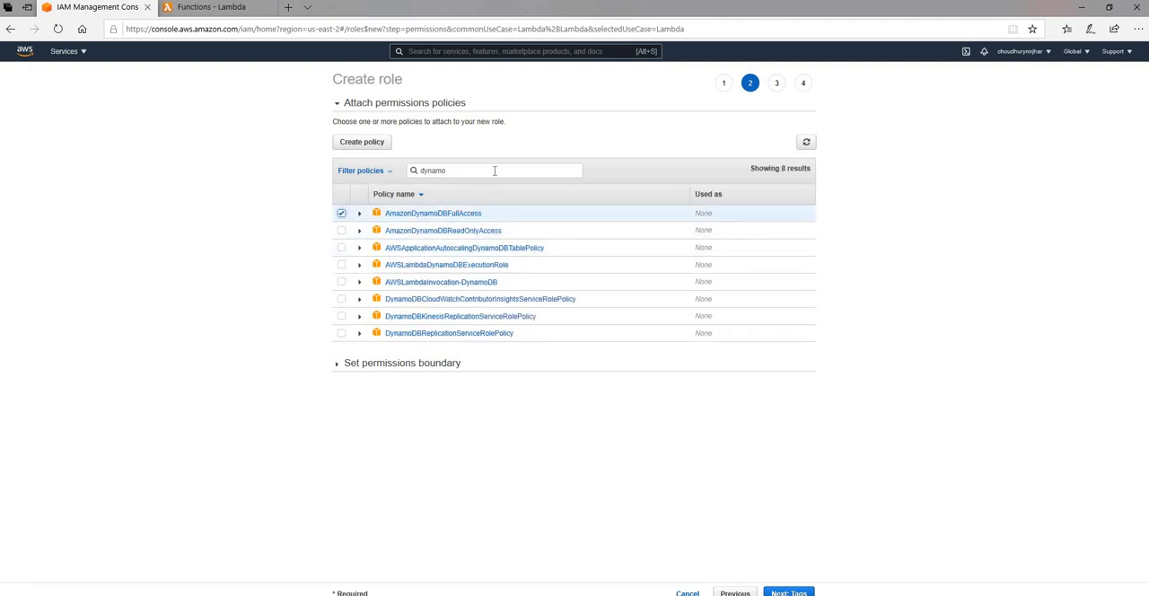
pyautogui.write('s3')
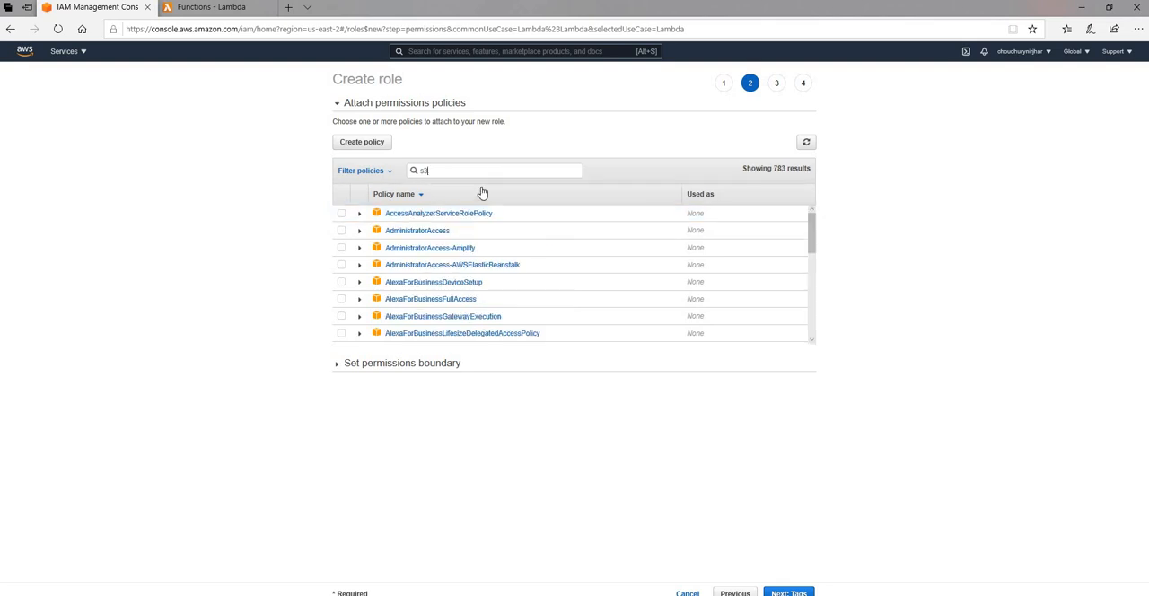
pyautogui.click(341, 231)
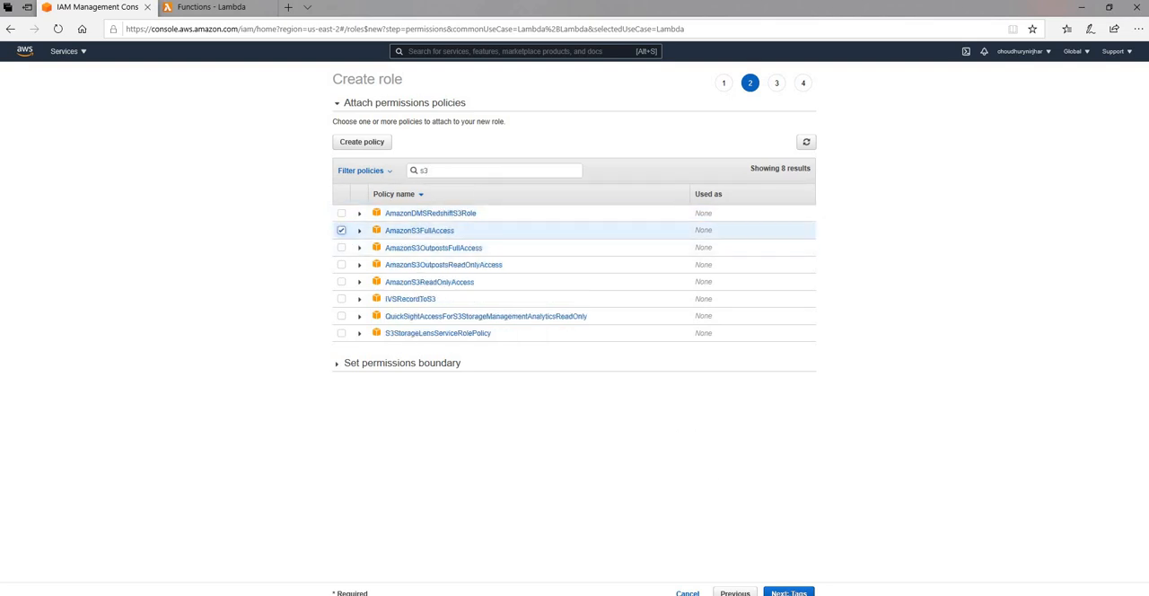
pyautogui.click(793, 591)
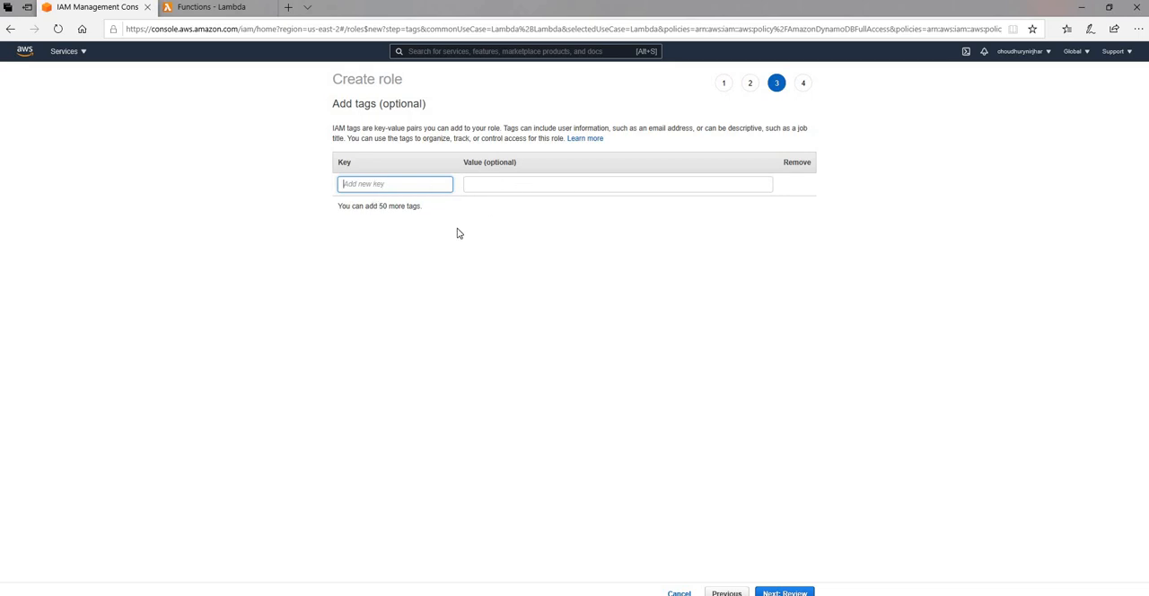
pyautogui.moveTo(556, 249)
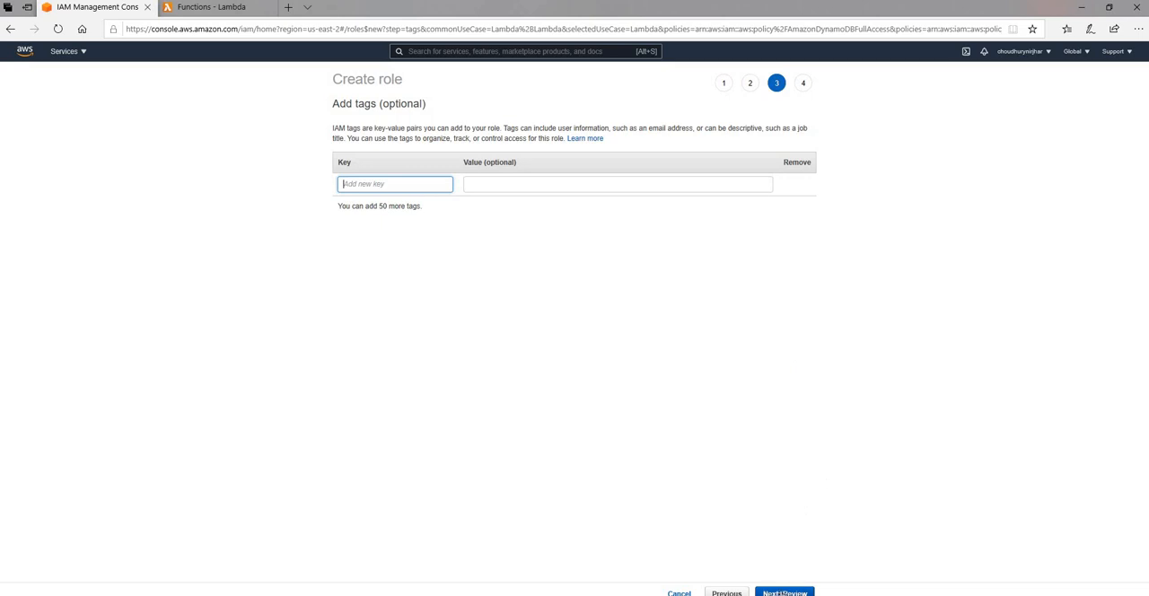
# Step: Skip tags, name the role lambda-demo and create it
pyautogui.click(785, 592)
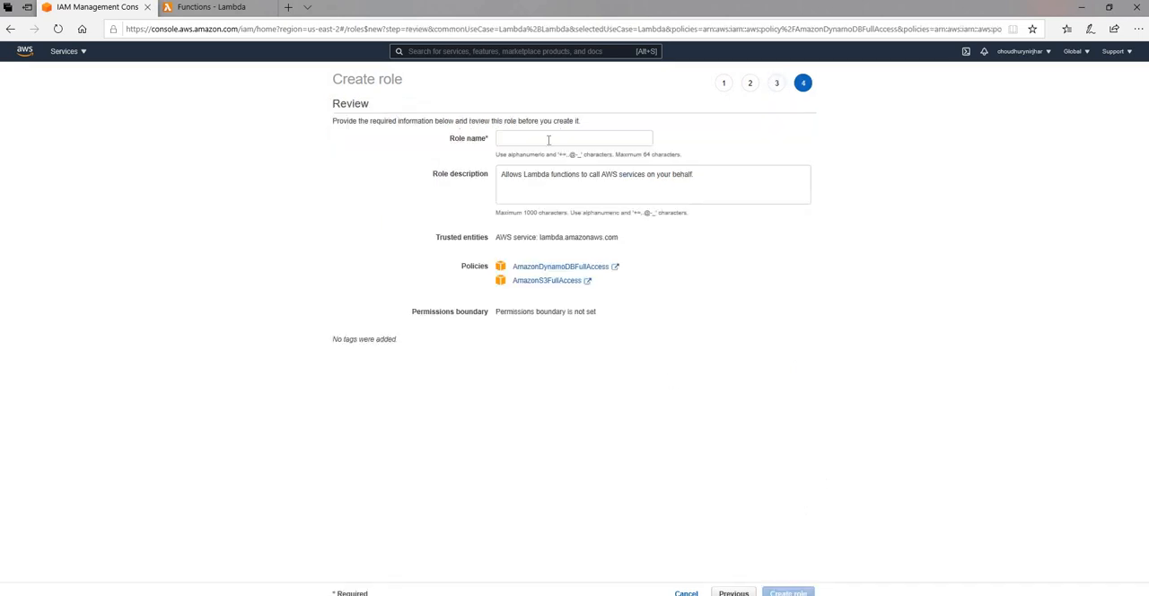
pyautogui.write('lam')
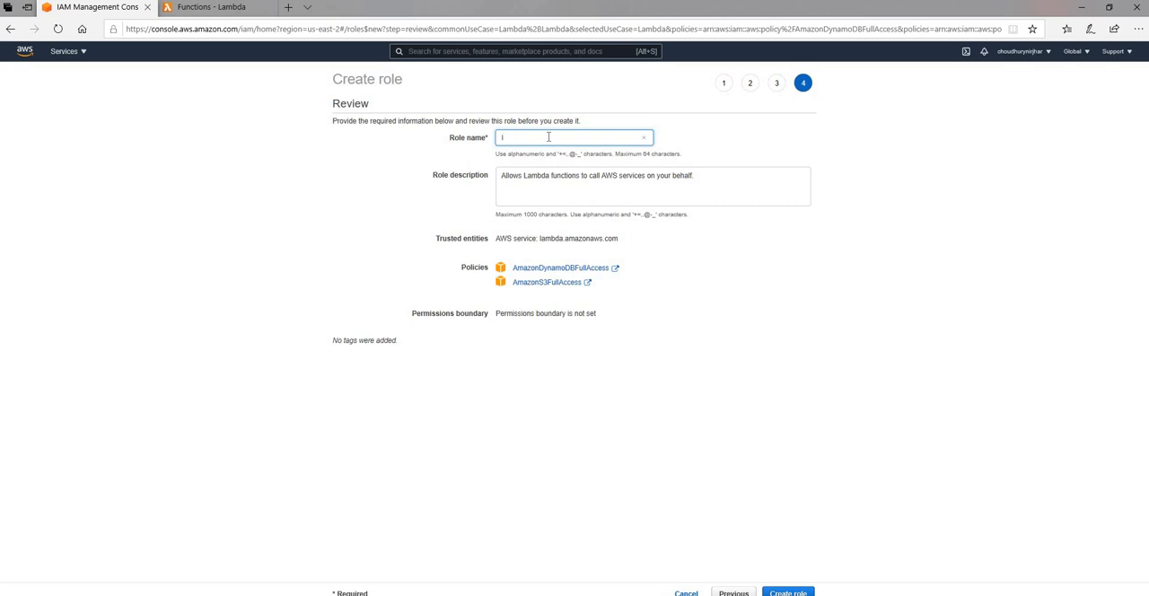
pyautogui.write('lambda-demo')
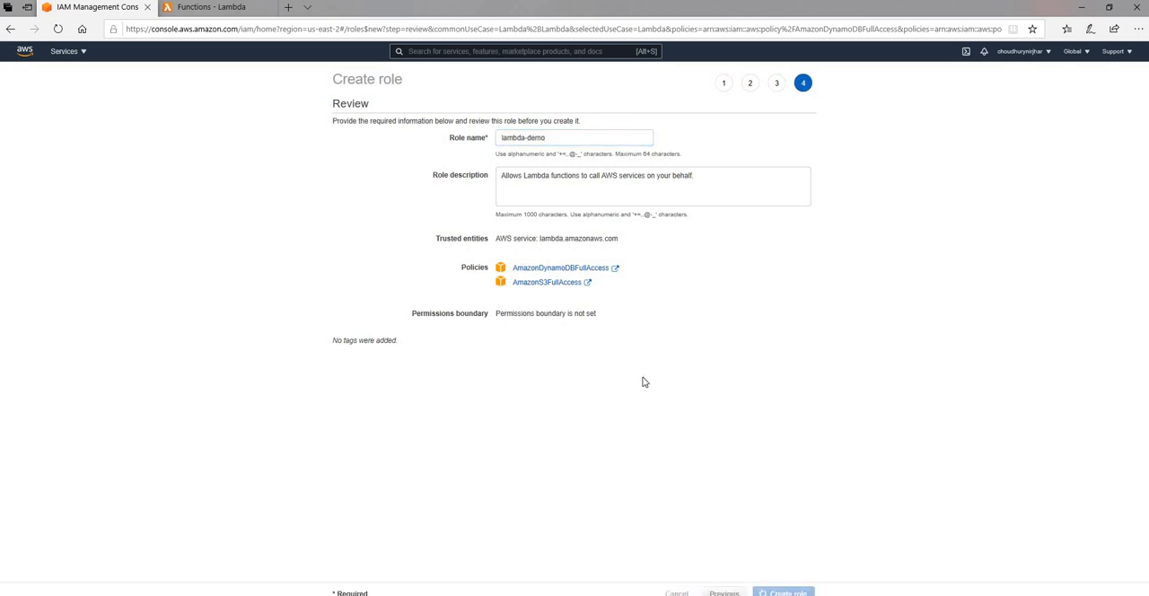
pyautogui.click(786, 592)
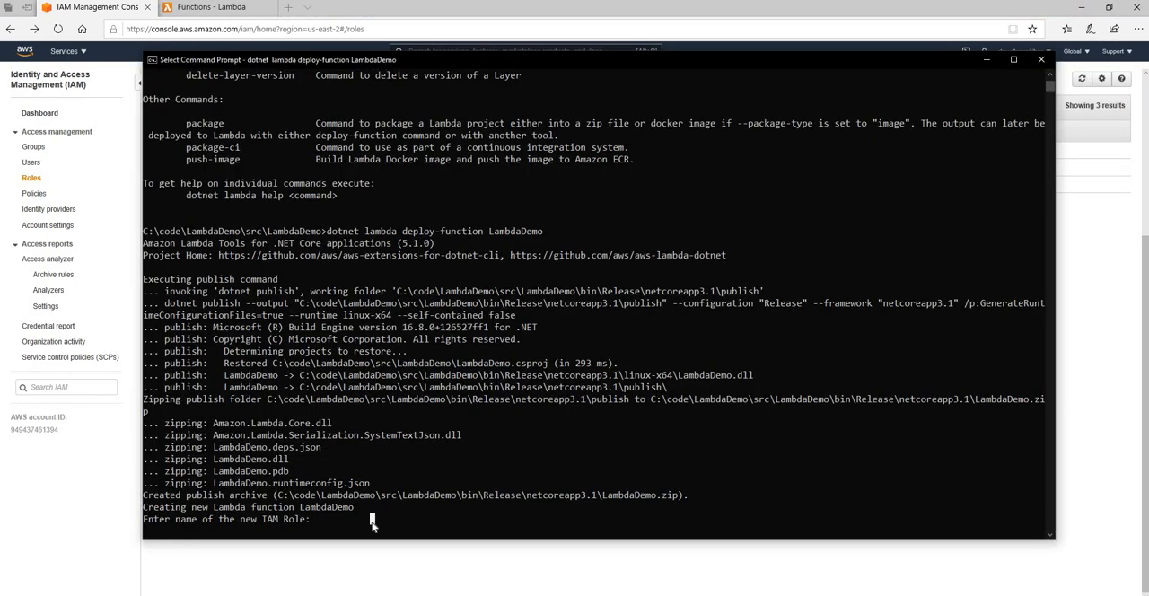
# Step: Enter lambda-demo as the role and choose option 1 so the new Lambda function is created
pyautogui.write('lambd')
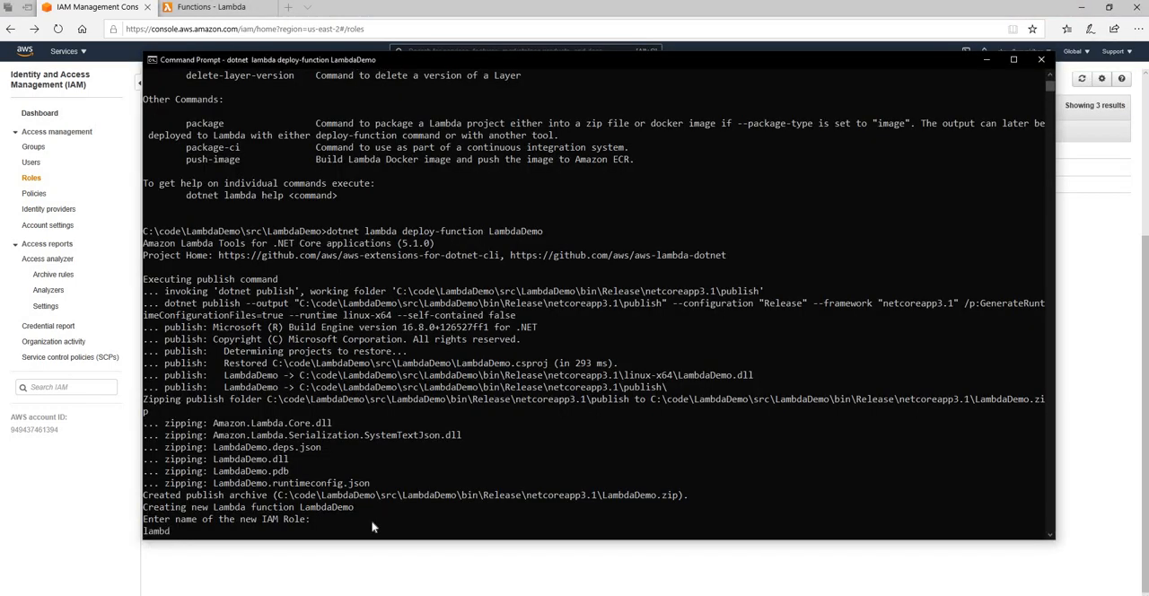
pyautogui.write('a-demo')
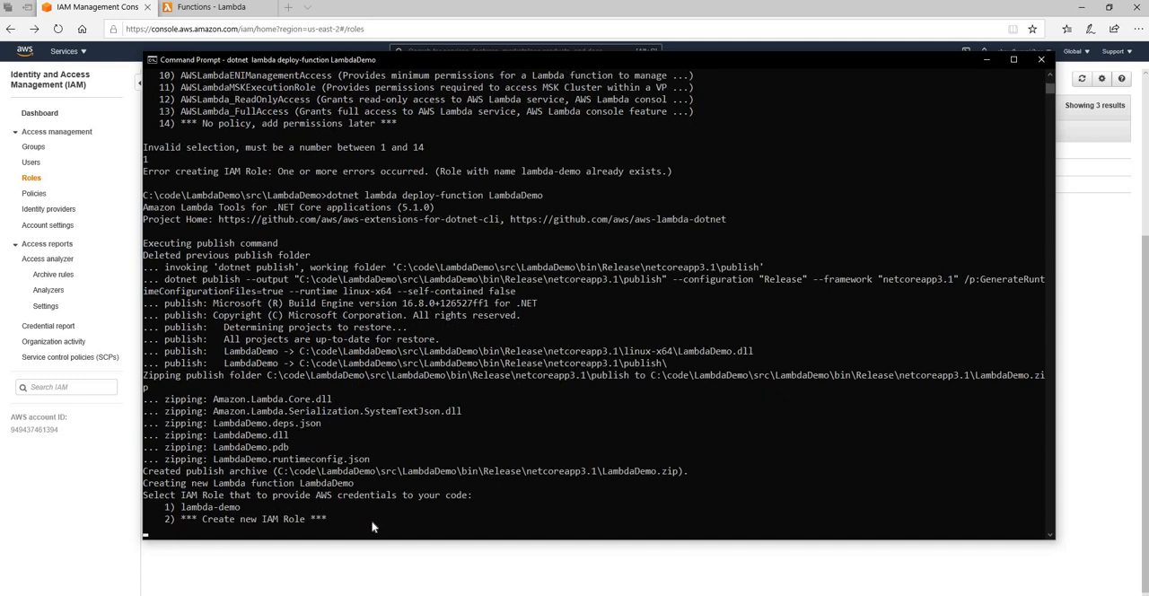
pyautogui.write('1')
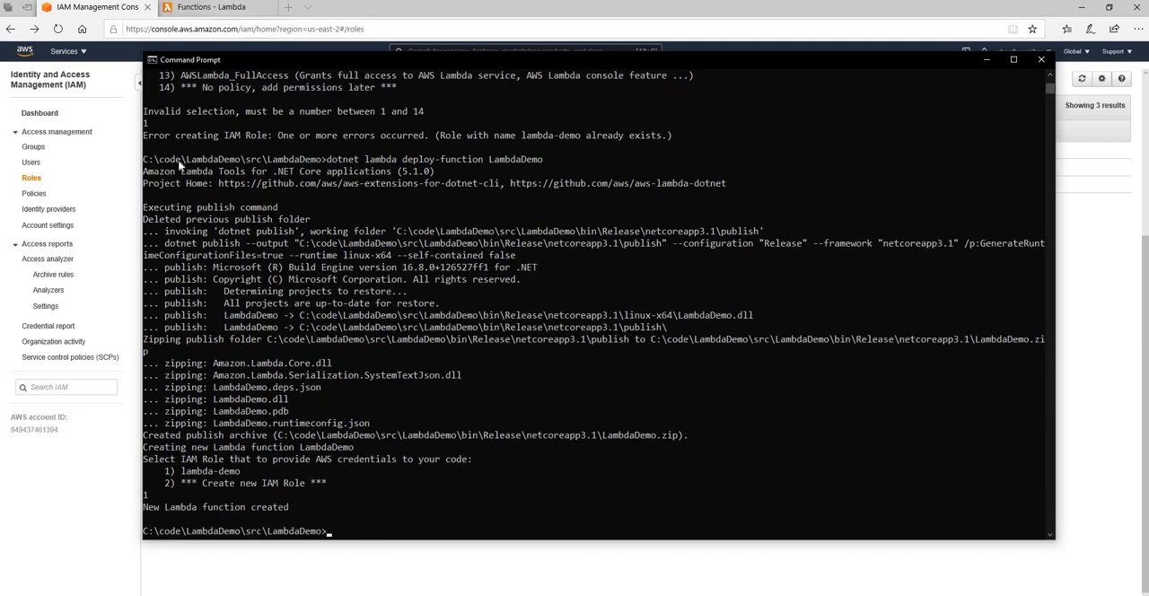
pyautogui.click(207, 13)
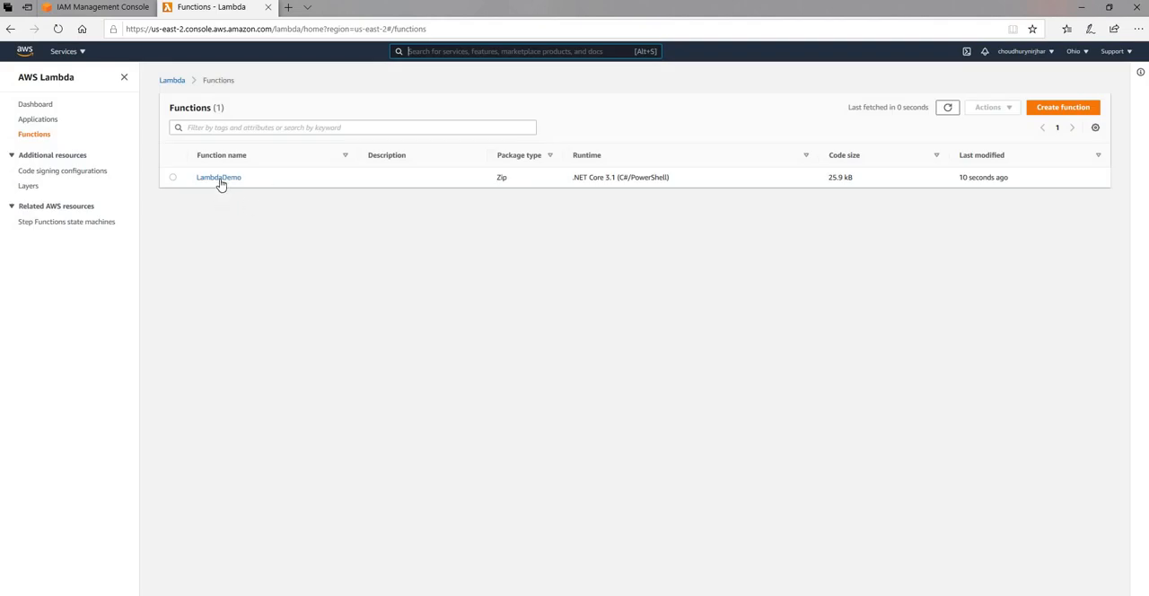
pyautogui.moveTo(610, 193)
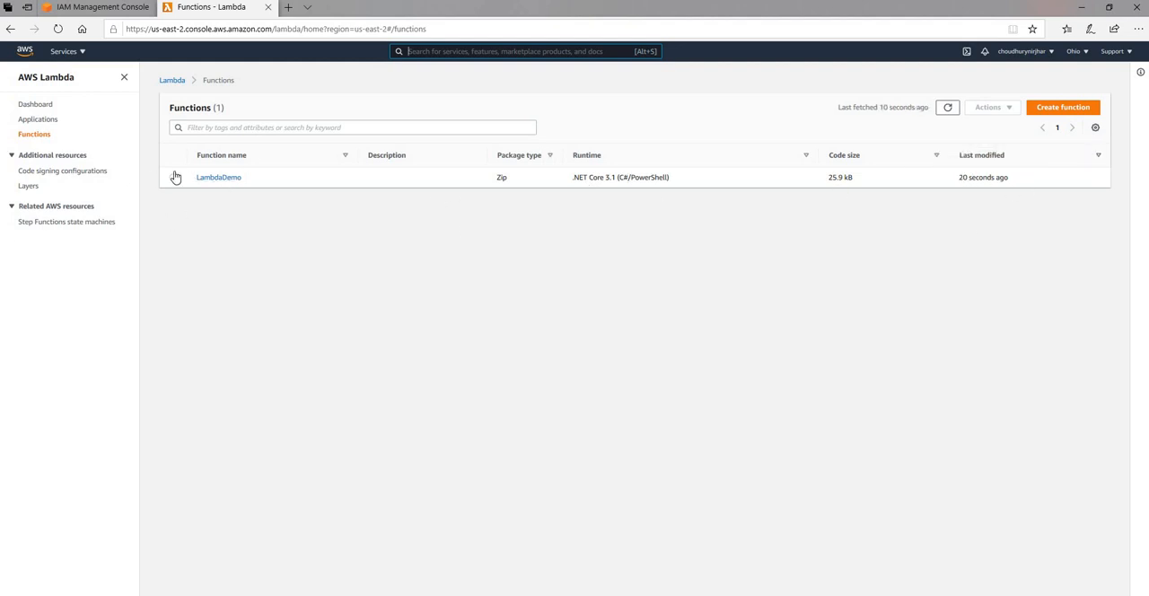
# Step: Open the LambdaDemo function's page from the Functions list and go to its Test area
pyautogui.click(218, 177)
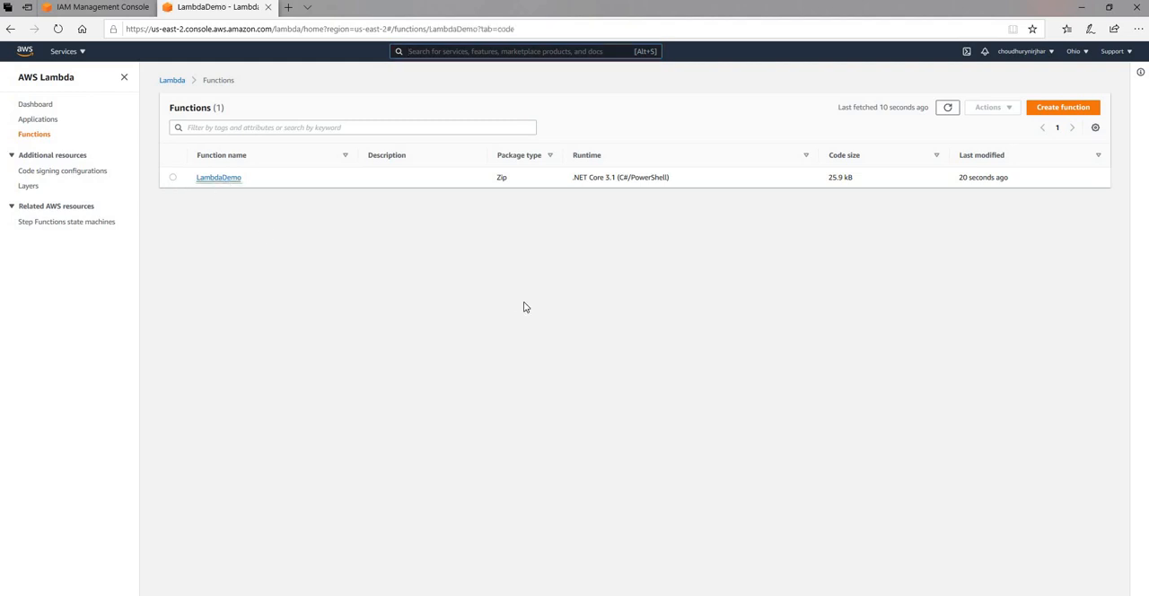
pyautogui.click(218, 177)
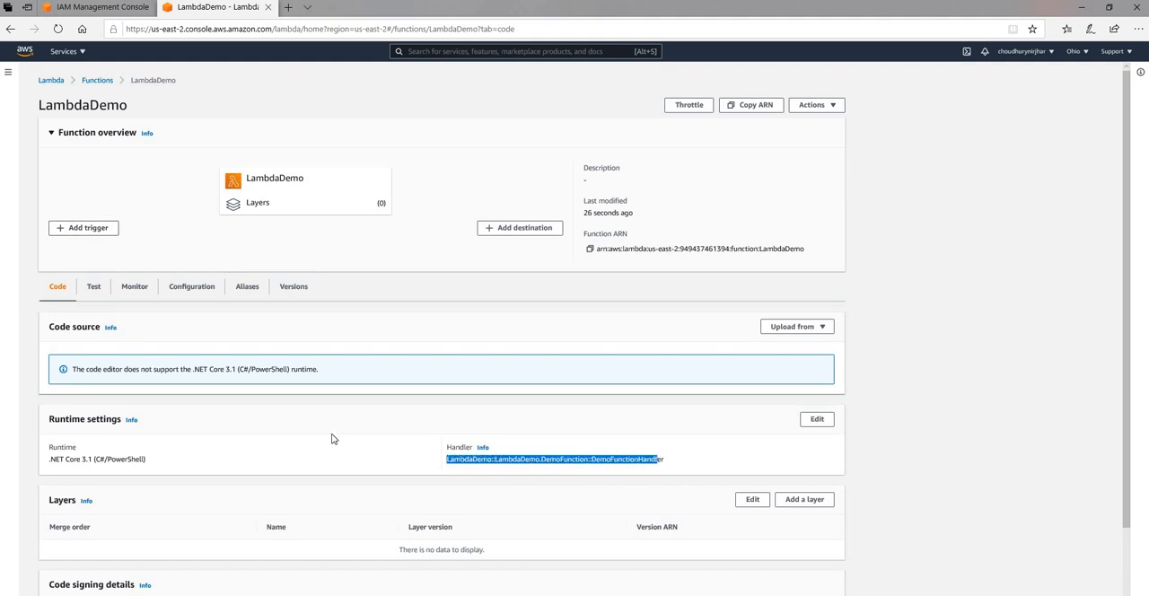
pyautogui.click(93, 285)
pyautogui.write('"')
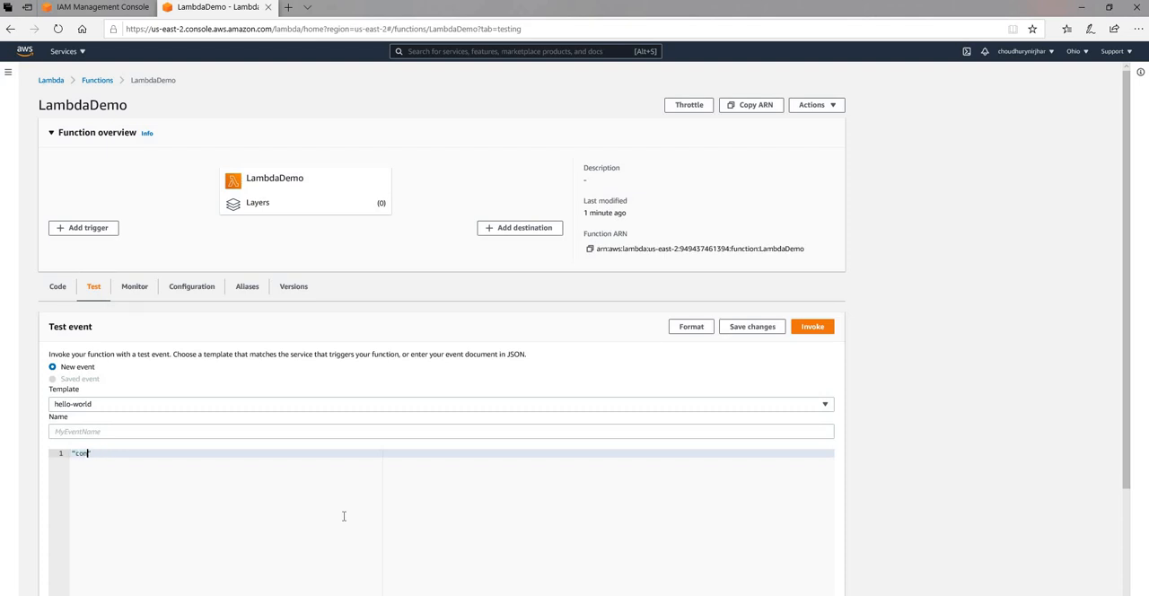
# Step: Invoke LambdaDemo with 'convert to upper case' and view the CONVERT TO UPPER CASE result
pyautogui.write('convert to upper case"')
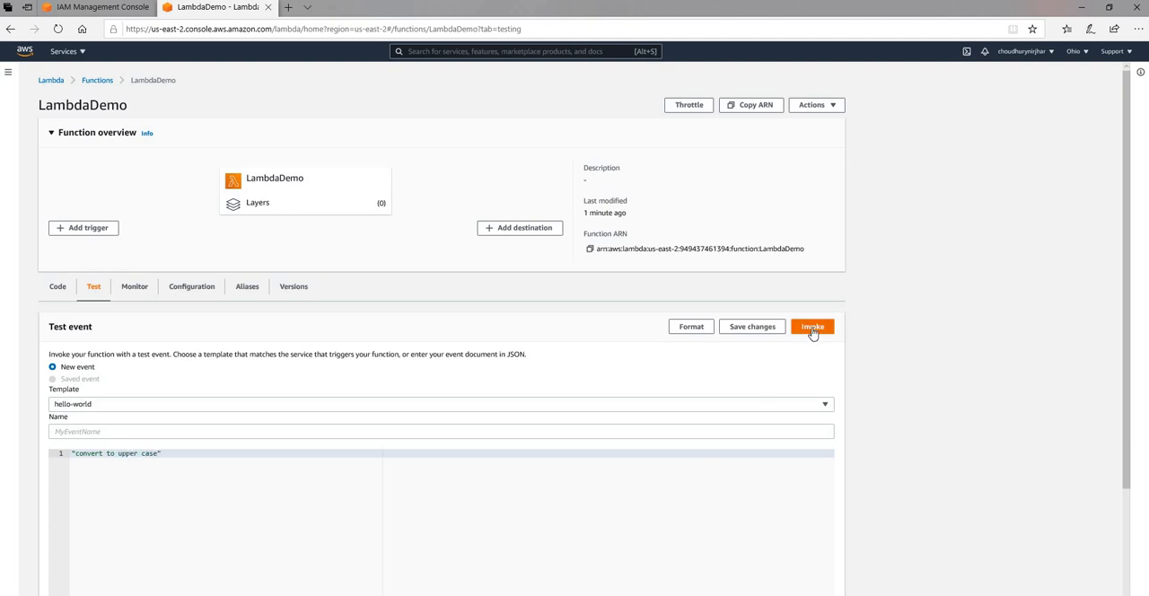
pyautogui.click(813, 326)
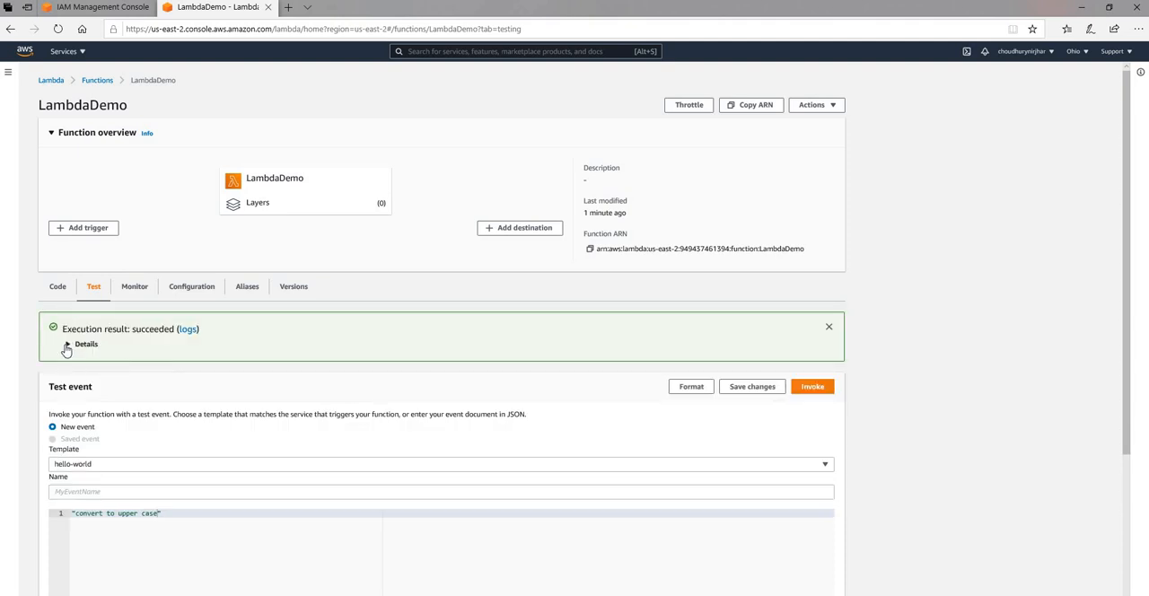
pyautogui.click(67, 345)
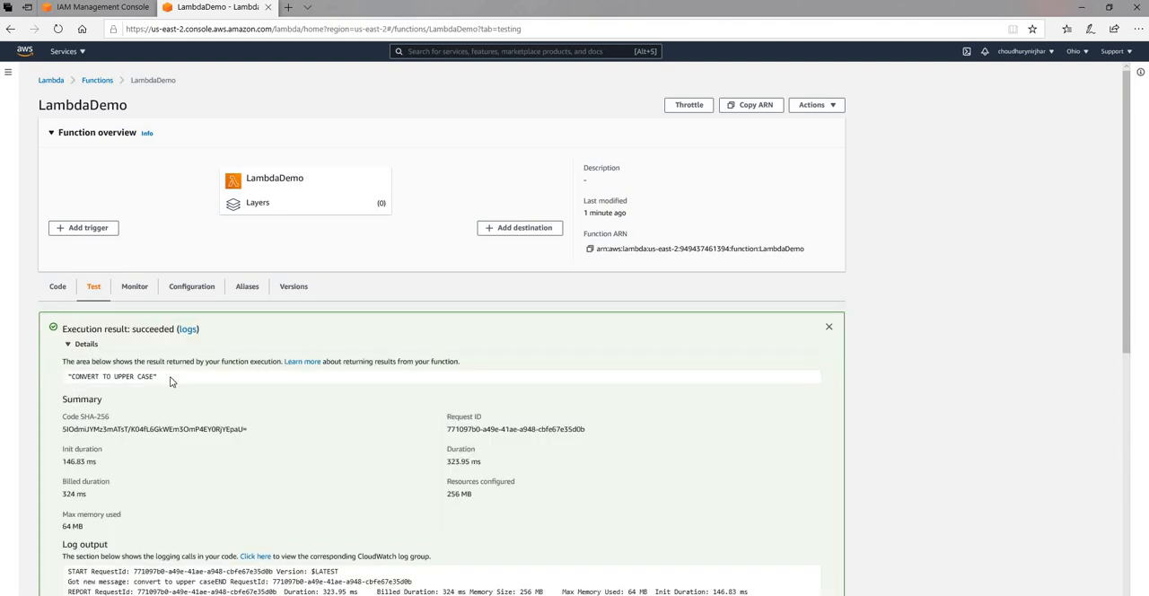
pyautogui.tripleClick(110, 377)
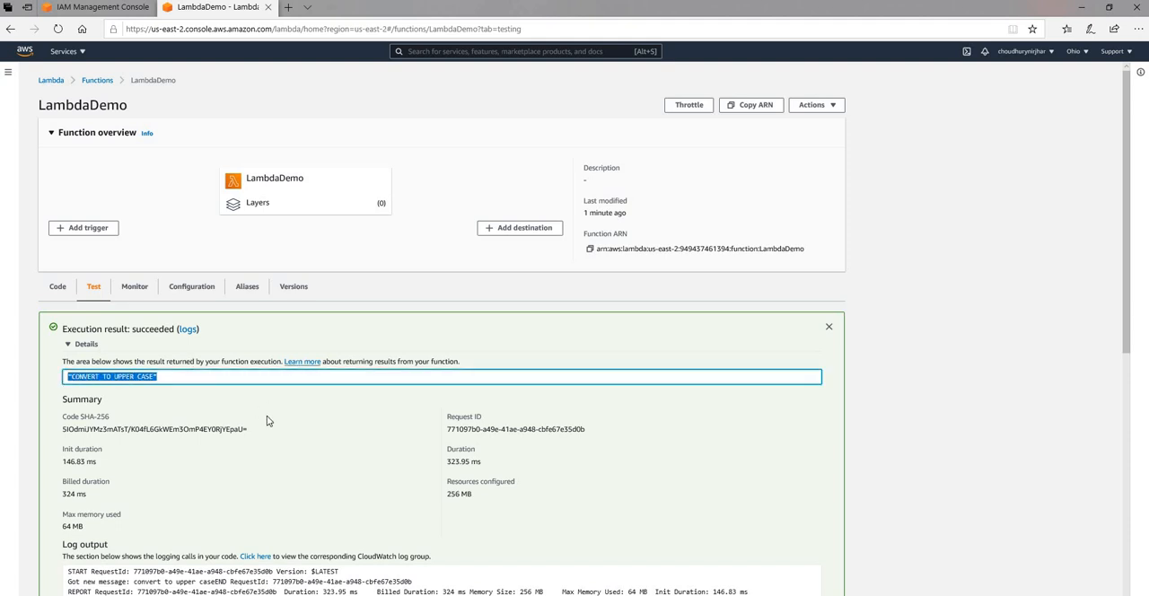
# Step: Review the 'Got new message' log output, then move to the Monitor metrics
pyautogui.scroll(-3)
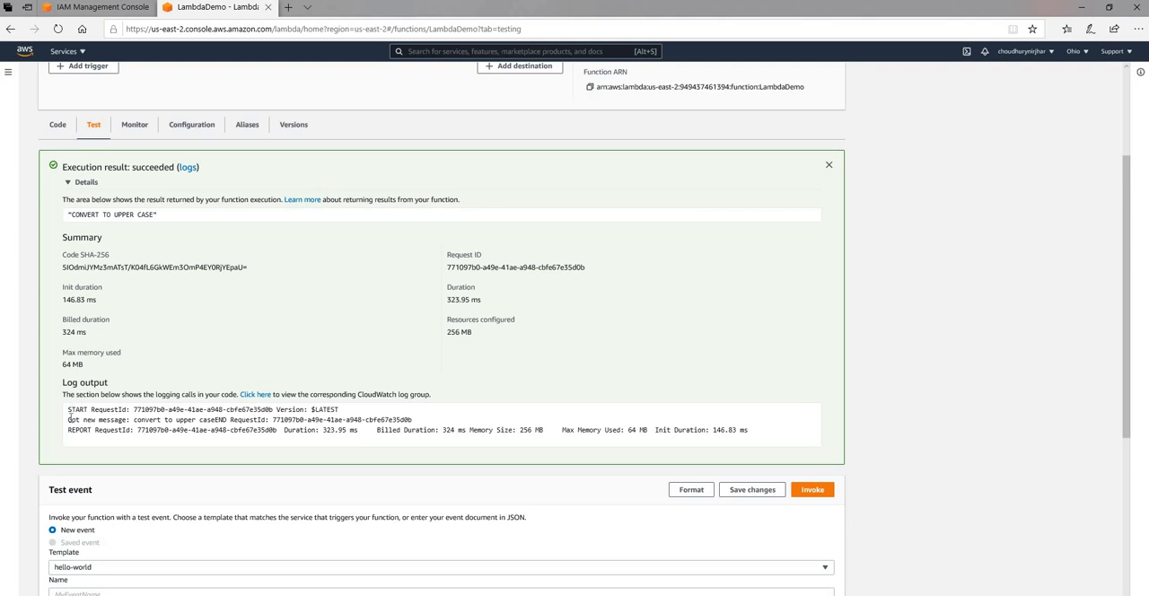
pyautogui.doubleClick(89, 420)
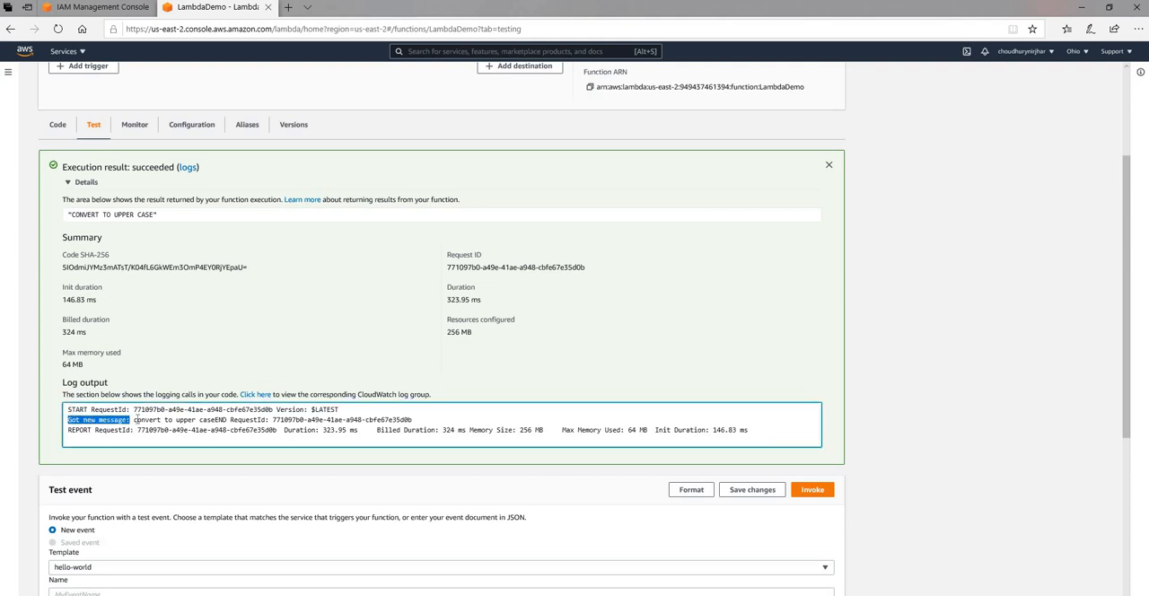
pyautogui.moveTo(133, 420); pyautogui.dragTo(214, 420)
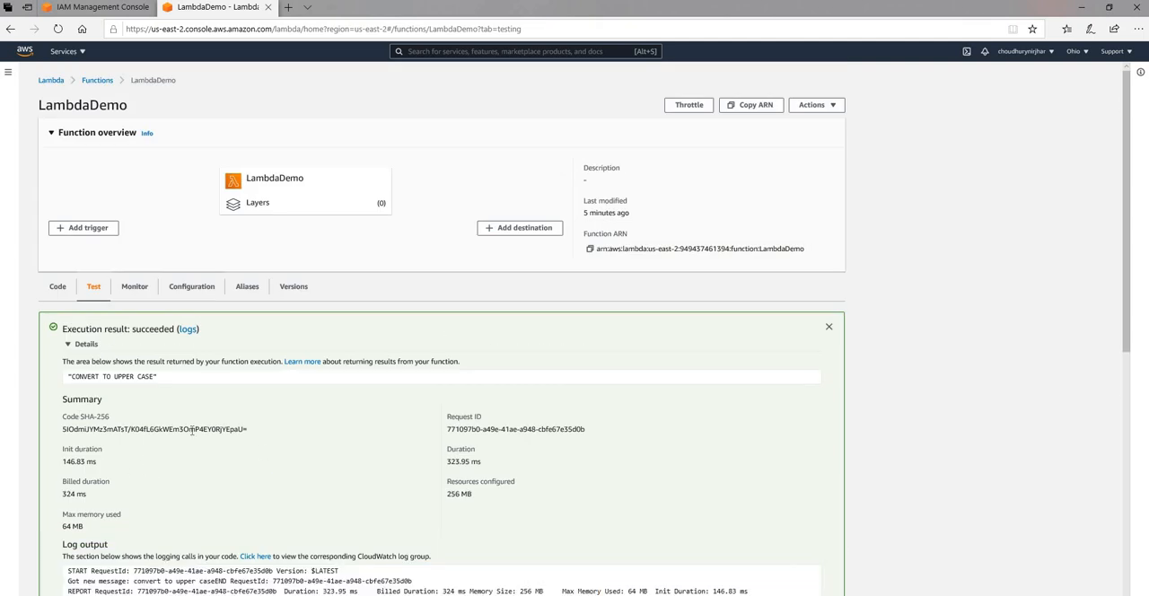
pyautogui.scroll(-3)
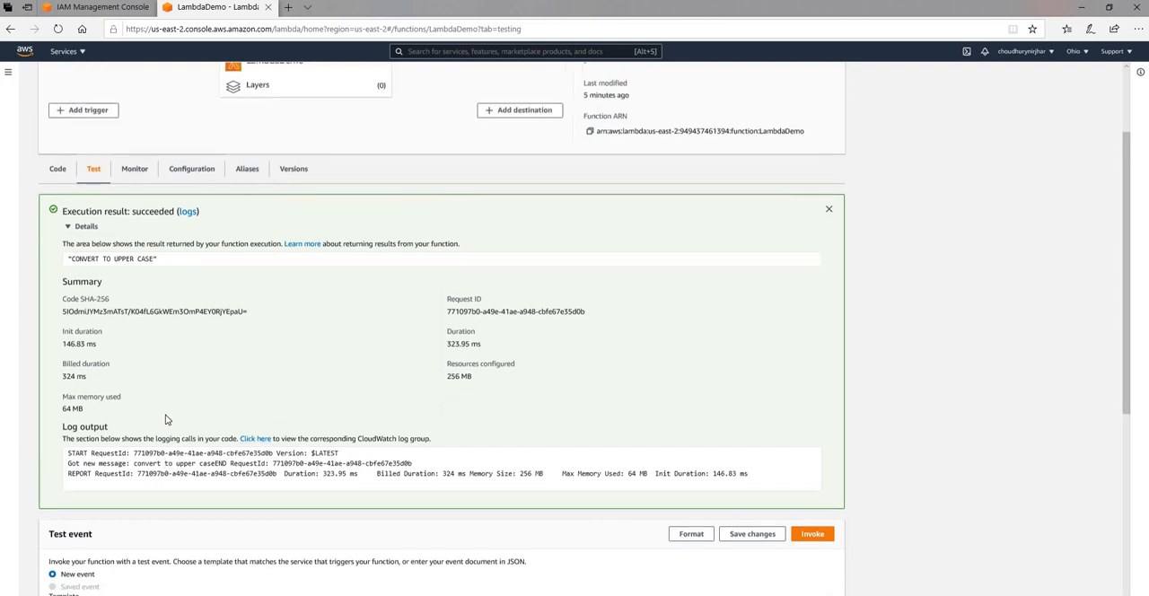
pyautogui.click(134, 168)
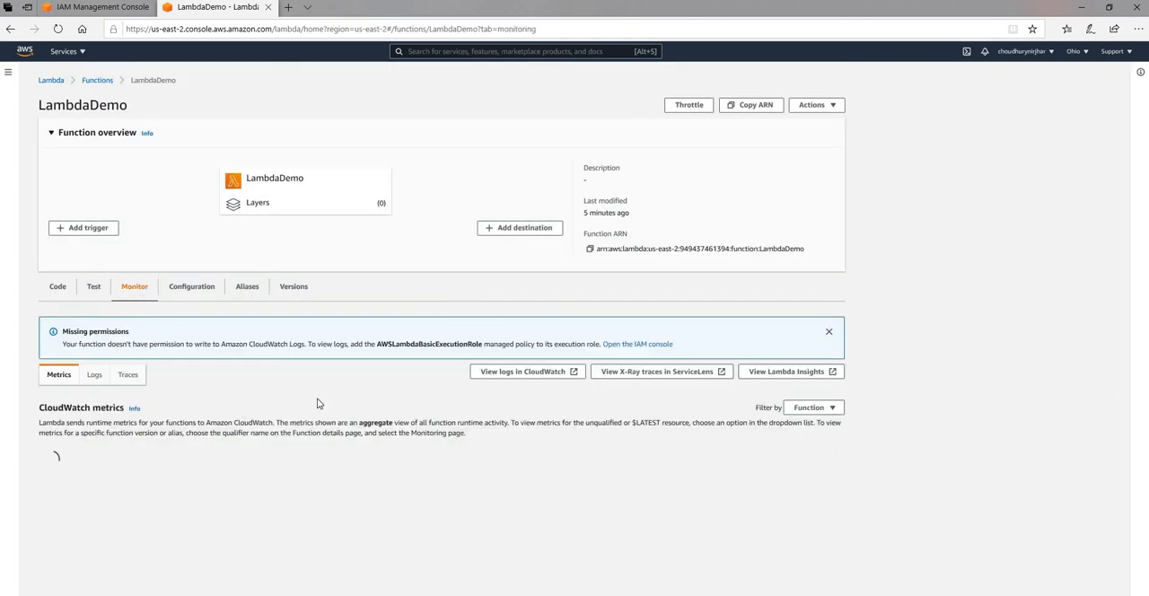
pyautogui.scroll(-3)
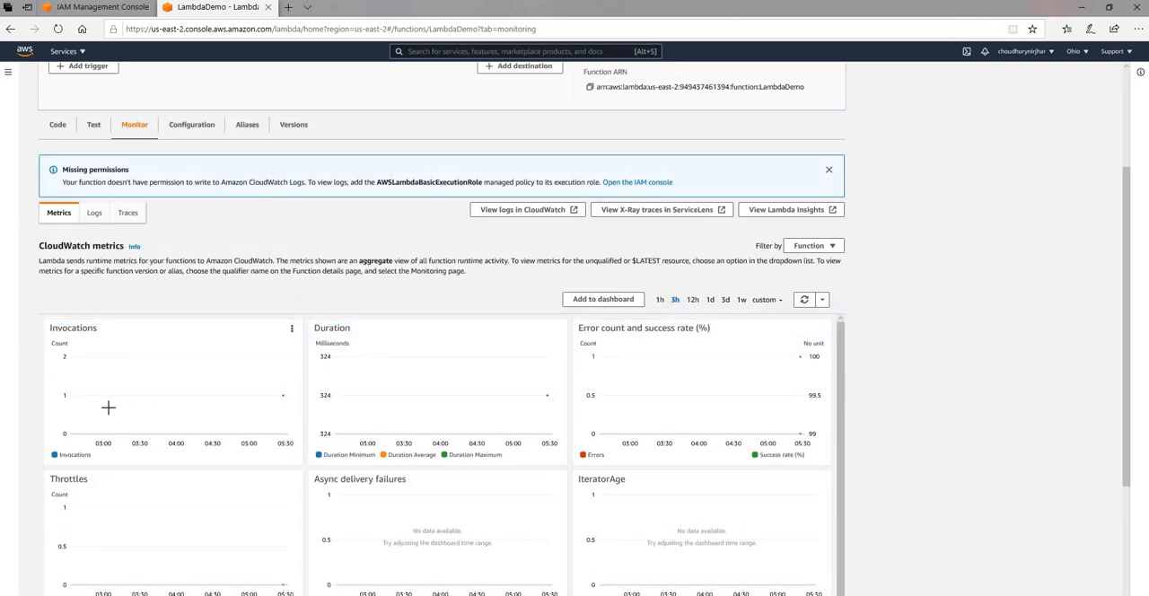
pyautogui.scroll(-3)
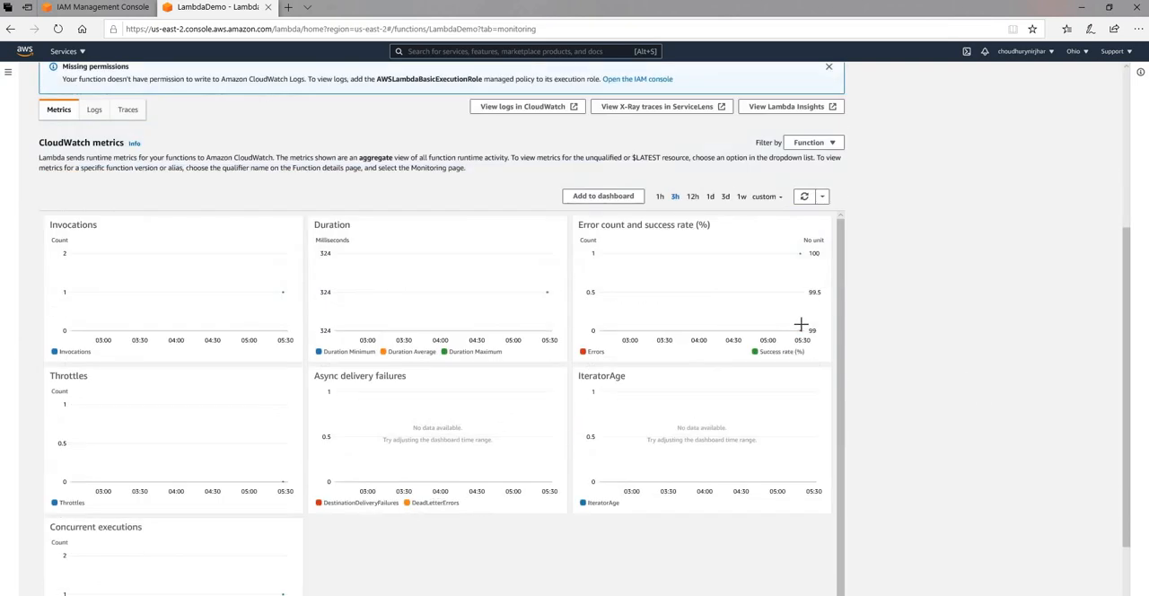
pyautogui.moveTo(801, 327)
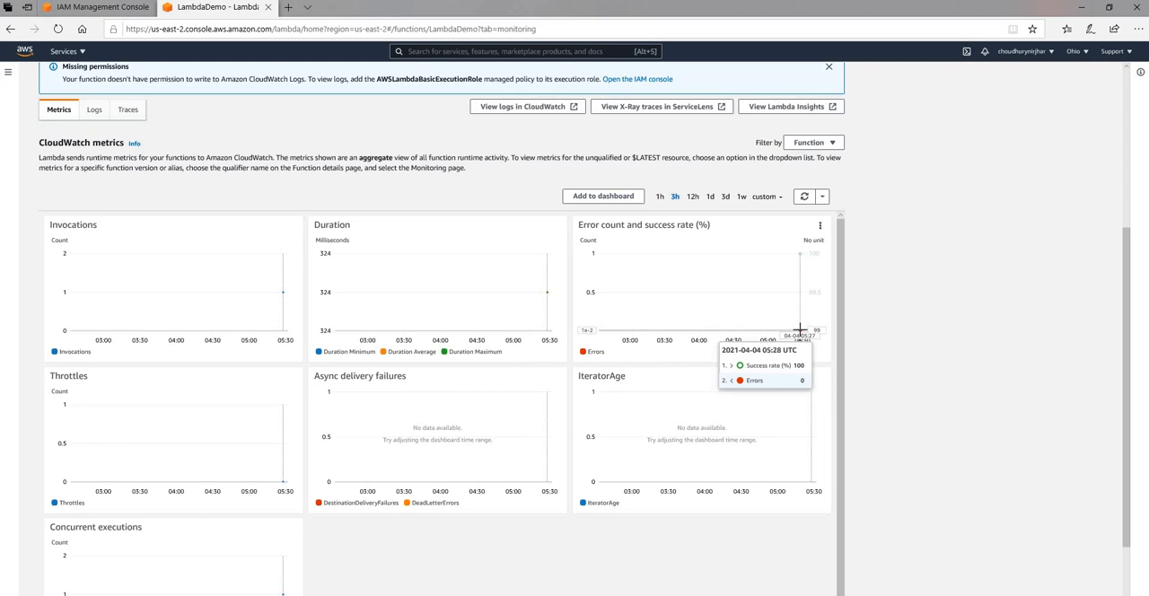
pyautogui.moveTo(285, 293)
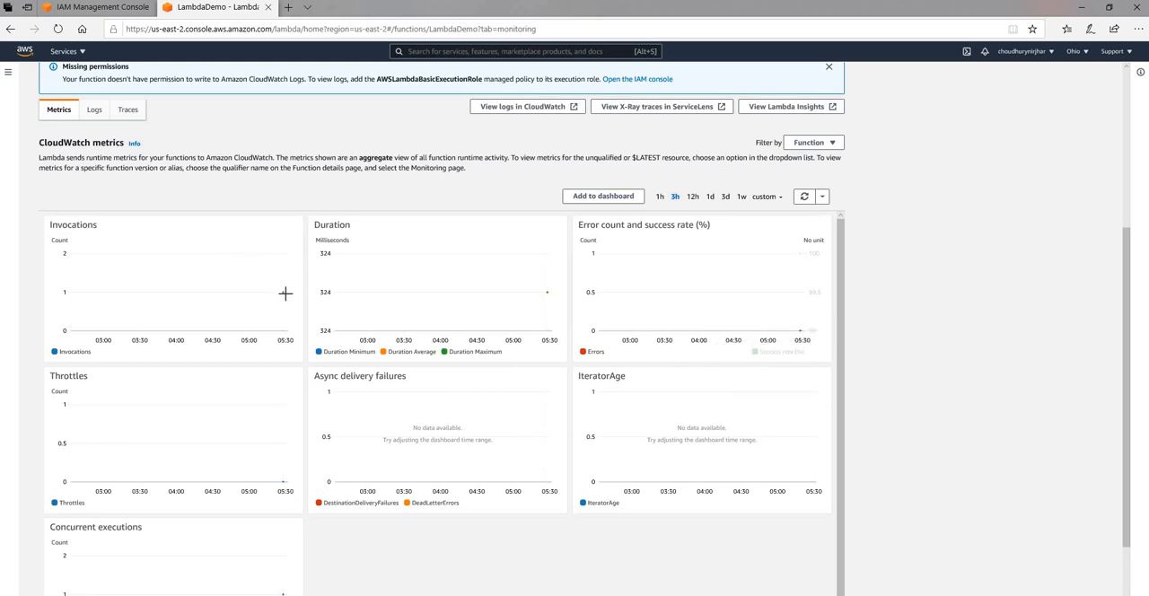
pyautogui.moveTo(283, 293)
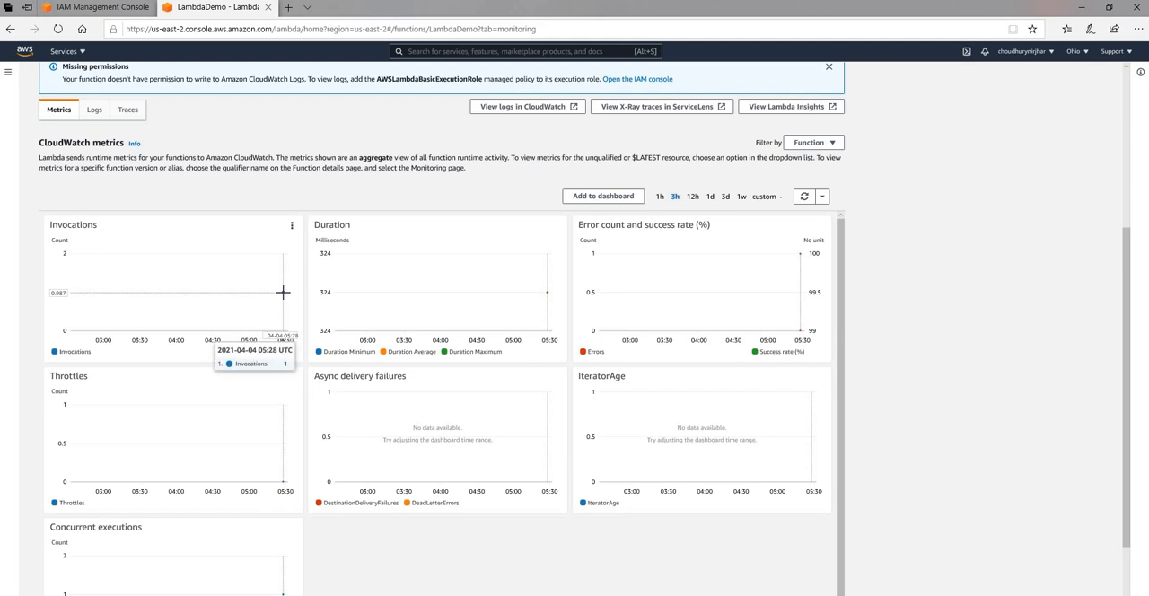
pyautogui.scroll(3)
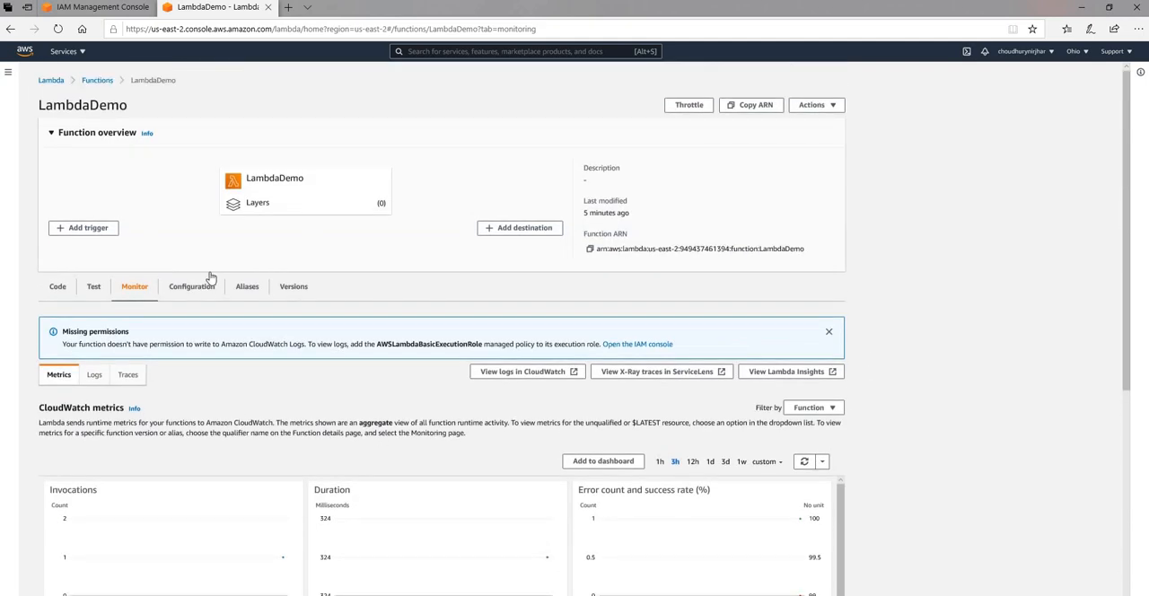
pyautogui.moveTo(181, 183)
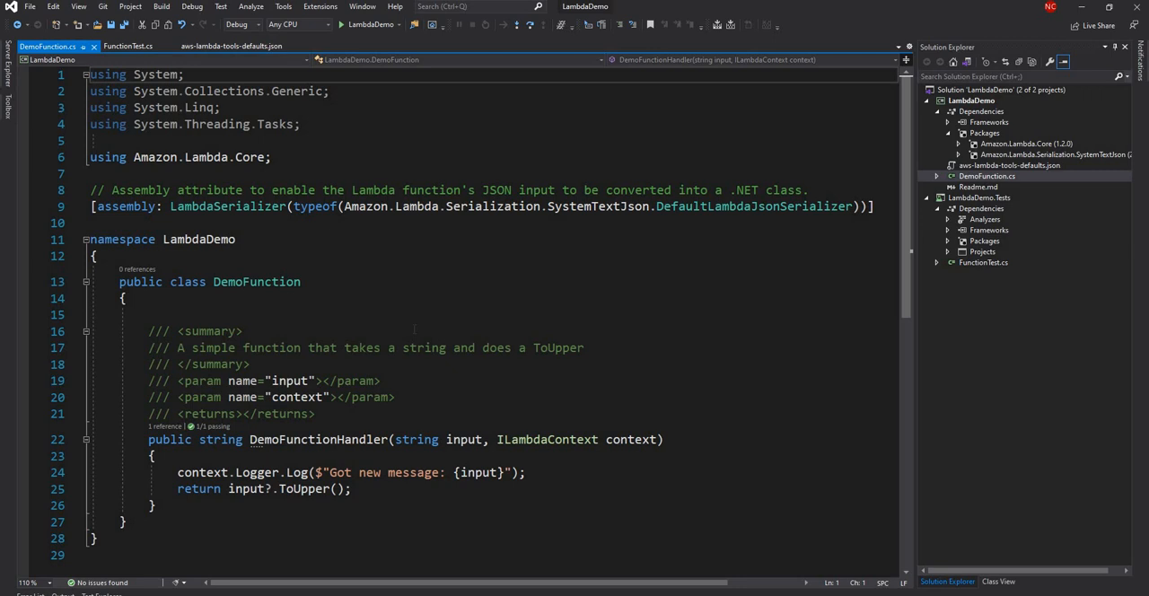
pyautogui.moveTo(417, 439)
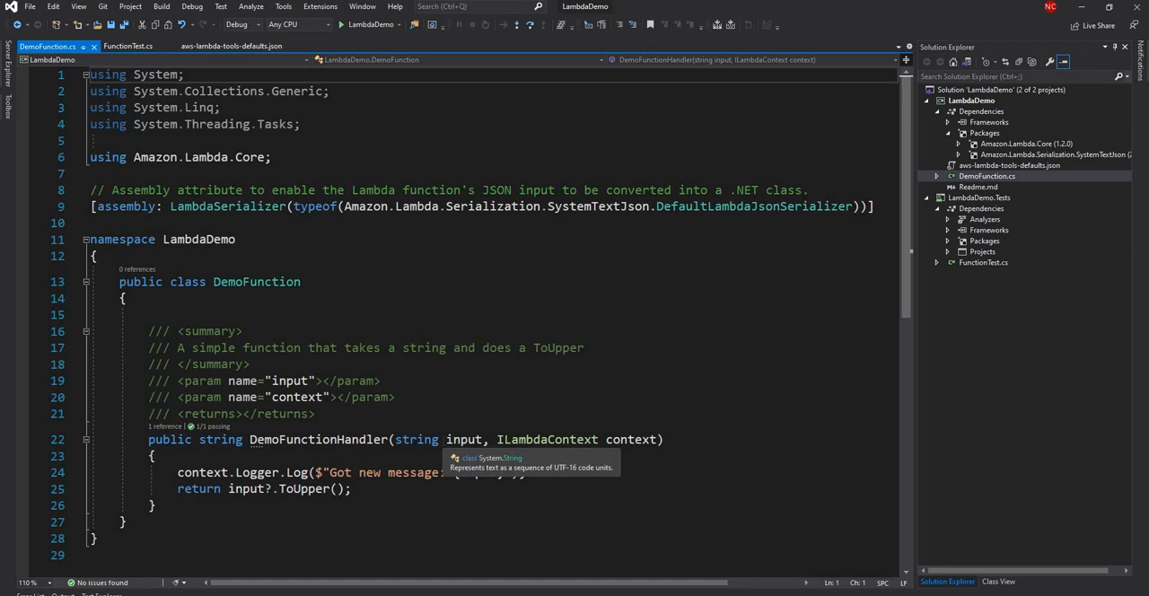